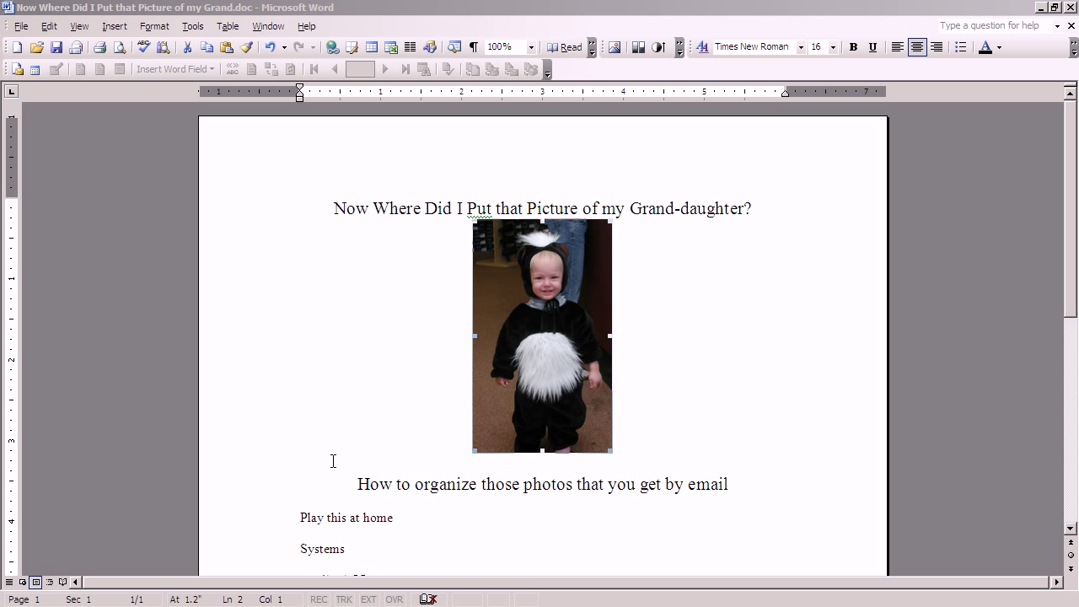
pyautogui.moveTo(489, 509)
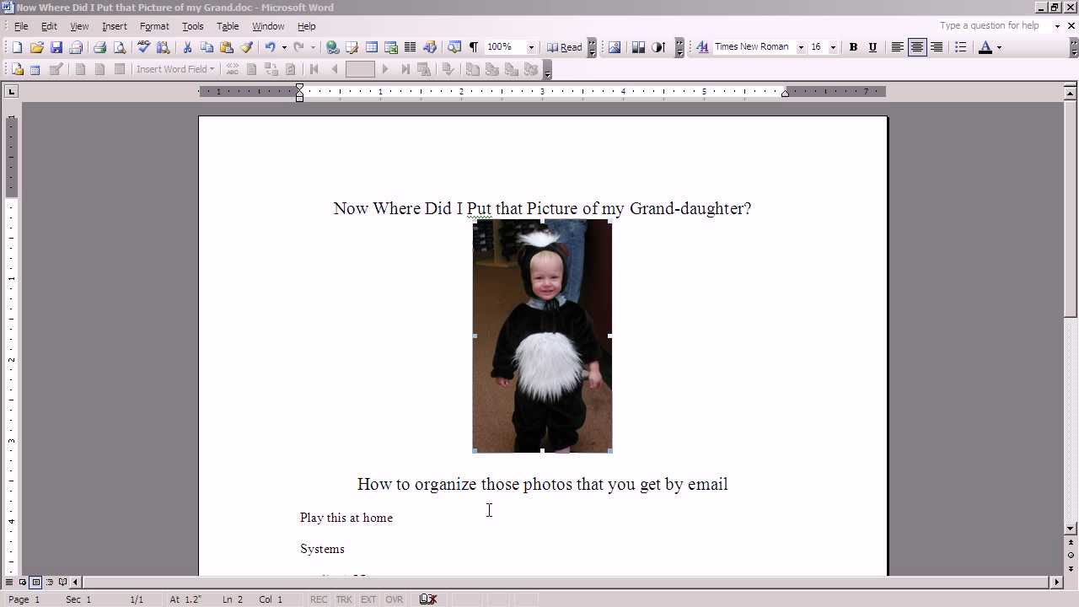
pyautogui.moveTo(796, 466)
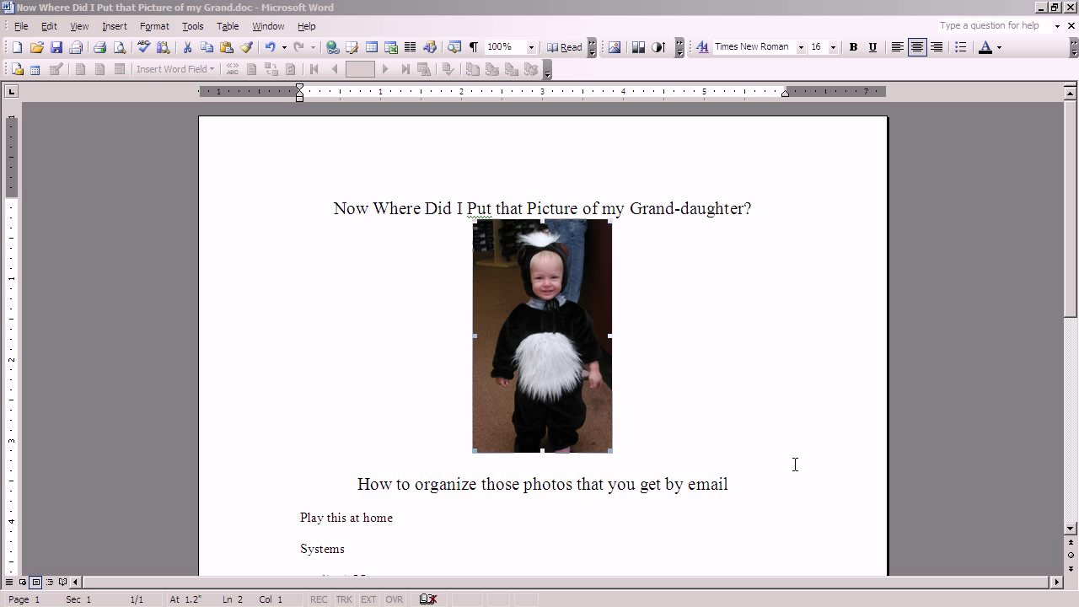
pyautogui.moveTo(337, 455)
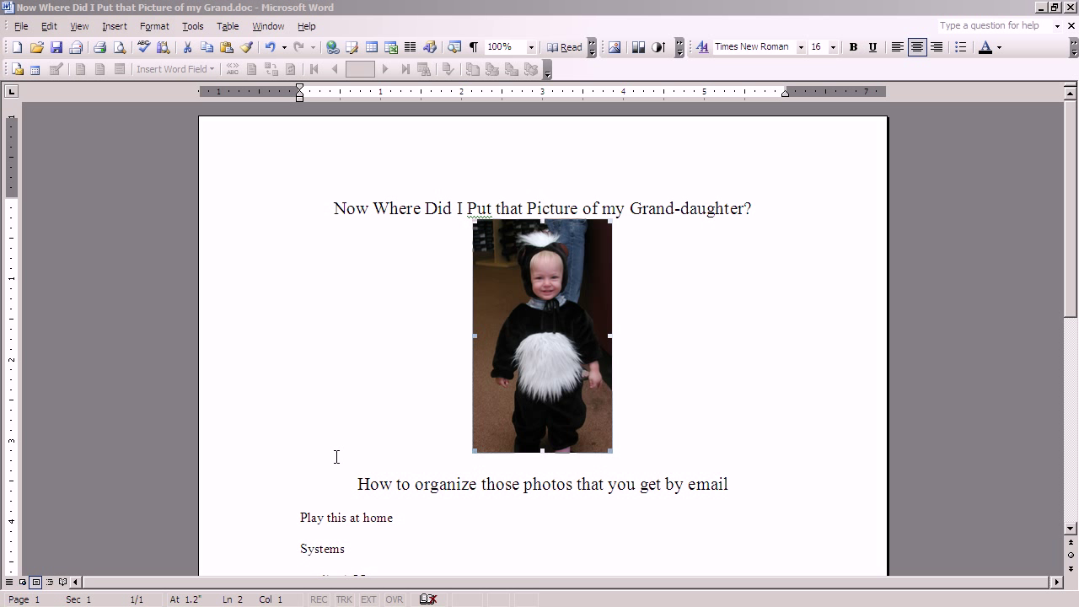
pyautogui.moveTo(539, 513)
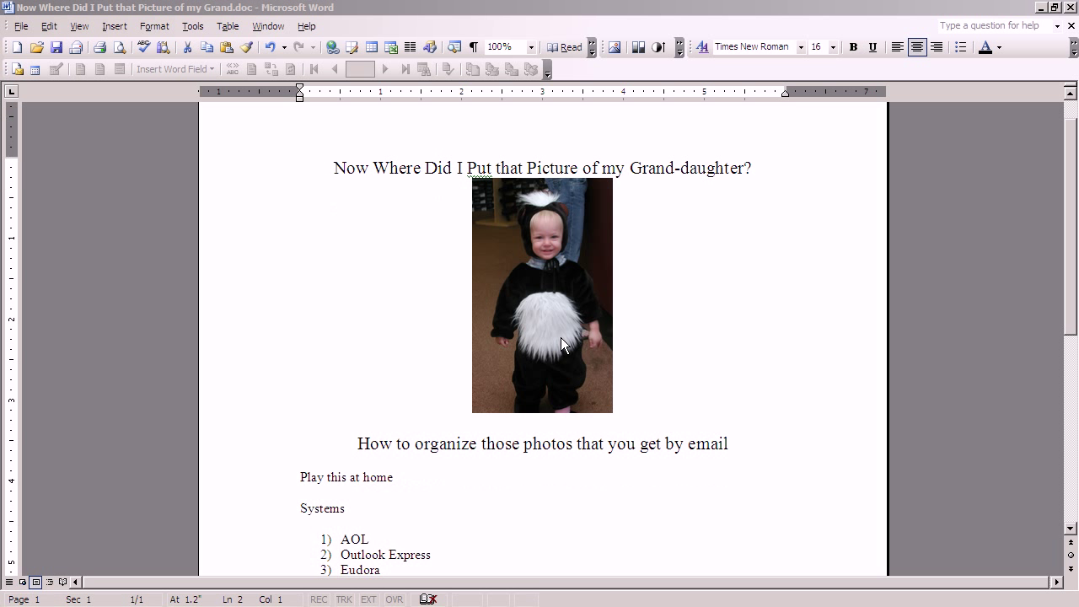
pyautogui.moveTo(718, 363)
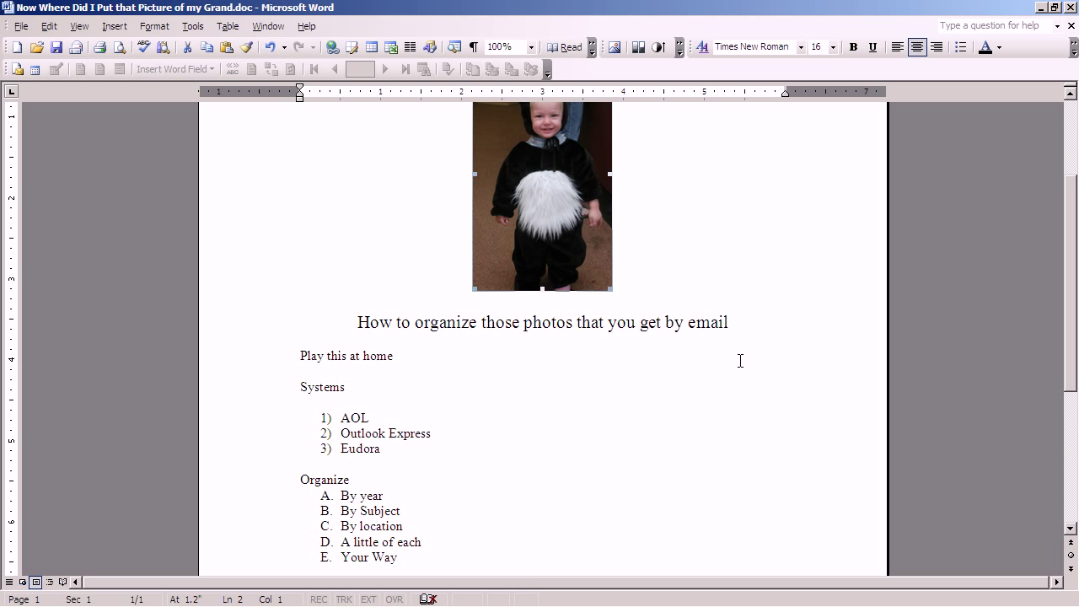
pyautogui.scroll(-3)
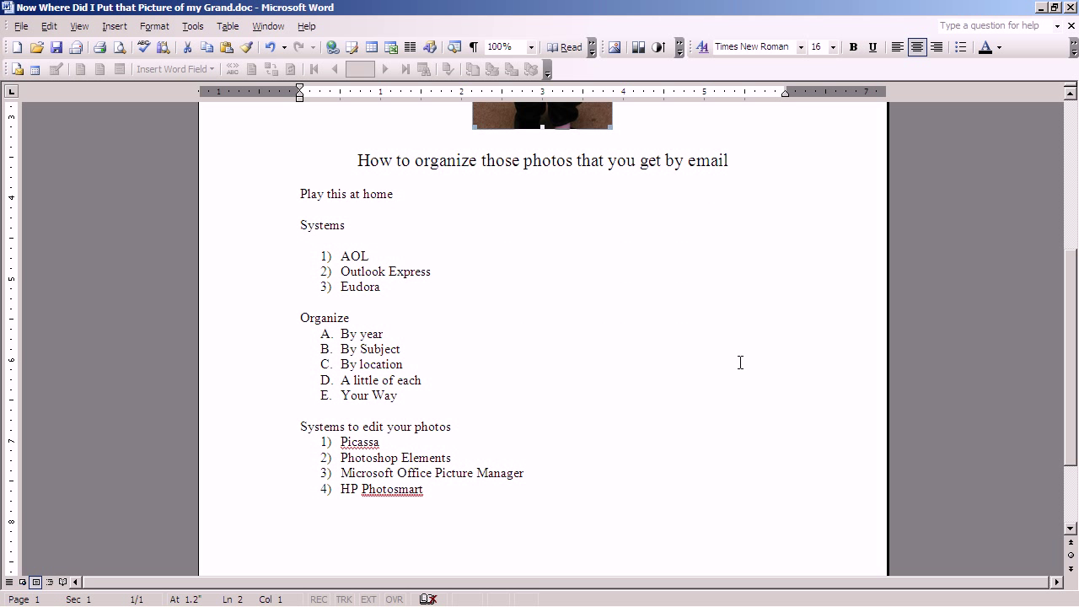
pyautogui.moveTo(388, 230)
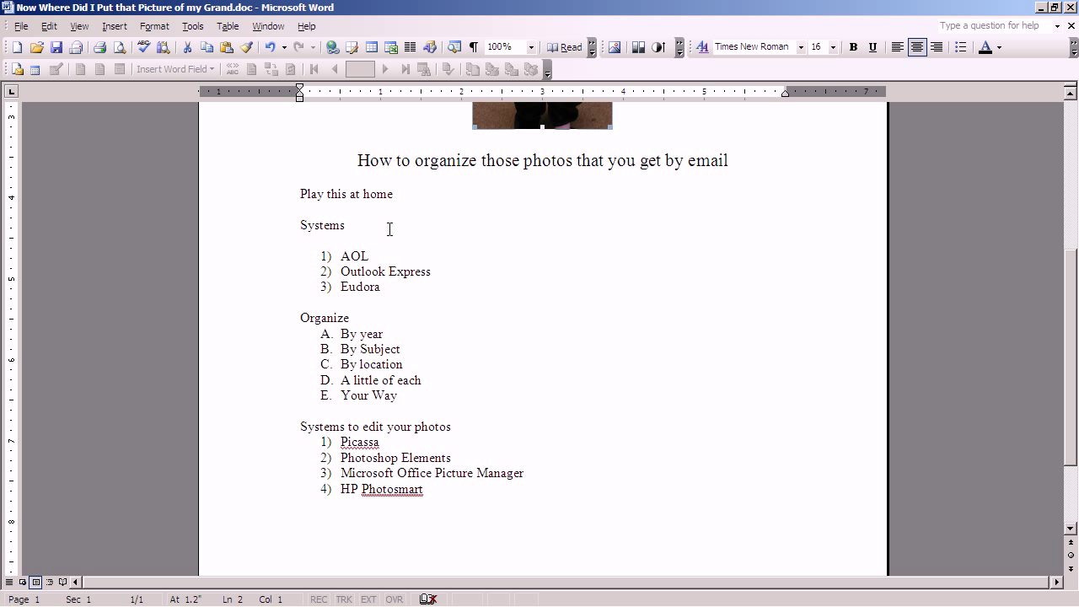
pyautogui.moveTo(378, 242)
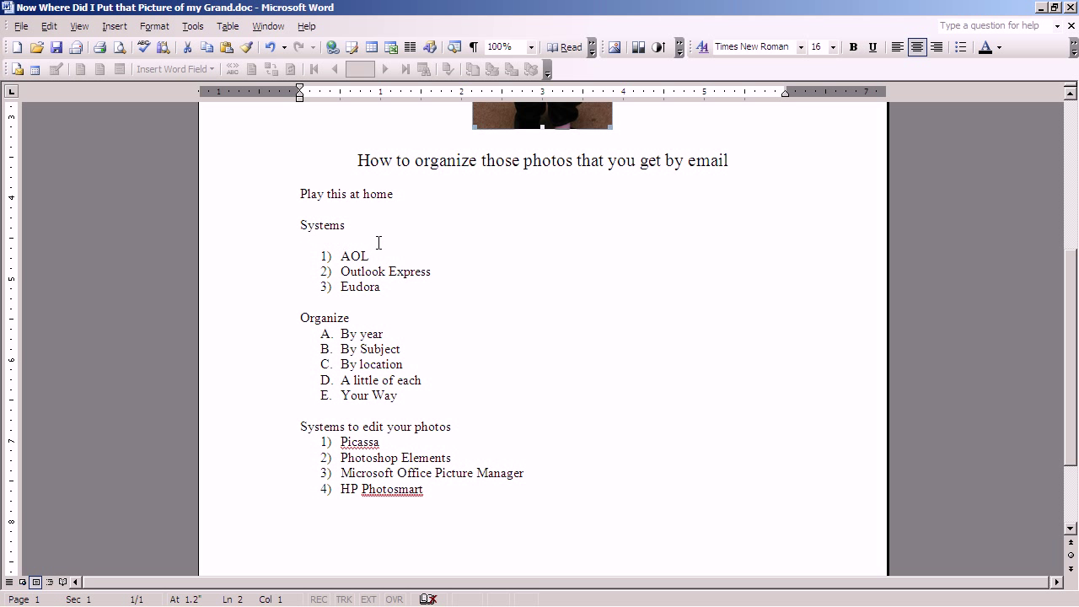
pyautogui.moveTo(308, 242)
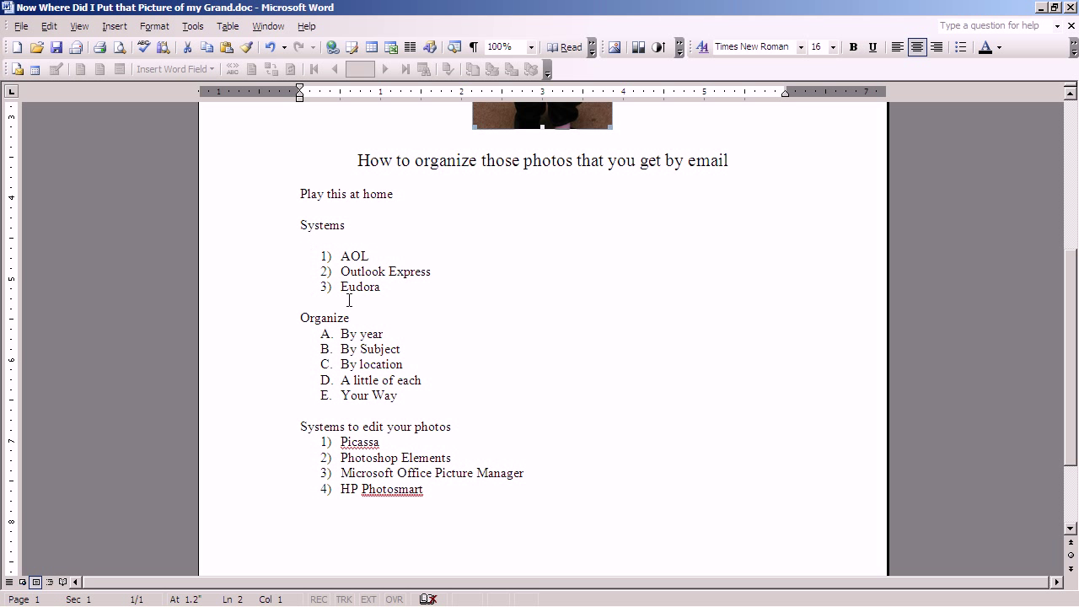
pyautogui.moveTo(347, 236)
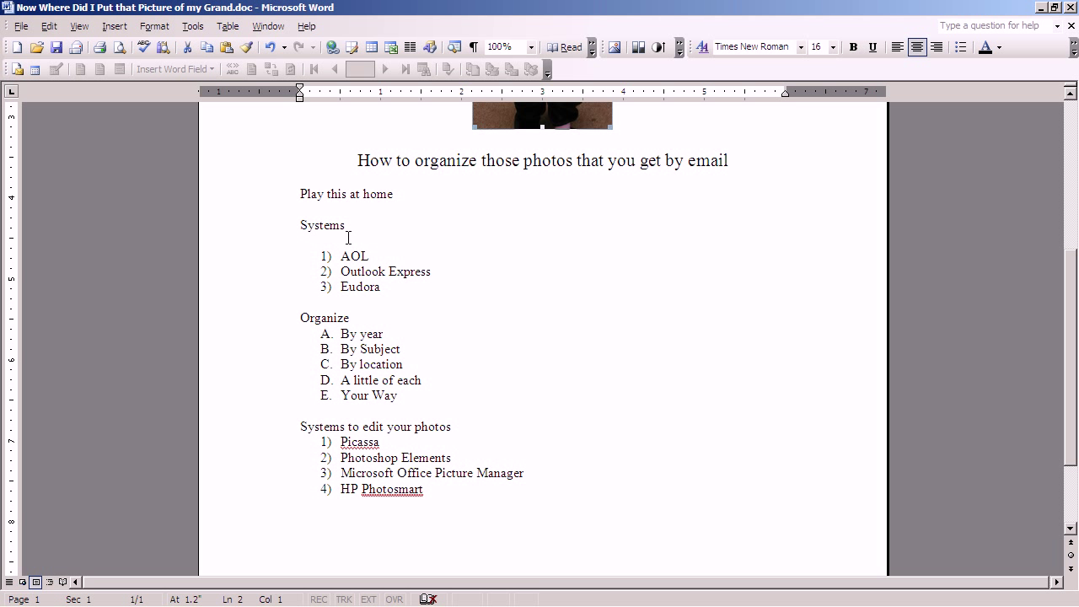
pyautogui.moveTo(310, 254)
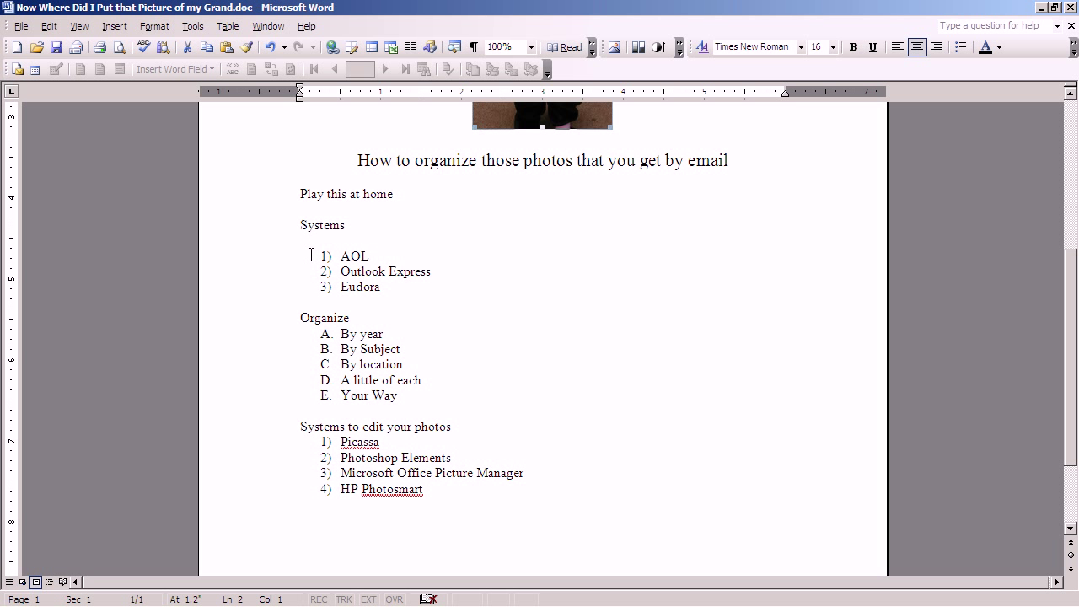
pyautogui.moveTo(384, 257)
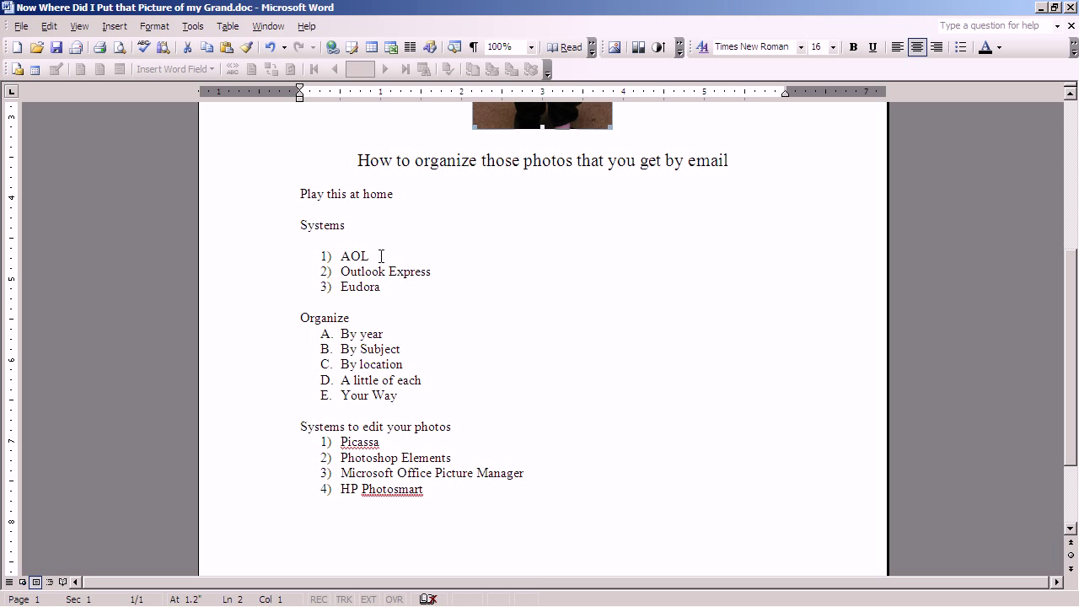
pyautogui.moveTo(348, 274)
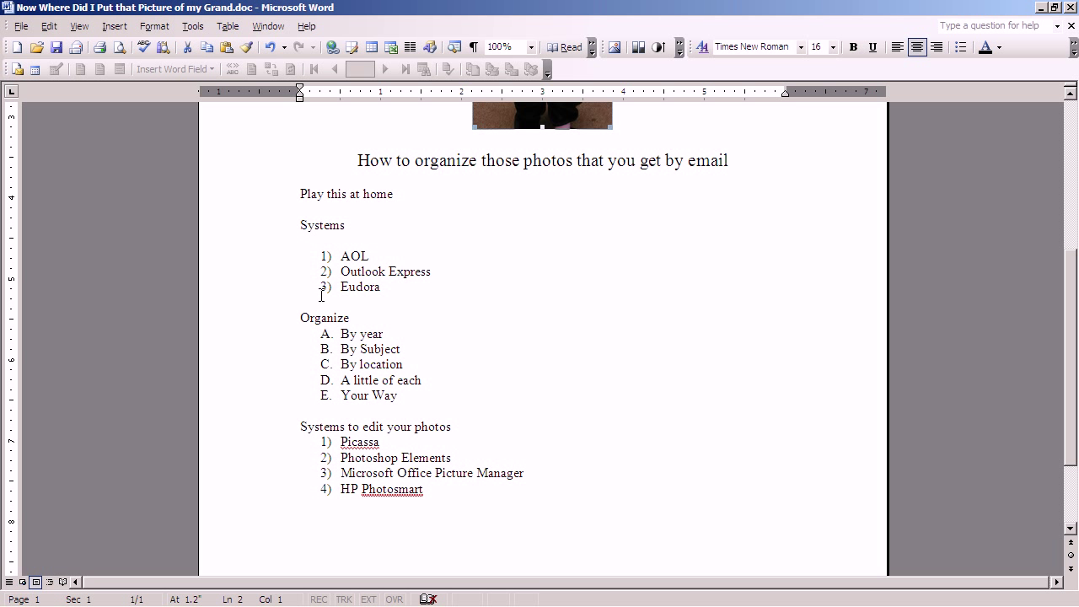
pyautogui.moveTo(524, 266)
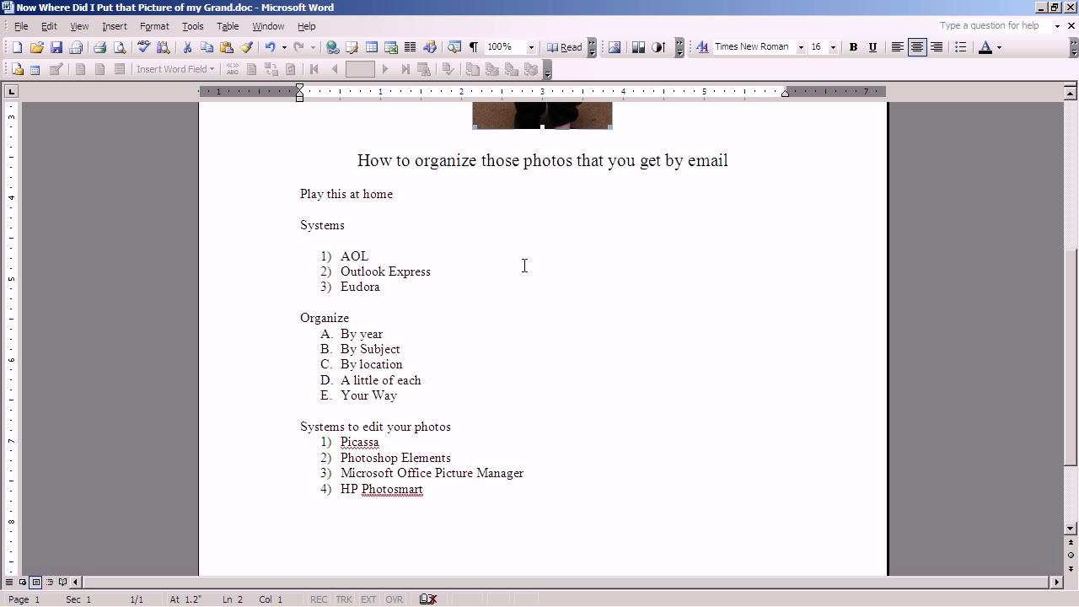
pyautogui.moveTo(309, 305)
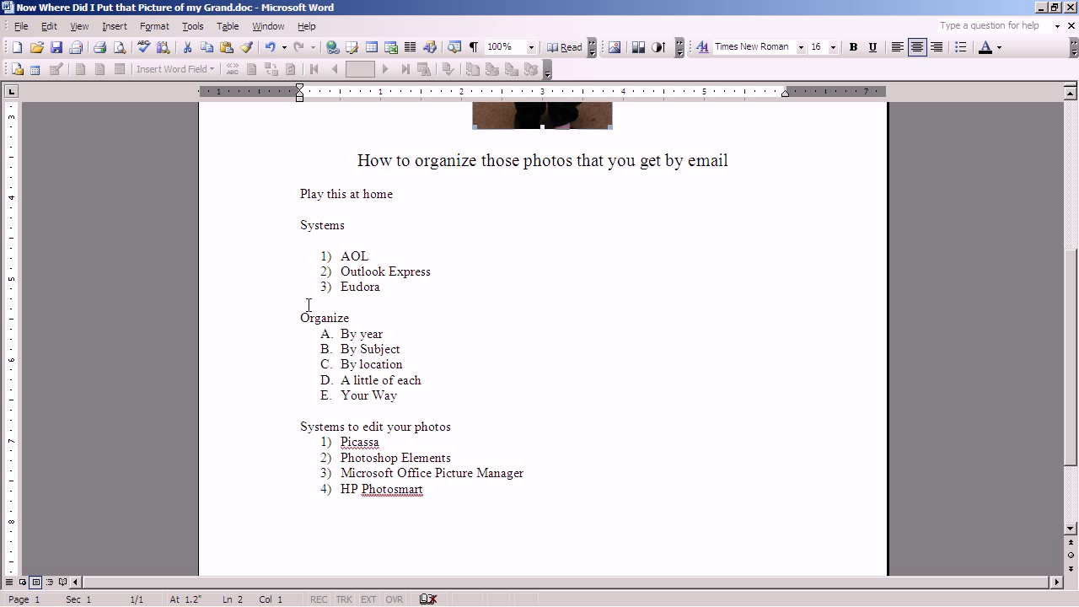
pyautogui.moveTo(364, 412)
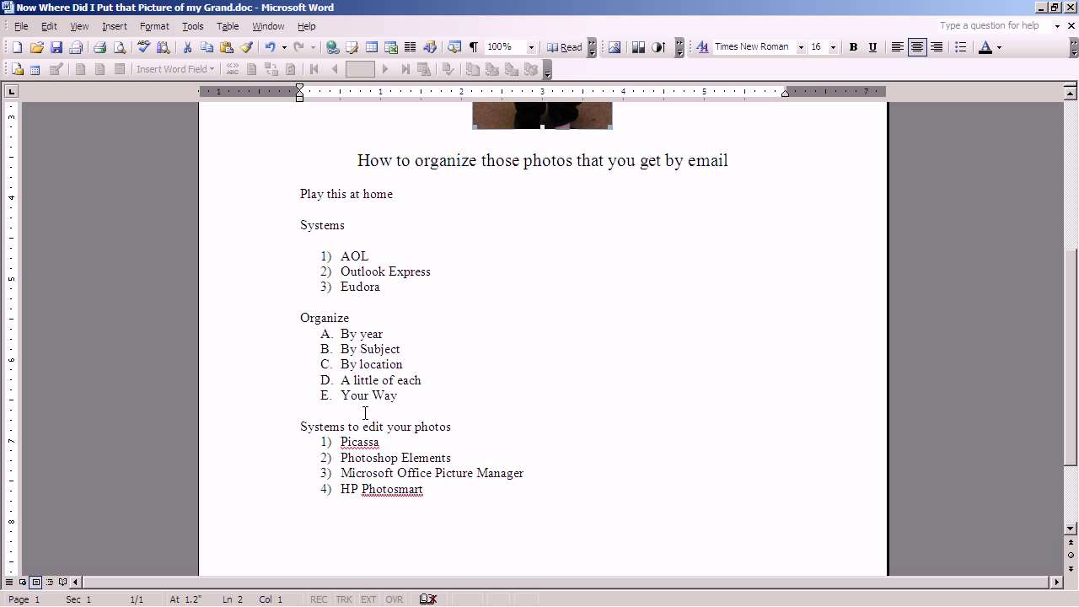
pyautogui.moveTo(423, 337)
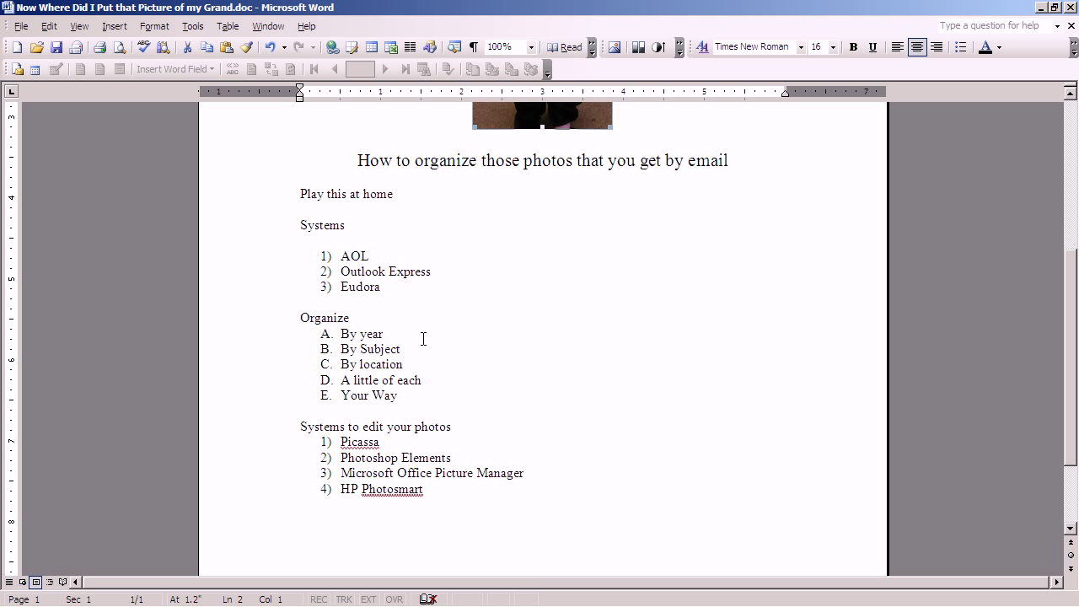
pyautogui.moveTo(419, 310)
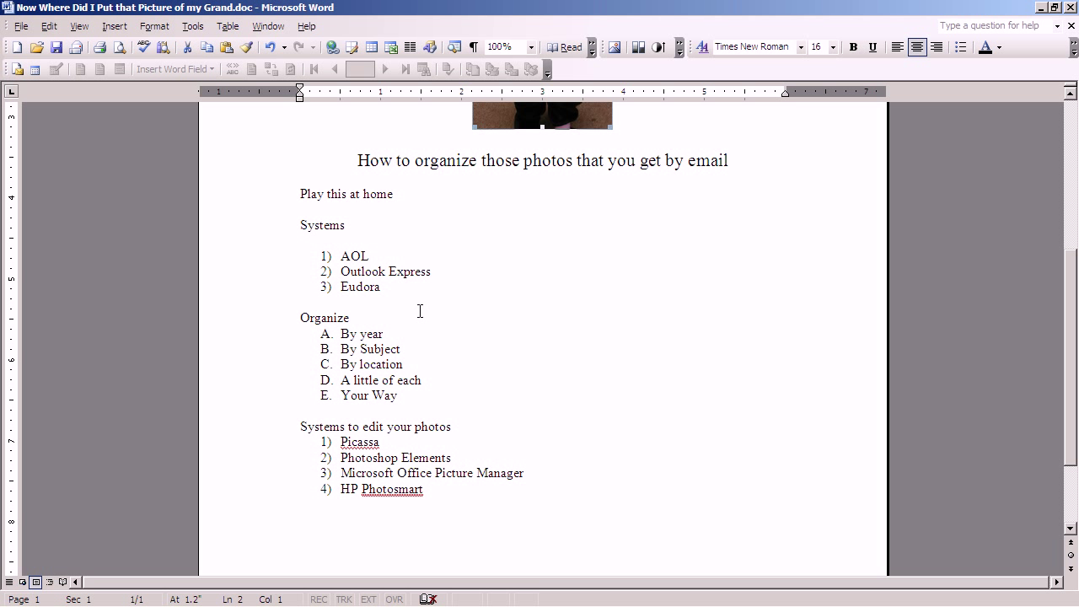
pyautogui.moveTo(294, 402)
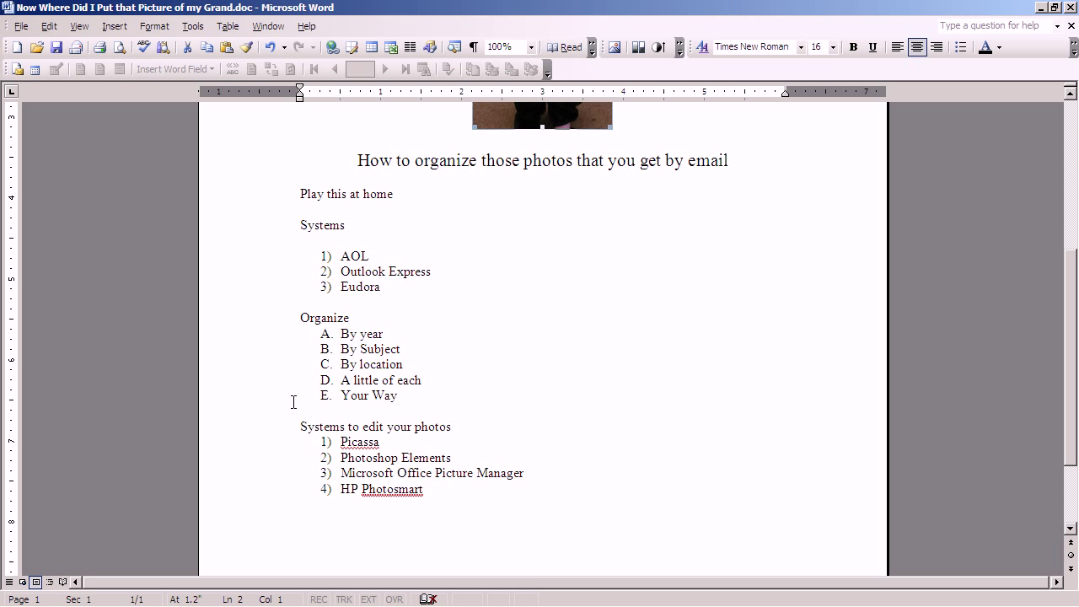
pyautogui.moveTo(428, 366)
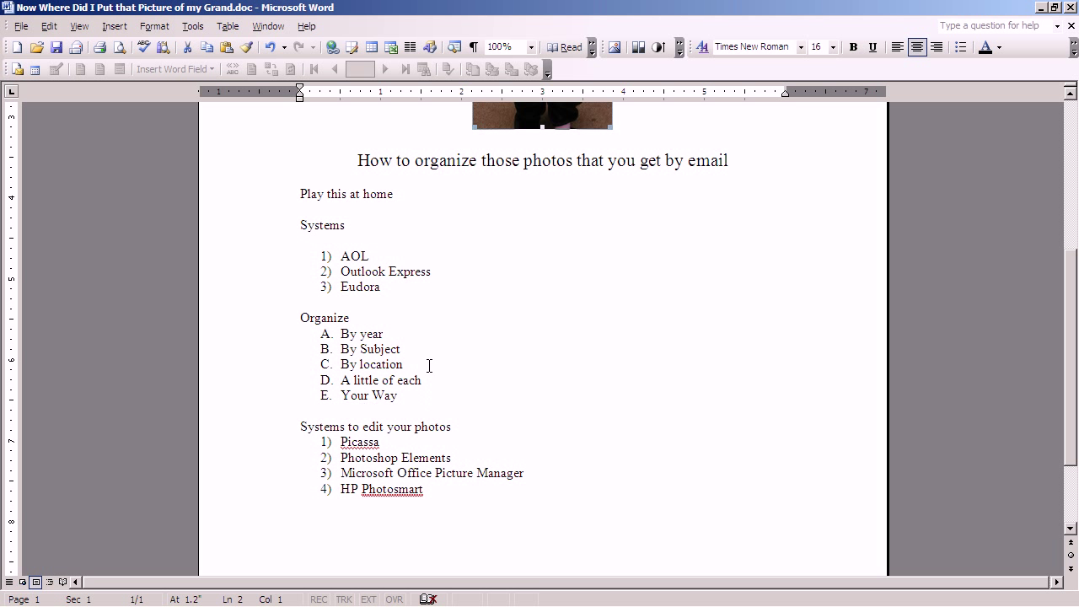
pyautogui.moveTo(377, 349)
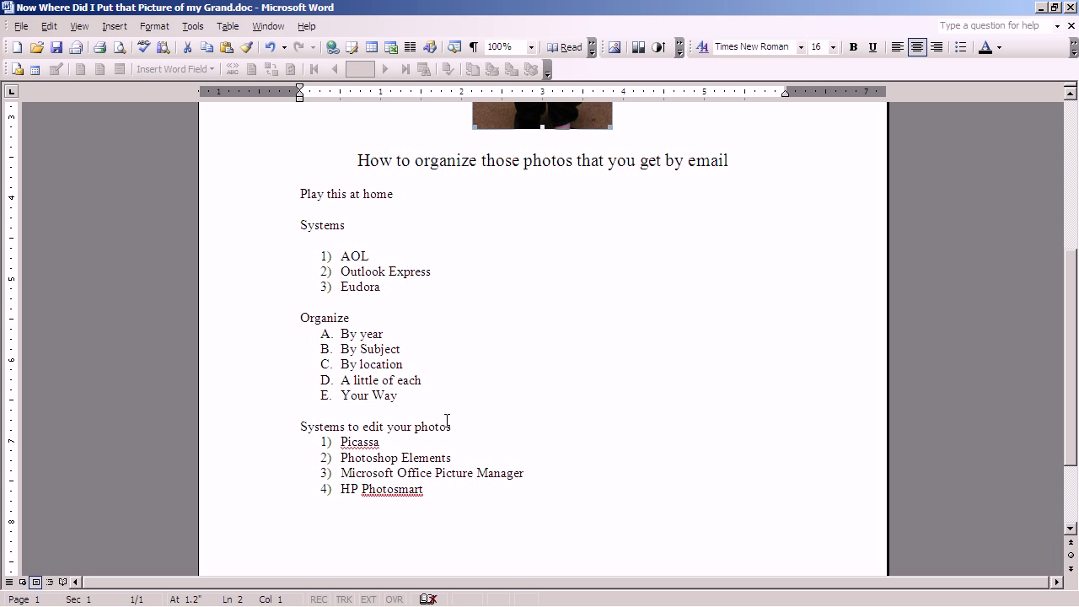
pyautogui.moveTo(295, 418)
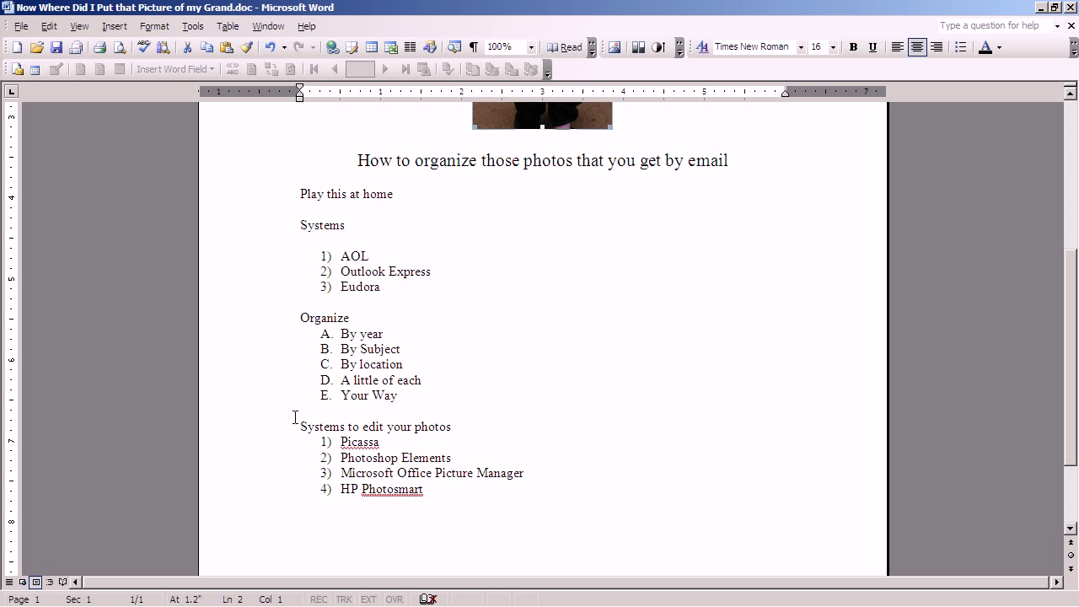
pyautogui.moveTo(294, 487)
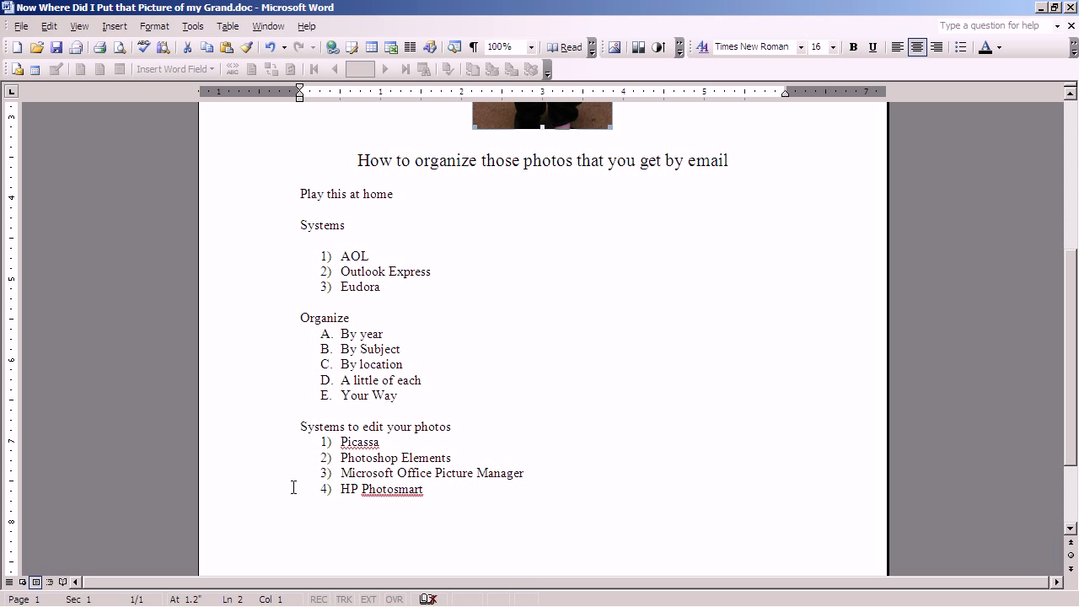
pyautogui.moveTo(293, 499)
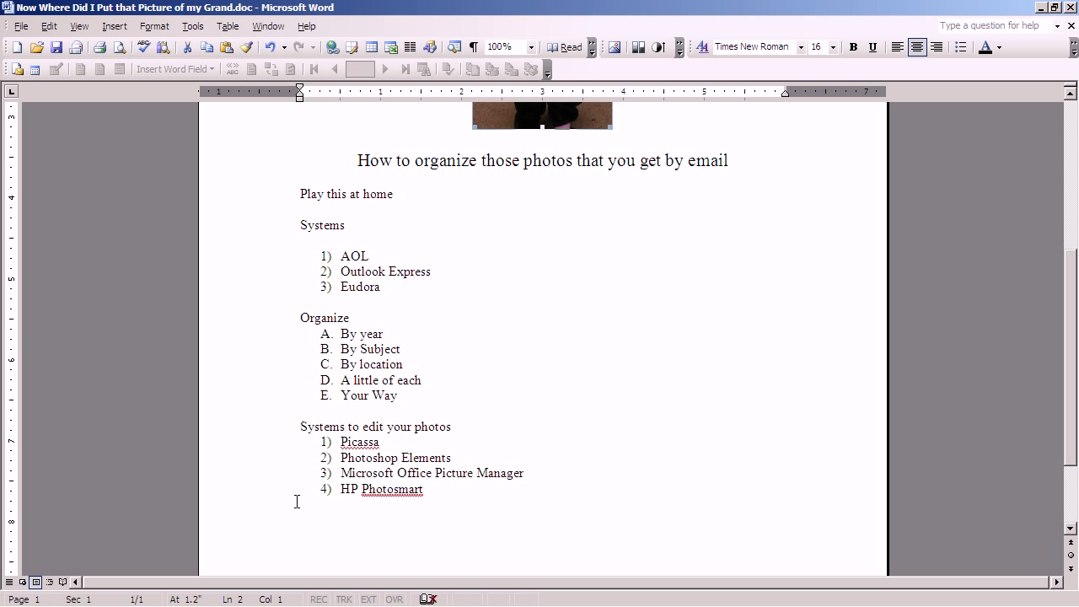
pyautogui.moveTo(529, 444)
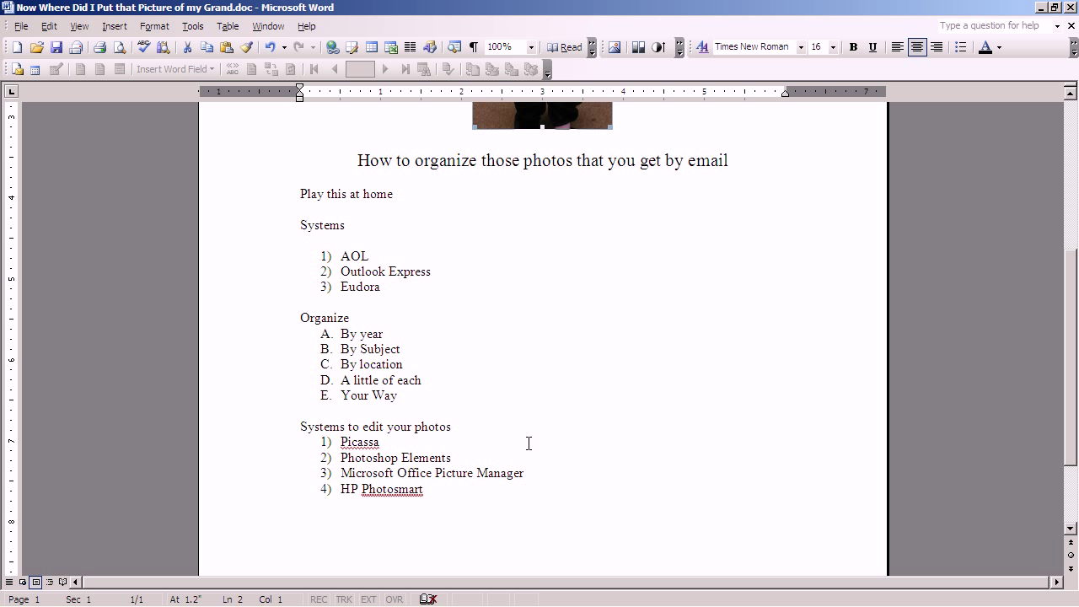
pyautogui.moveTo(296, 404)
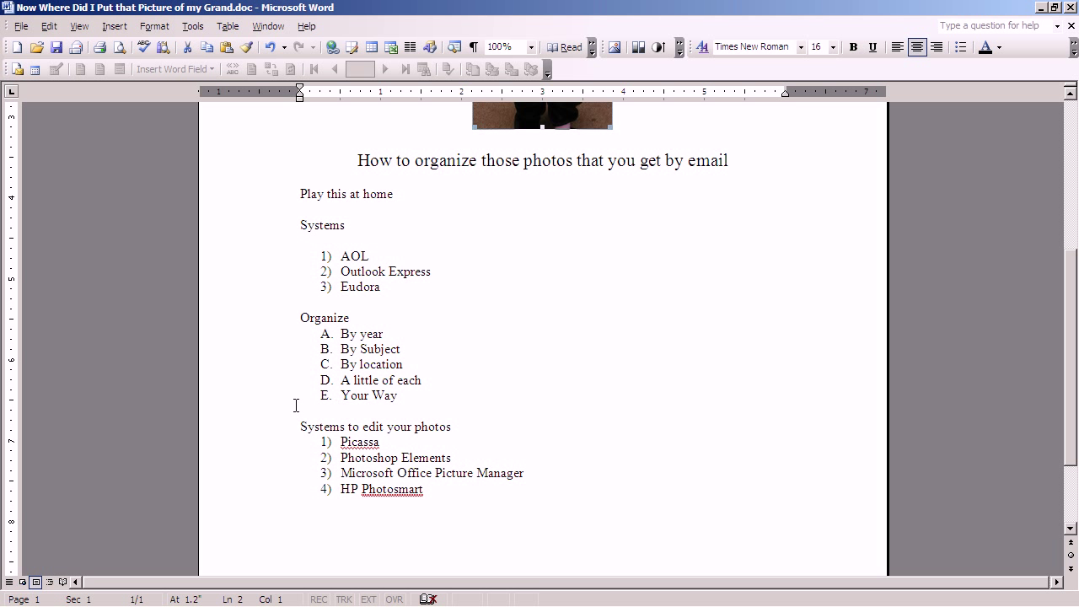
pyautogui.moveTo(297, 427)
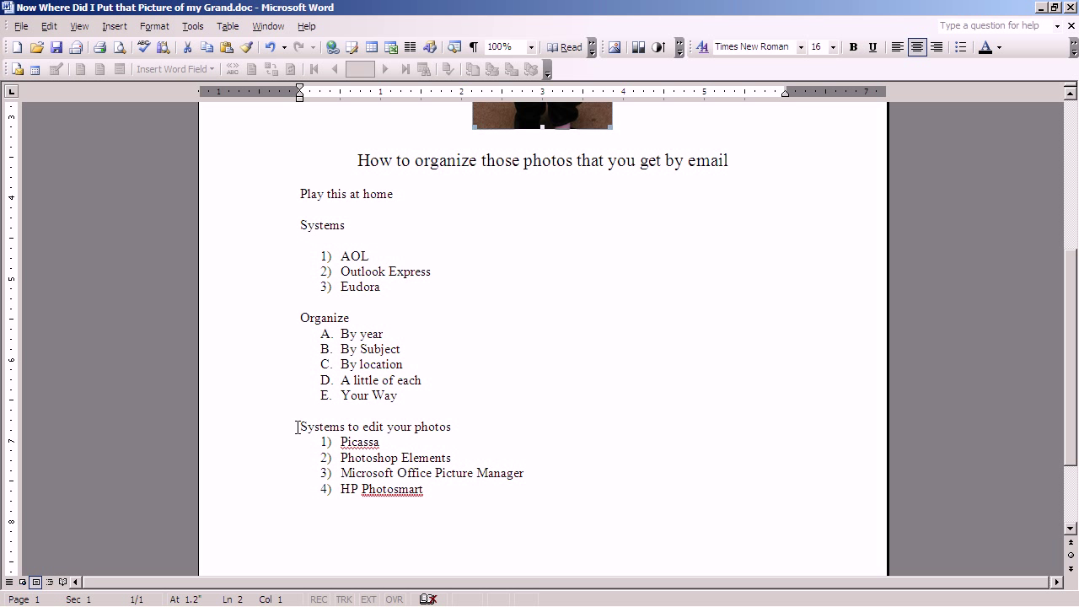
pyautogui.moveTo(311, 426)
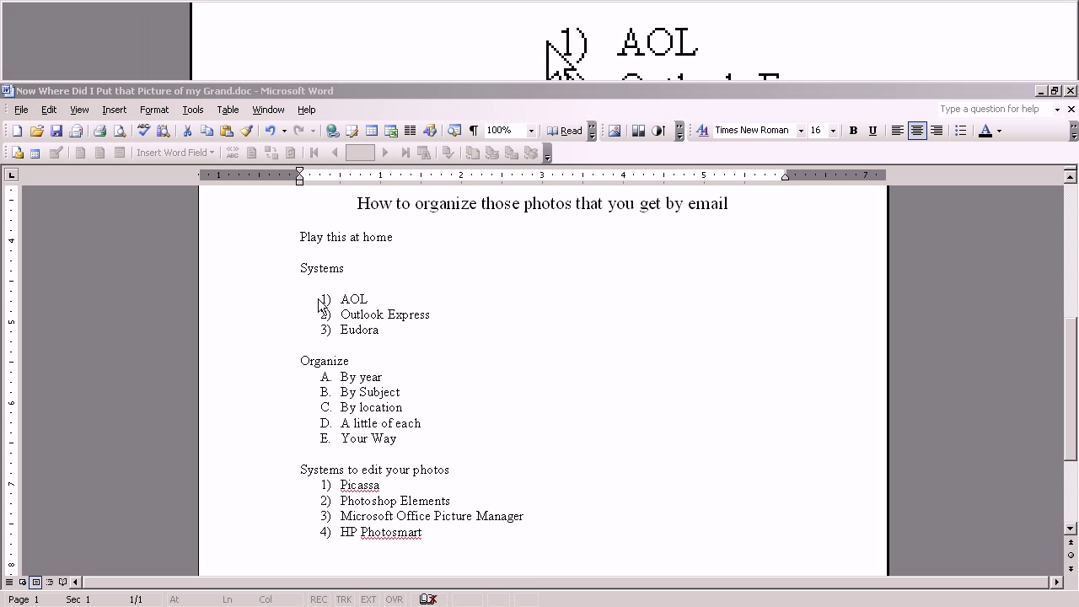
pyautogui.moveTo(378, 305)
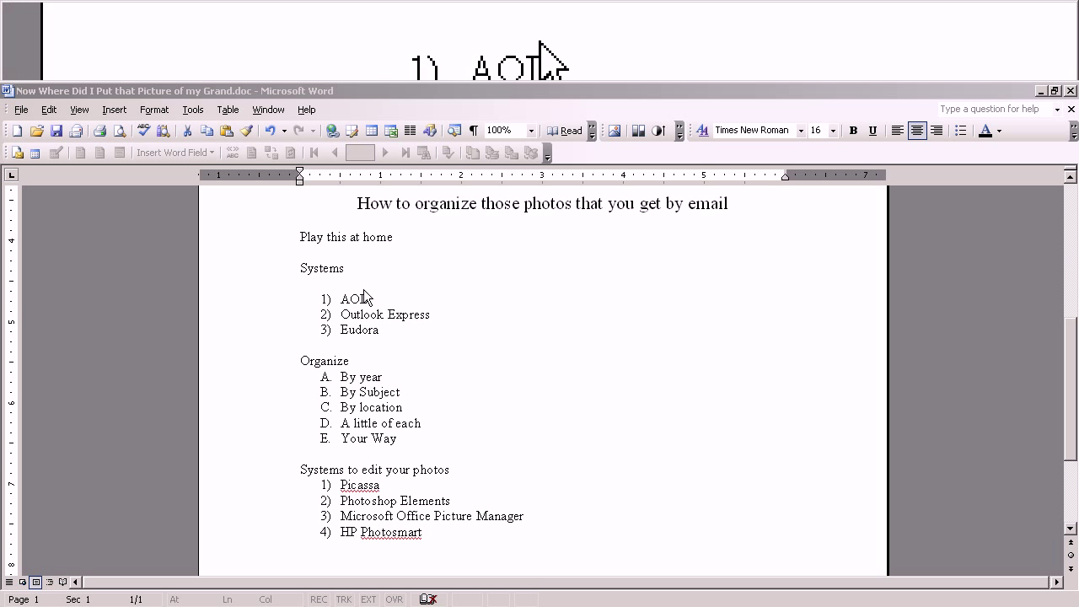
pyautogui.moveTo(336, 319)
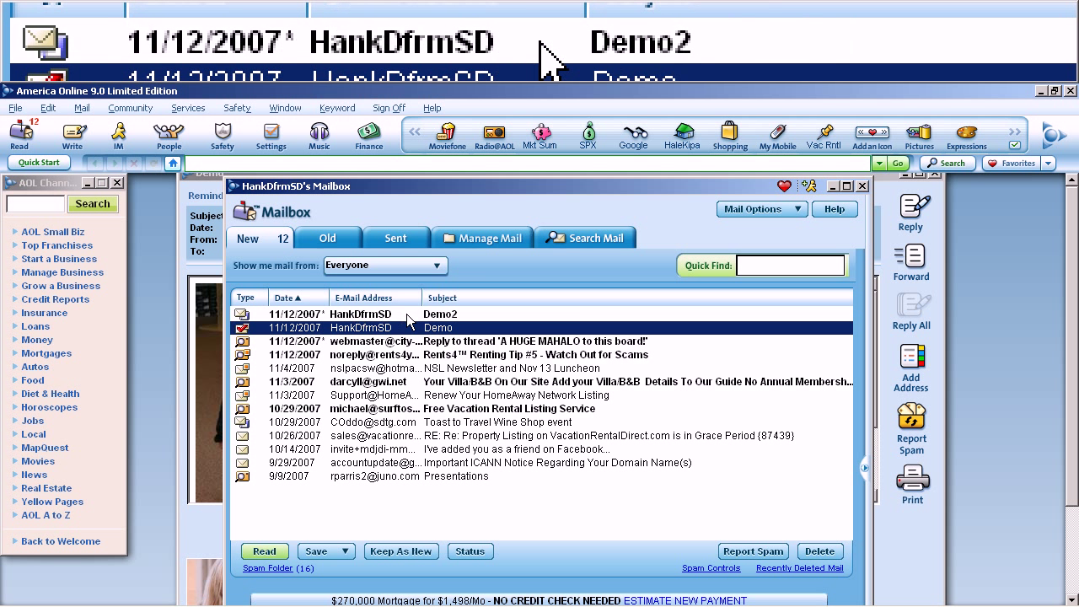
# Open the Demo2 message carrying the DSCN4042cropped-1.JPG photo attachment.
pyautogui.doubleClick(438, 313)
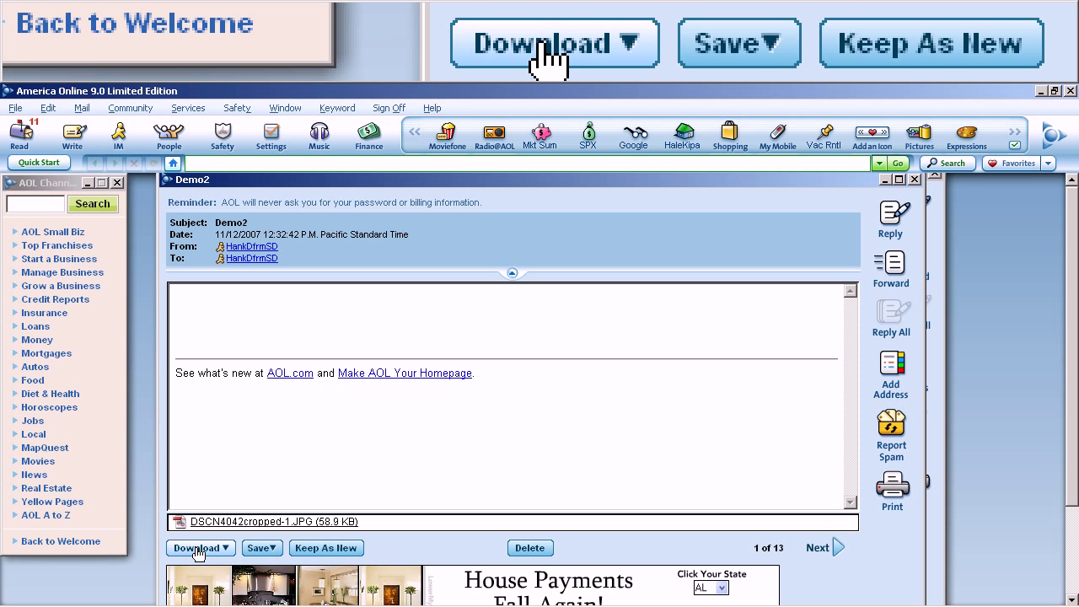
# Start Download Now for the attached photo and bring up the save-location list.
pyautogui.click(200, 548)
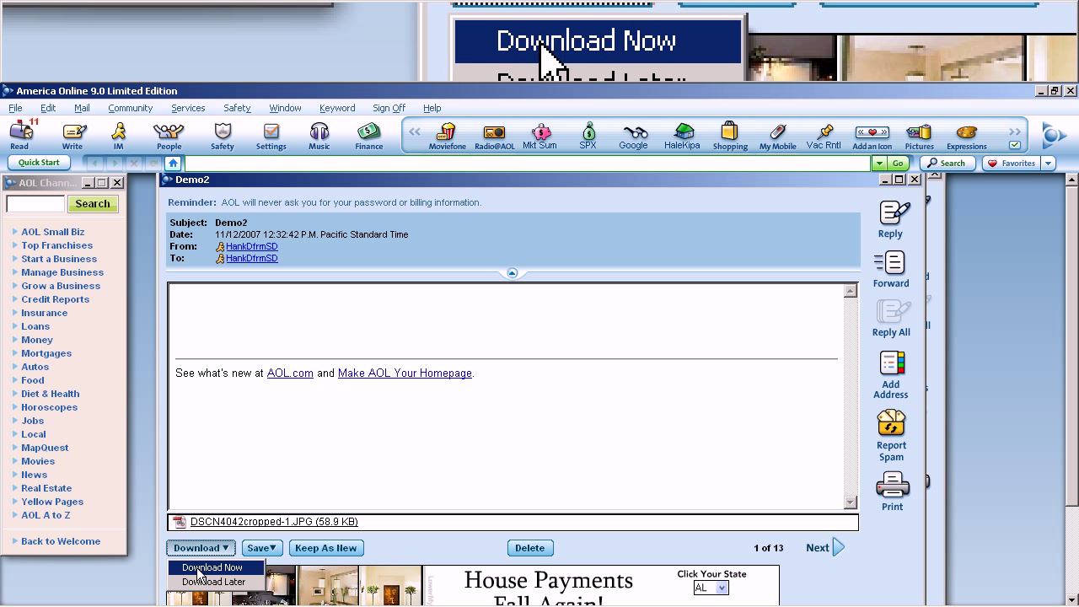
pyautogui.click(216, 566)
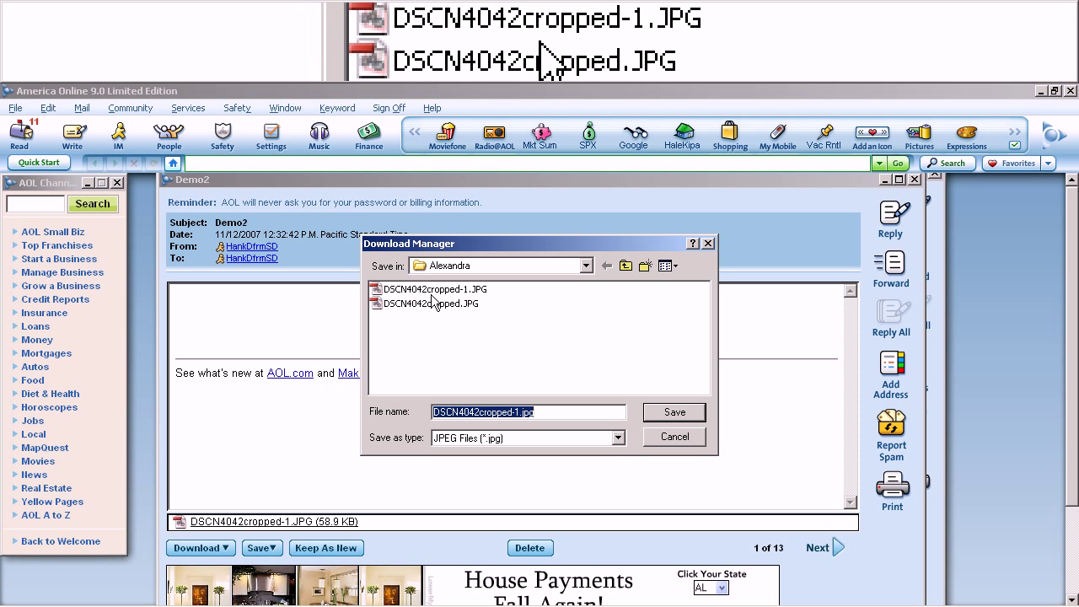
pyautogui.click(586, 267)
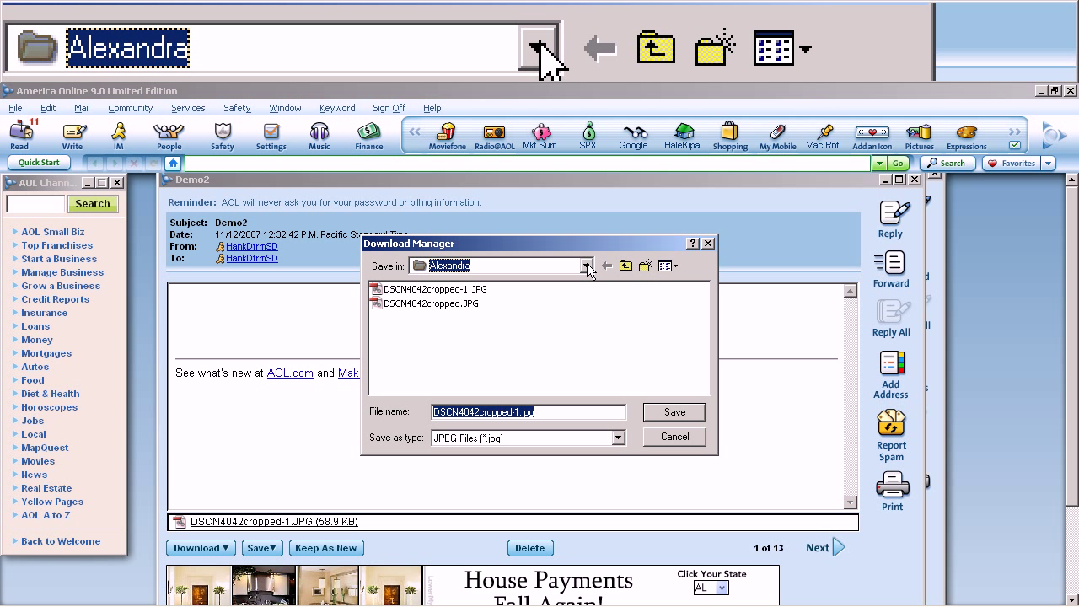
pyautogui.click(587, 267)
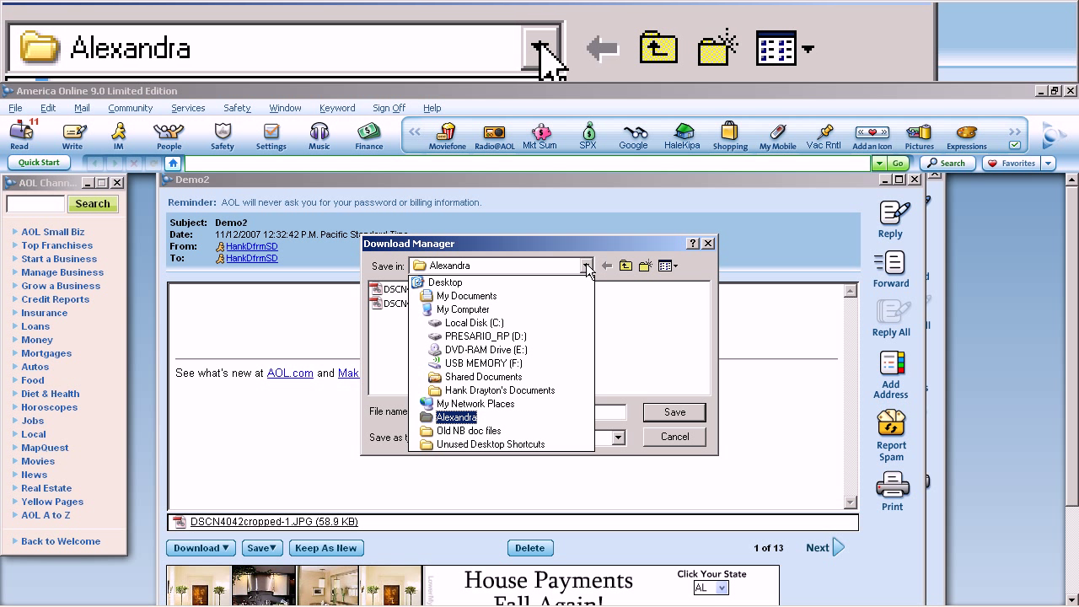
pyautogui.moveTo(465, 297)
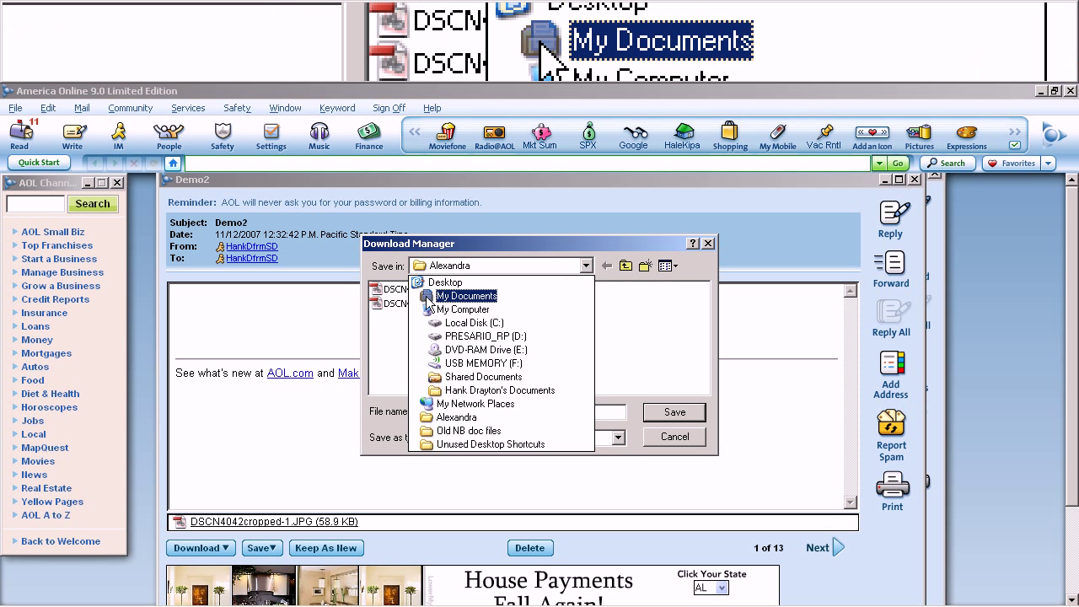
# Browse My Documents > Documents (Often Used) > AOL Downloads - BIG > 2007 dnld.
pyautogui.click(466, 296)
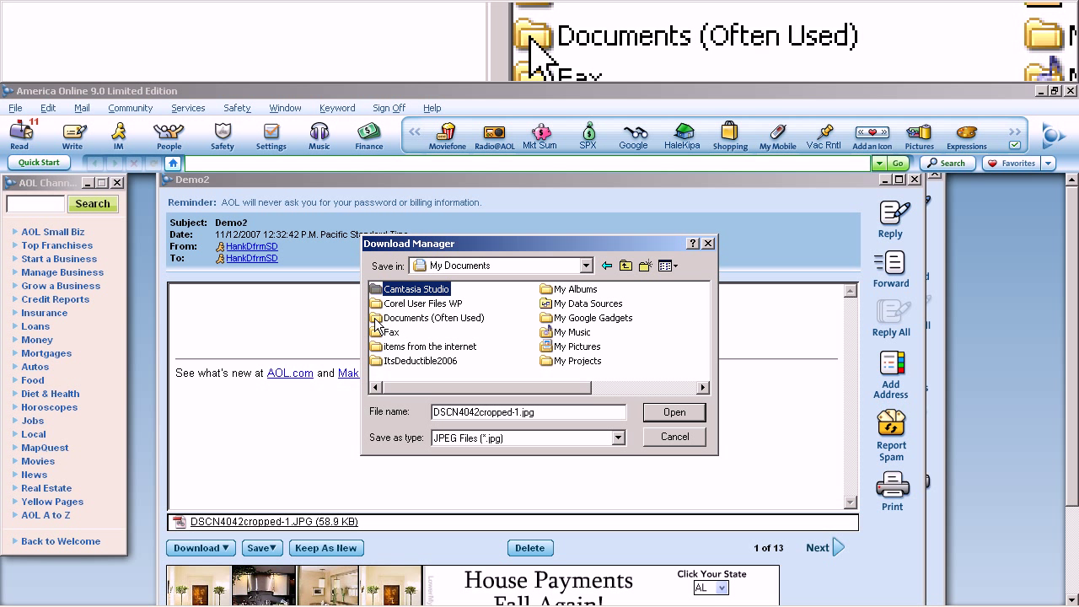
pyautogui.doubleClick(435, 317)
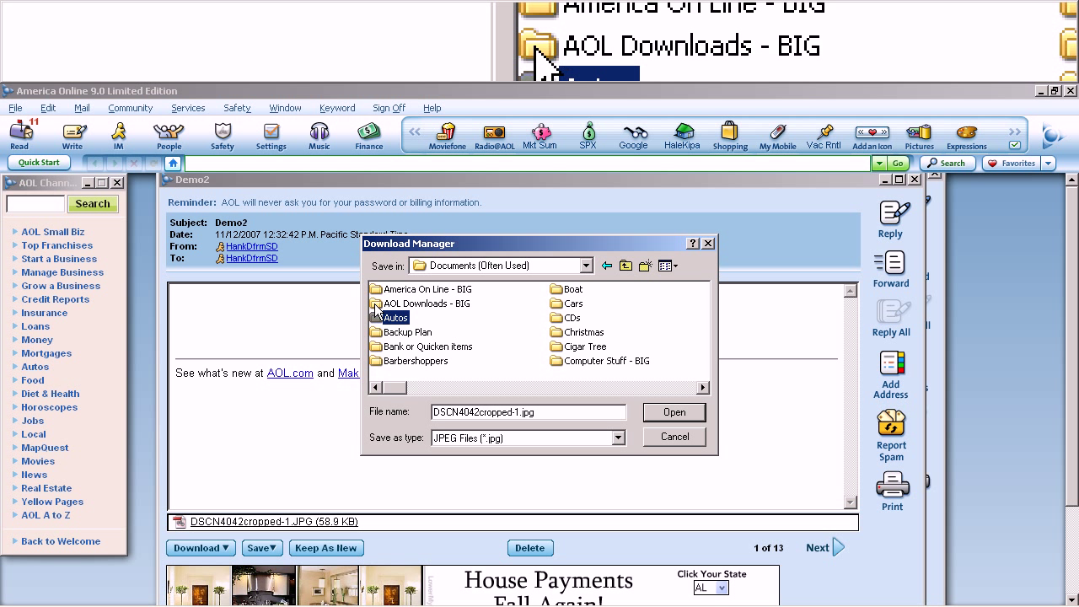
pyautogui.doubleClick(426, 304)
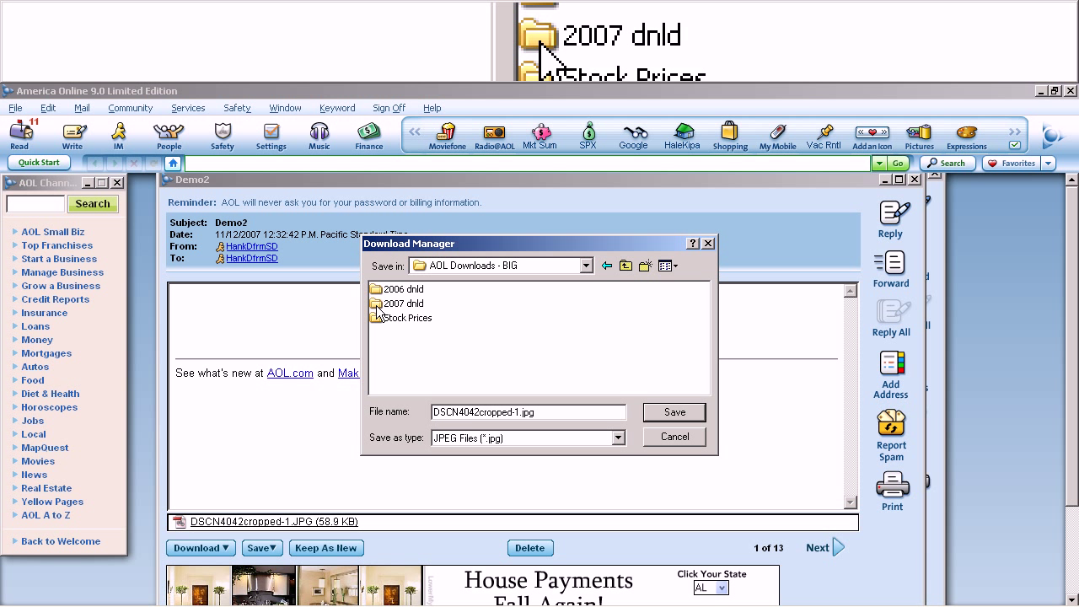
pyautogui.doubleClick(403, 304)
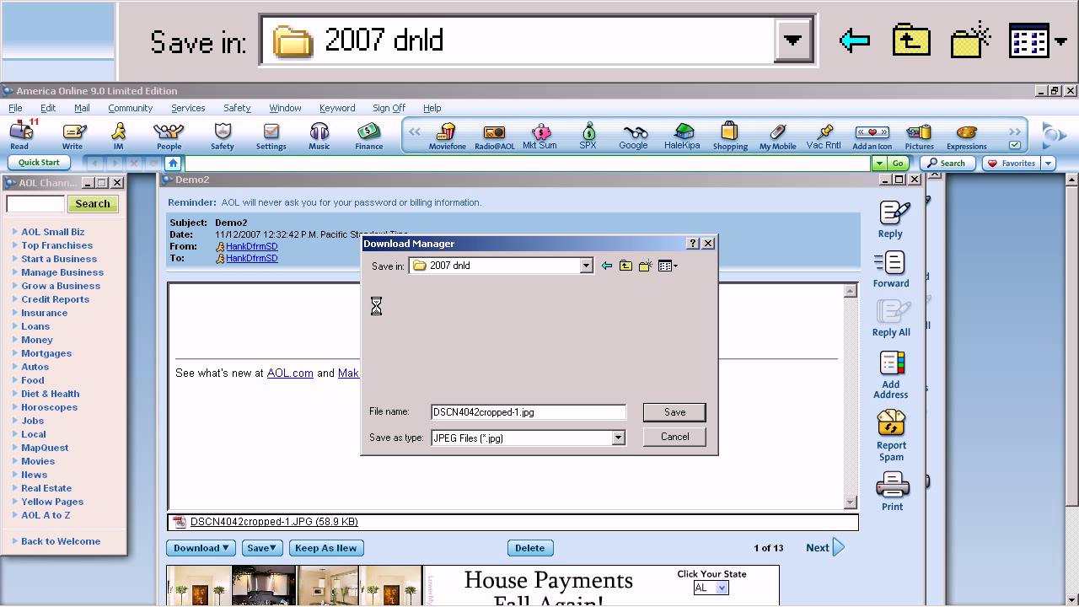
# Save DSCN4042cropped-1.jpg into the 2007 dnld folder and confirm.
pyautogui.click(529, 411)
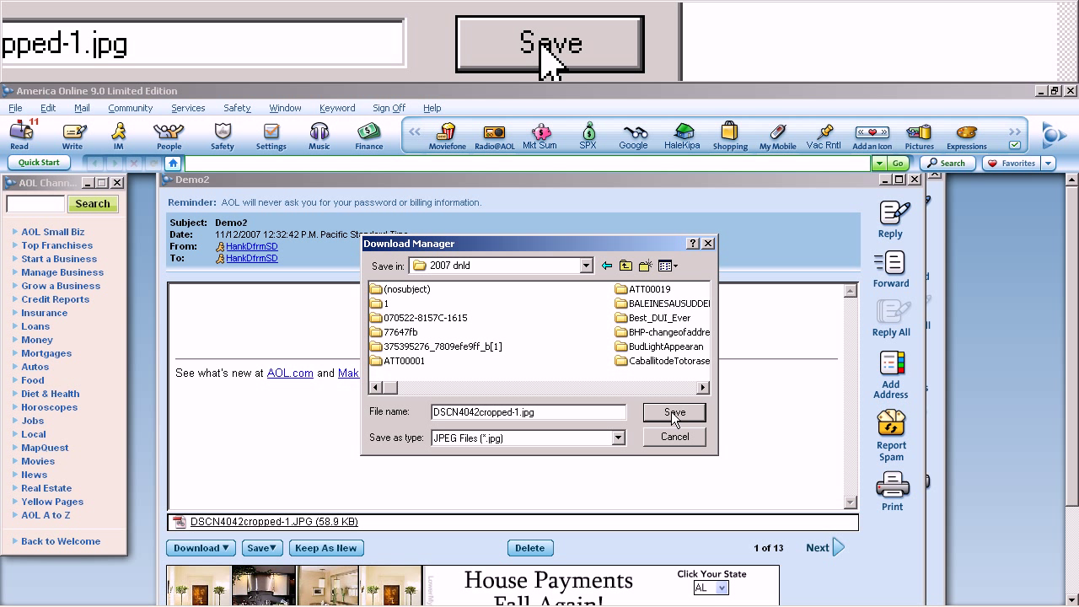
pyautogui.click(674, 412)
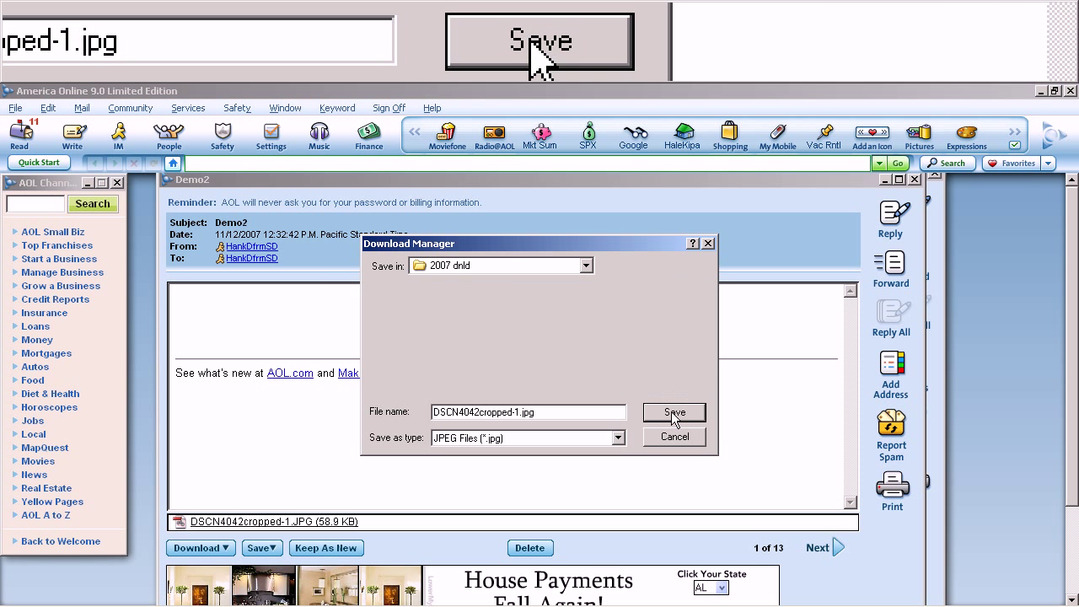
pyautogui.click(674, 411)
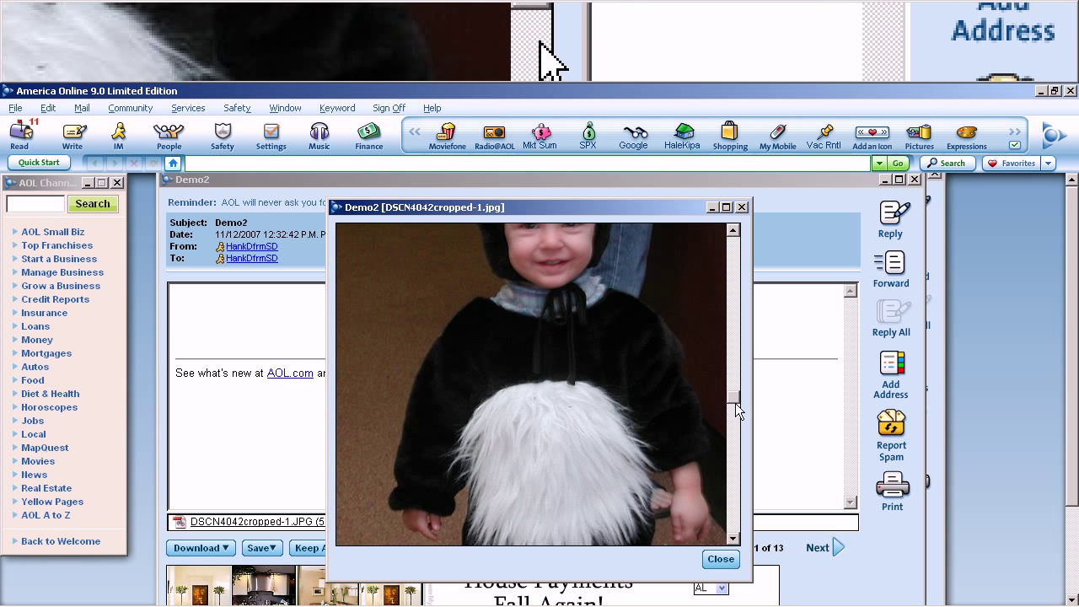
# Scroll to view the skunk-costume photo, then close the photo viewer.
pyautogui.click(731, 541)
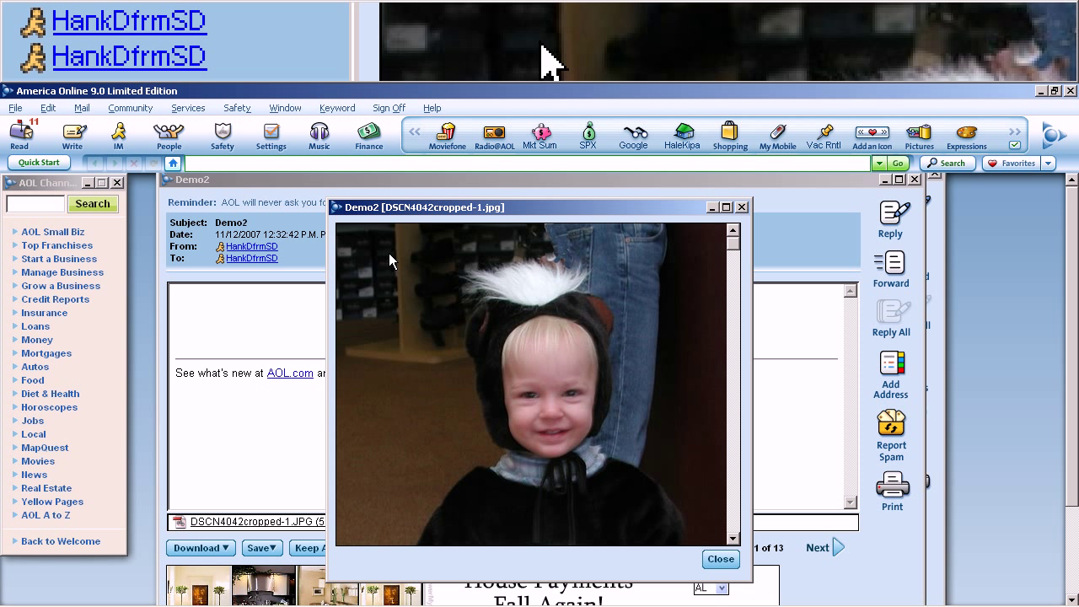
pyautogui.click(720, 560)
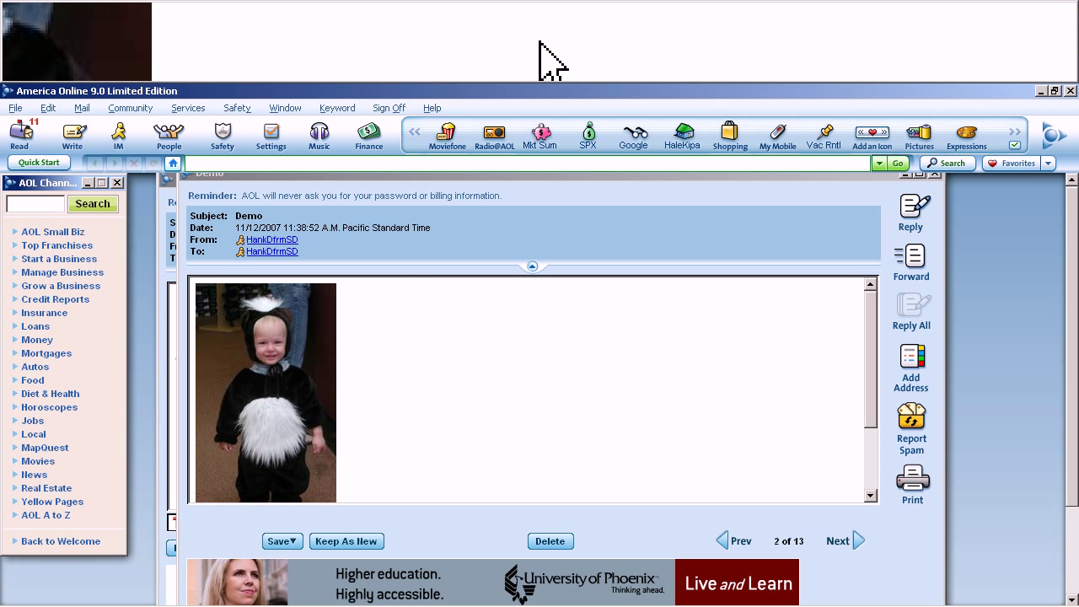
pyautogui.moveTo(458, 386)
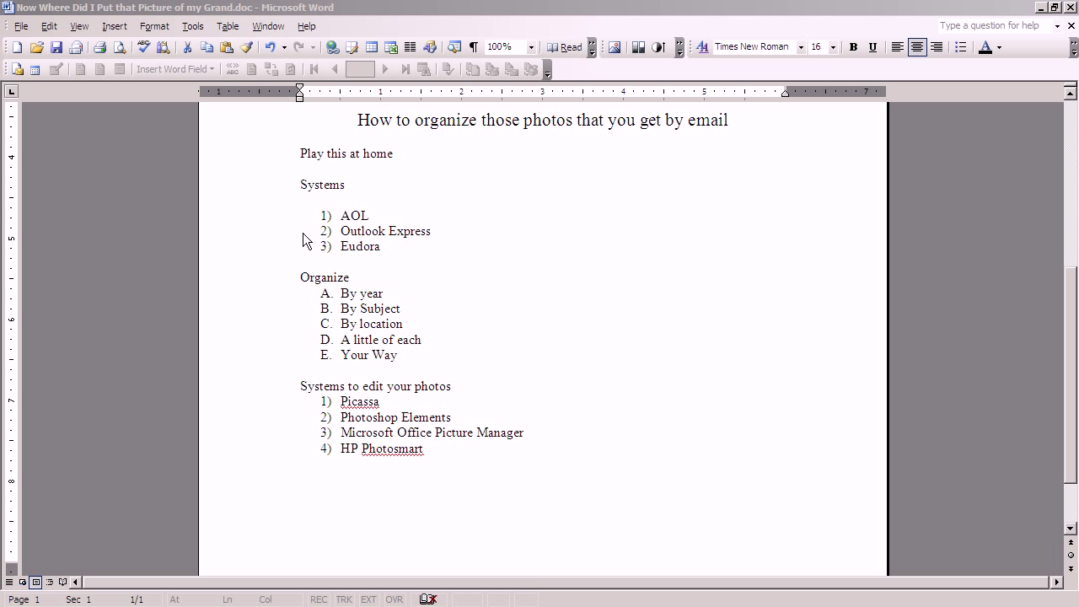
pyautogui.moveTo(340, 241)
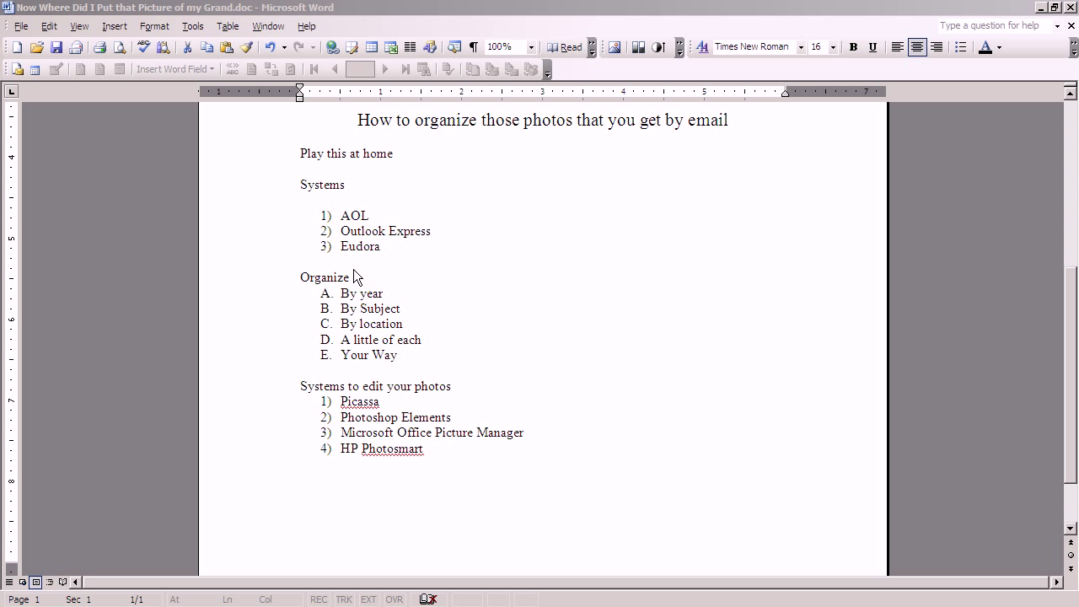
pyautogui.moveTo(286, 279)
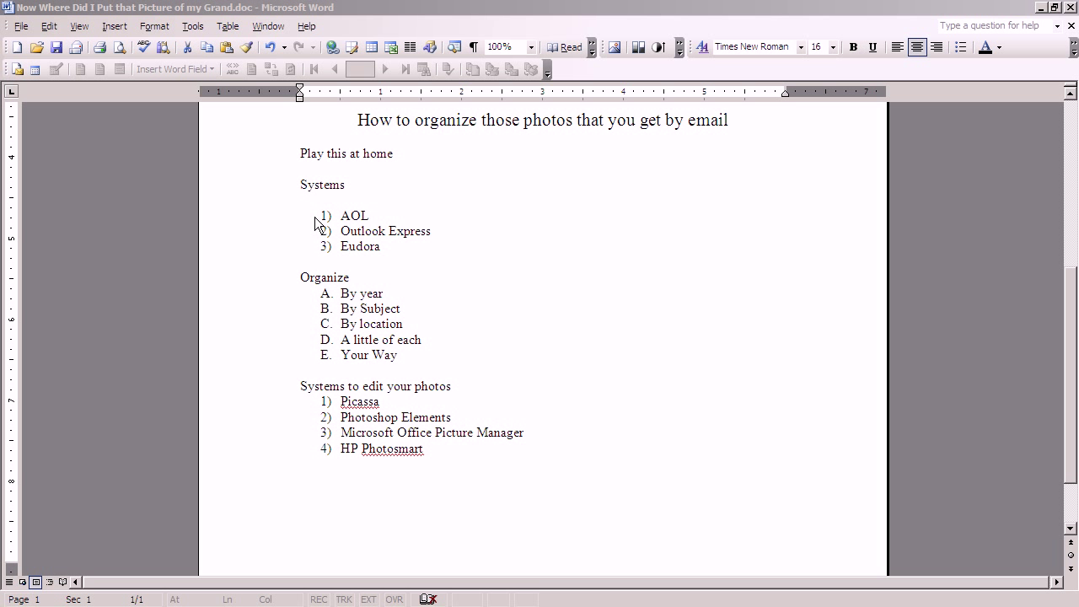
pyautogui.moveTo(340, 233)
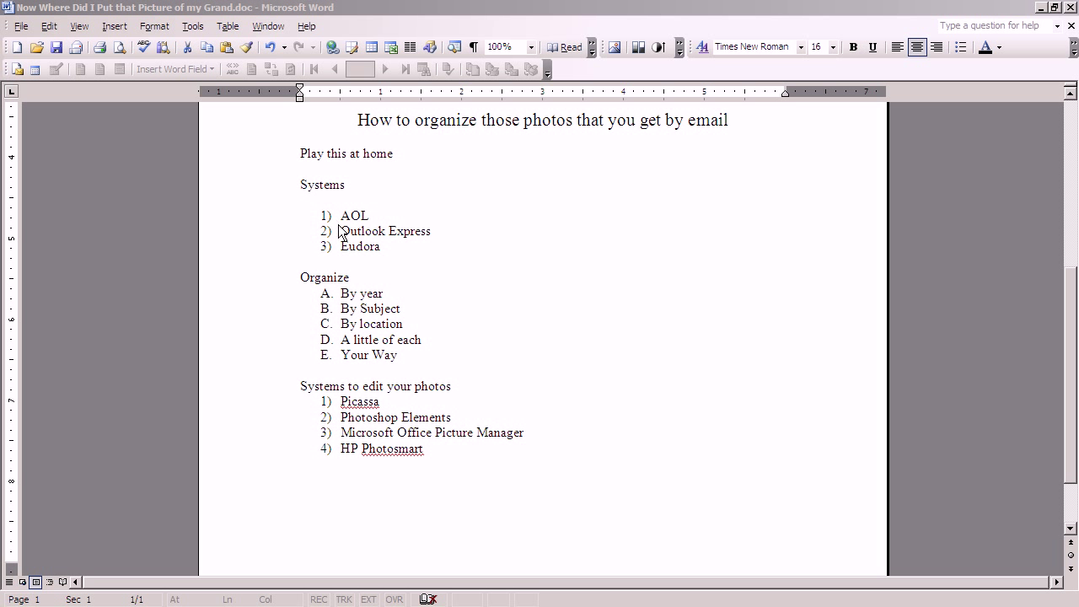
pyautogui.moveTo(381, 209)
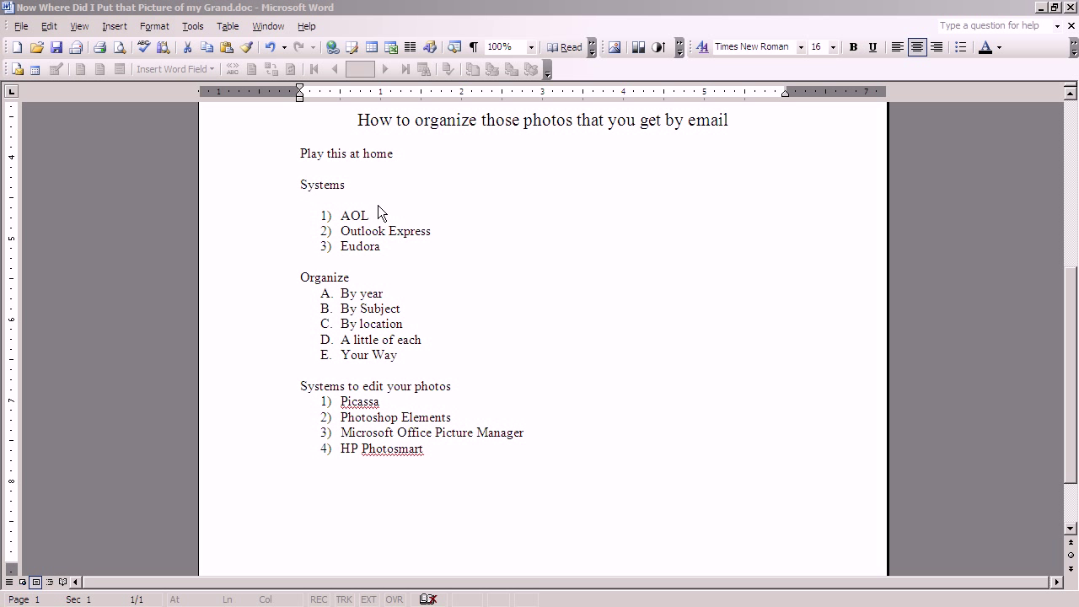
pyautogui.moveTo(334, 234)
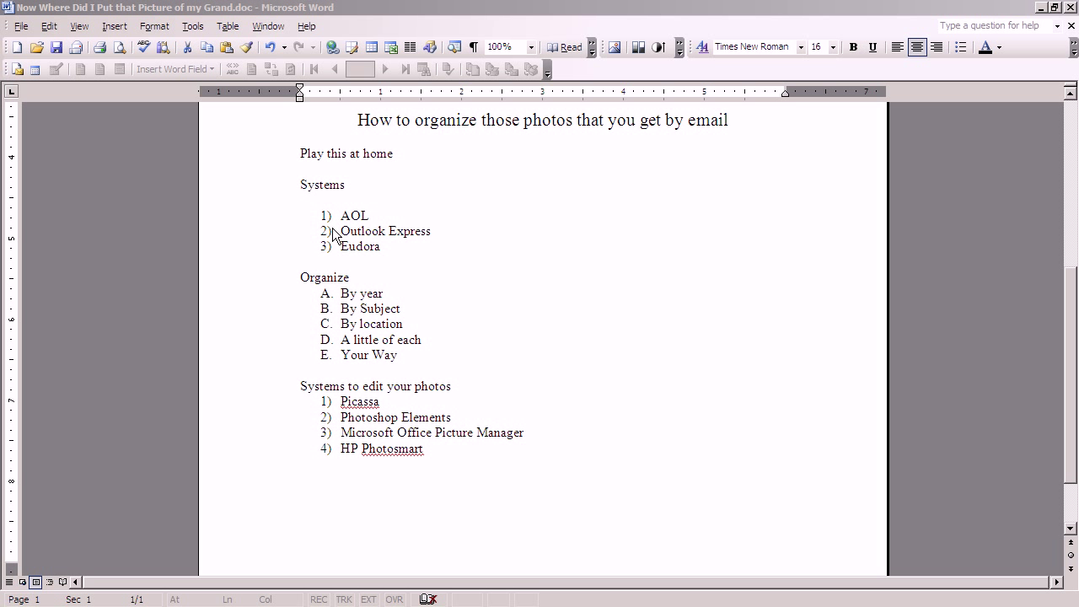
pyautogui.moveTo(379, 240)
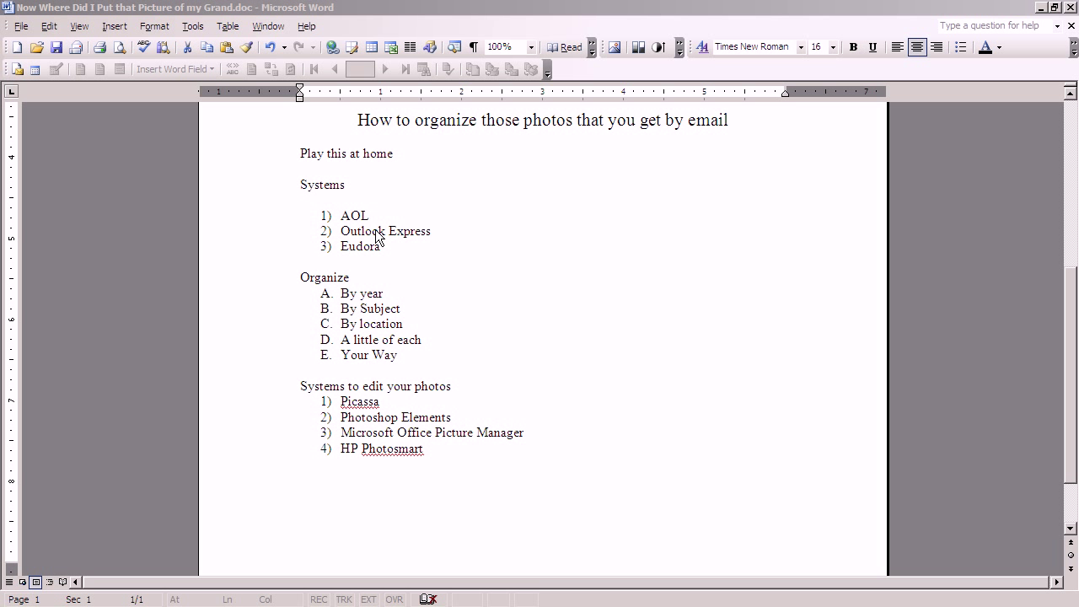
pyautogui.moveTo(385, 236)
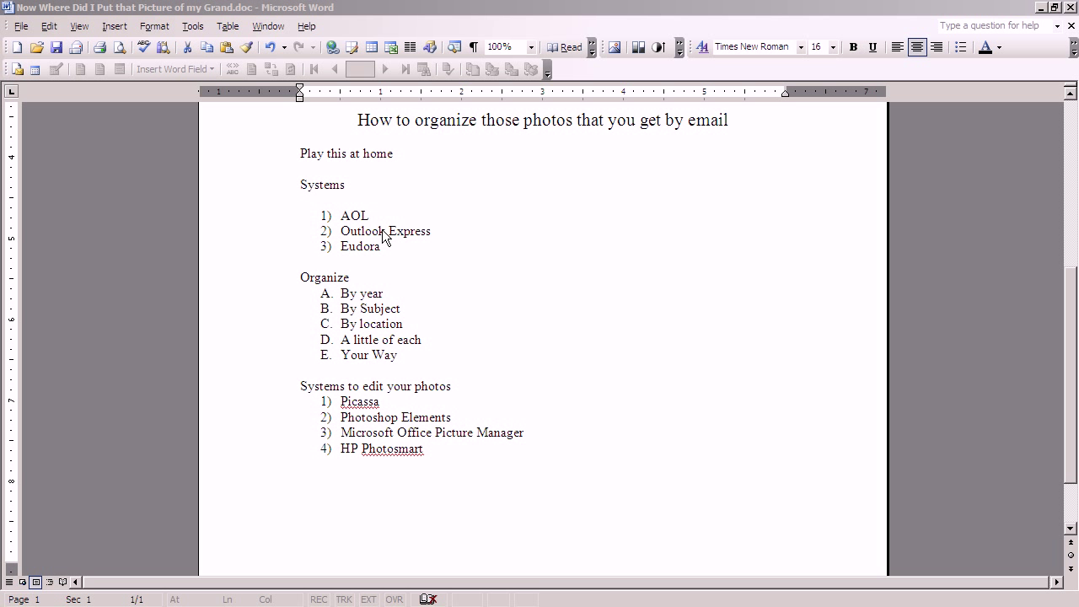
pyautogui.moveTo(330, 235)
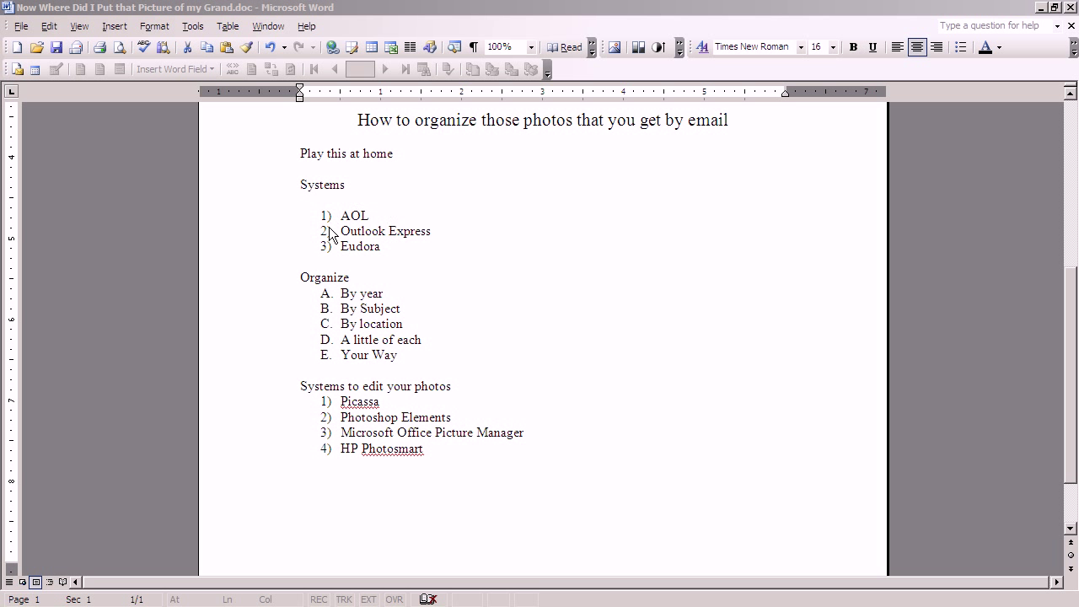
pyautogui.moveTo(354, 239)
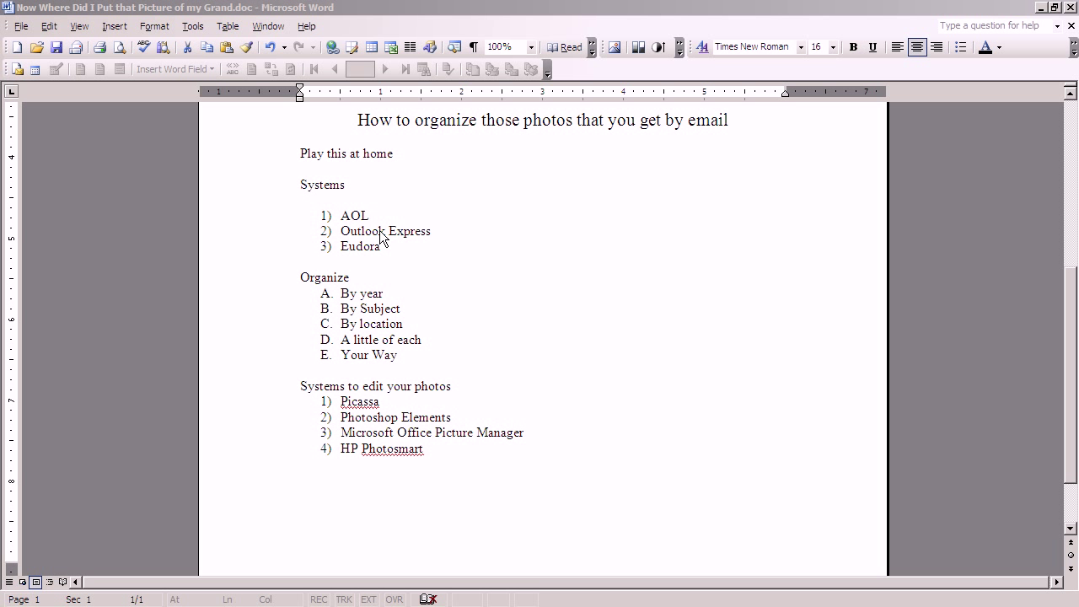
pyautogui.moveTo(76, 447)
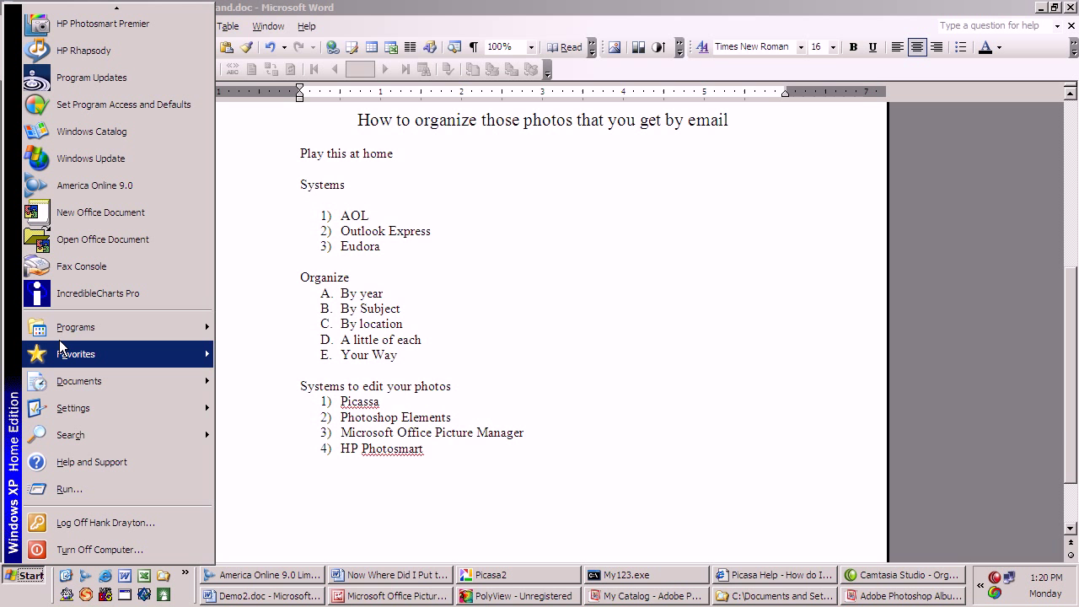
pyautogui.click(75, 327)
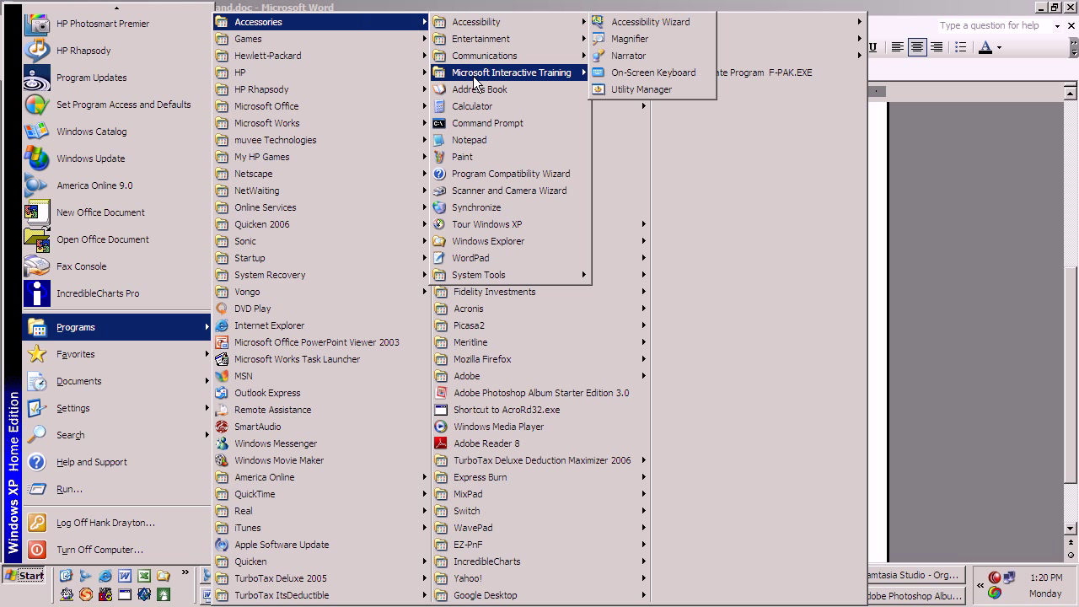
pyautogui.moveTo(487, 241)
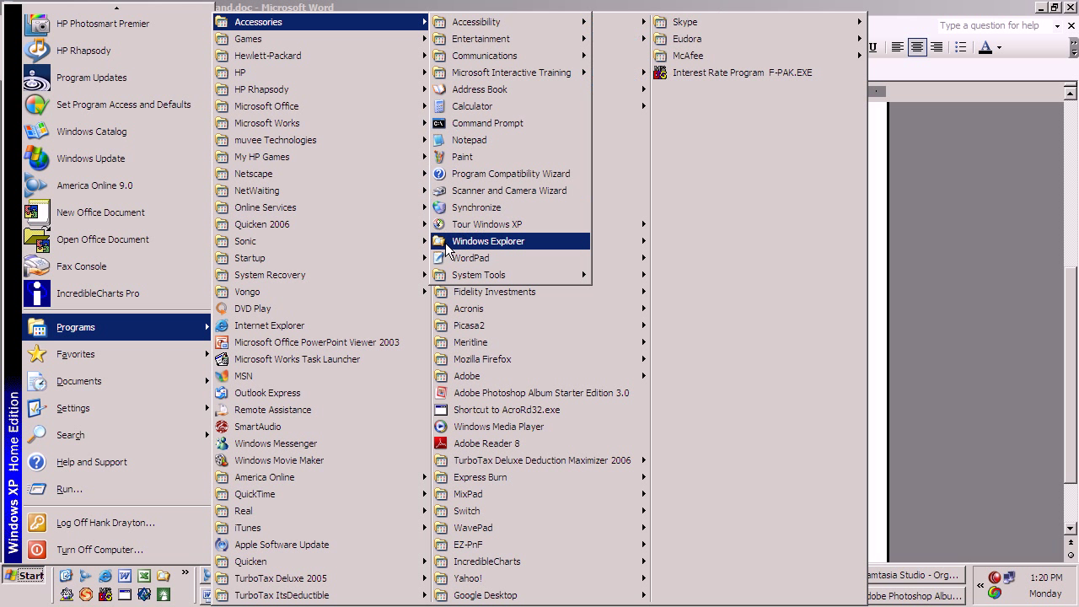
pyautogui.moveTo(442, 246)
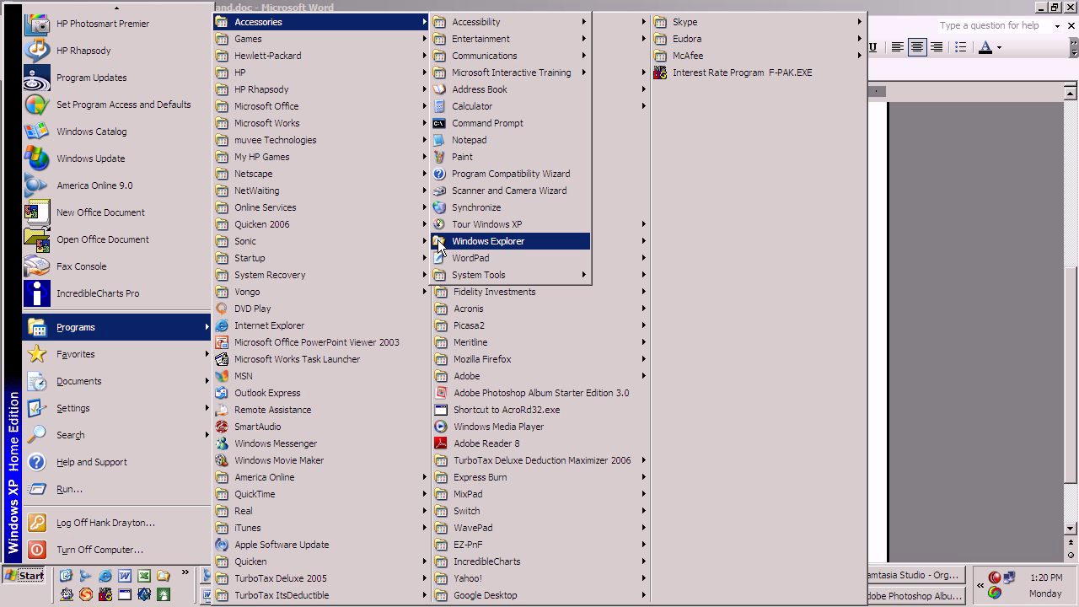
pyautogui.moveTo(486, 246)
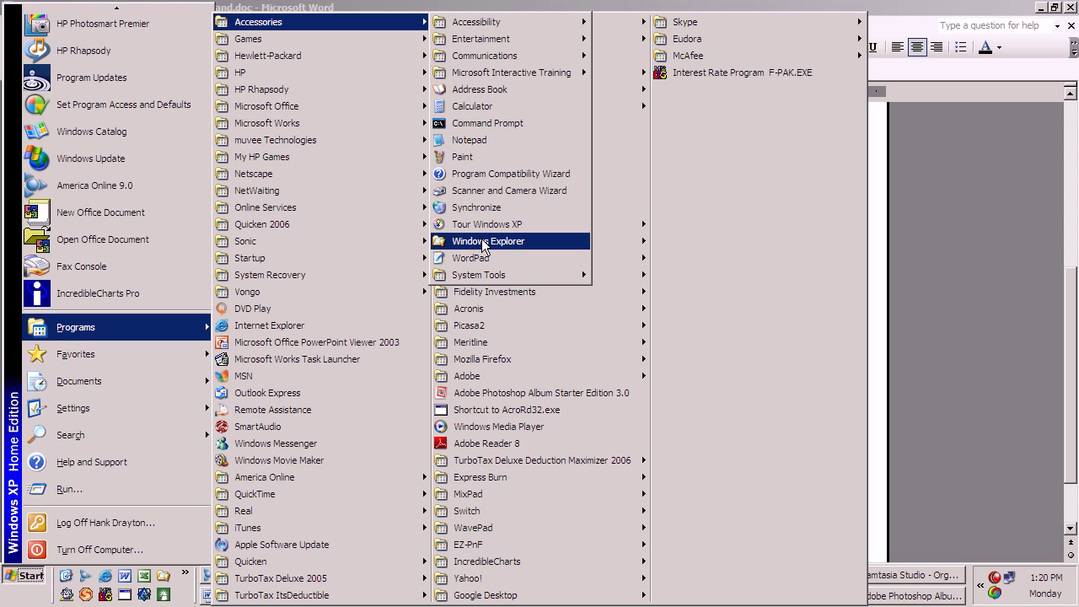
pyautogui.click(489, 241)
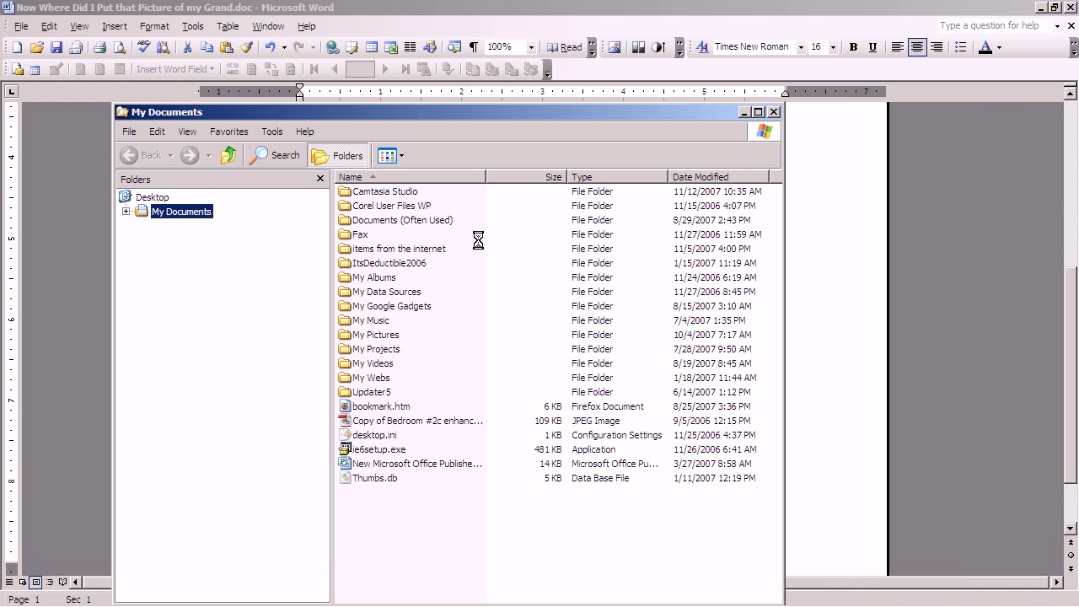
pyautogui.click(128, 211)
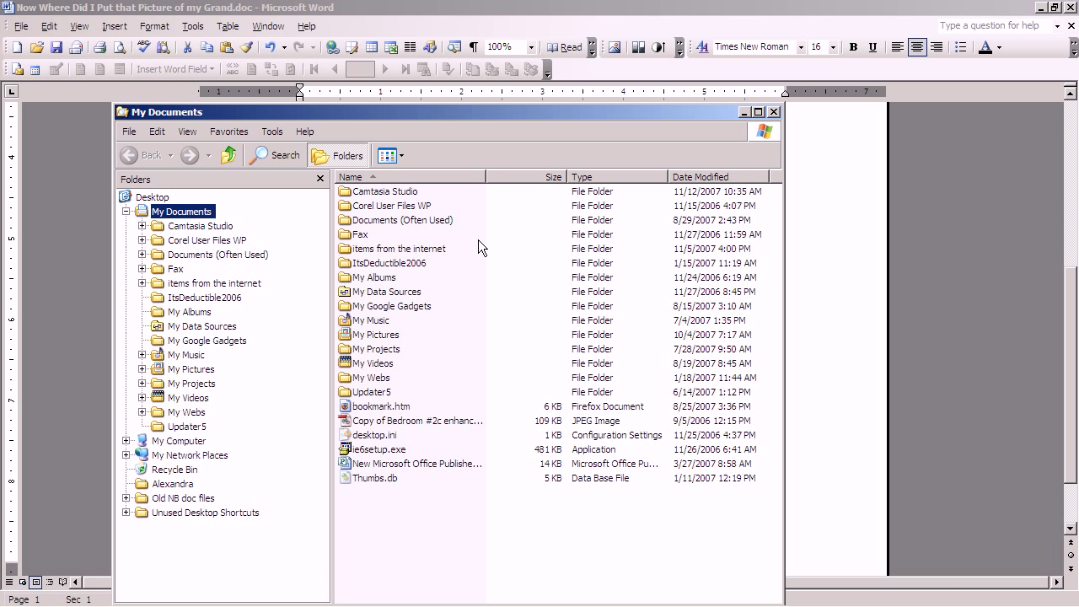
pyautogui.moveTo(473, 232)
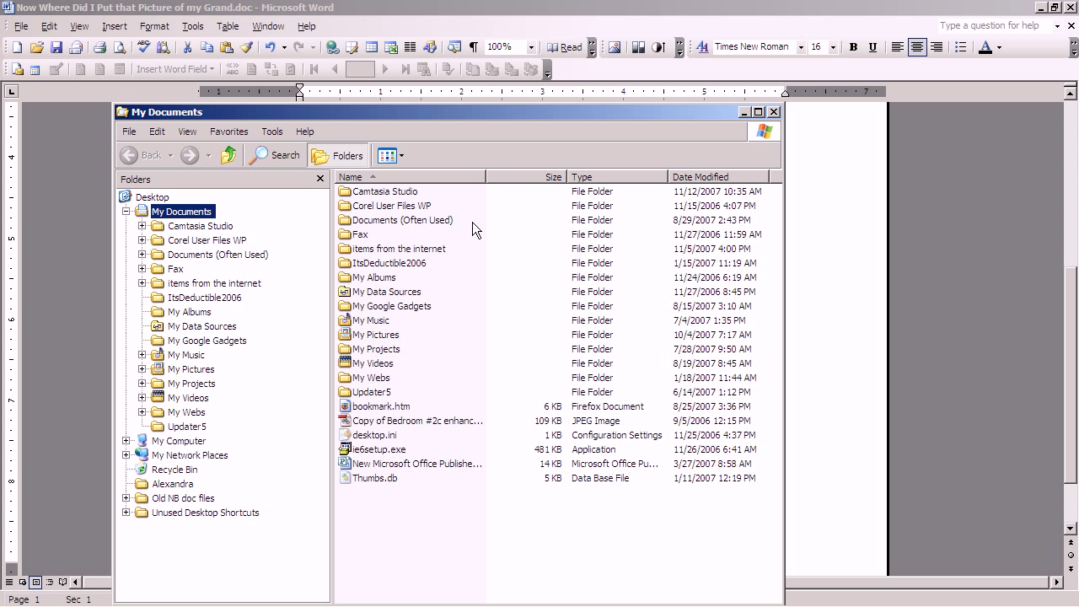
pyautogui.moveTo(452, 229)
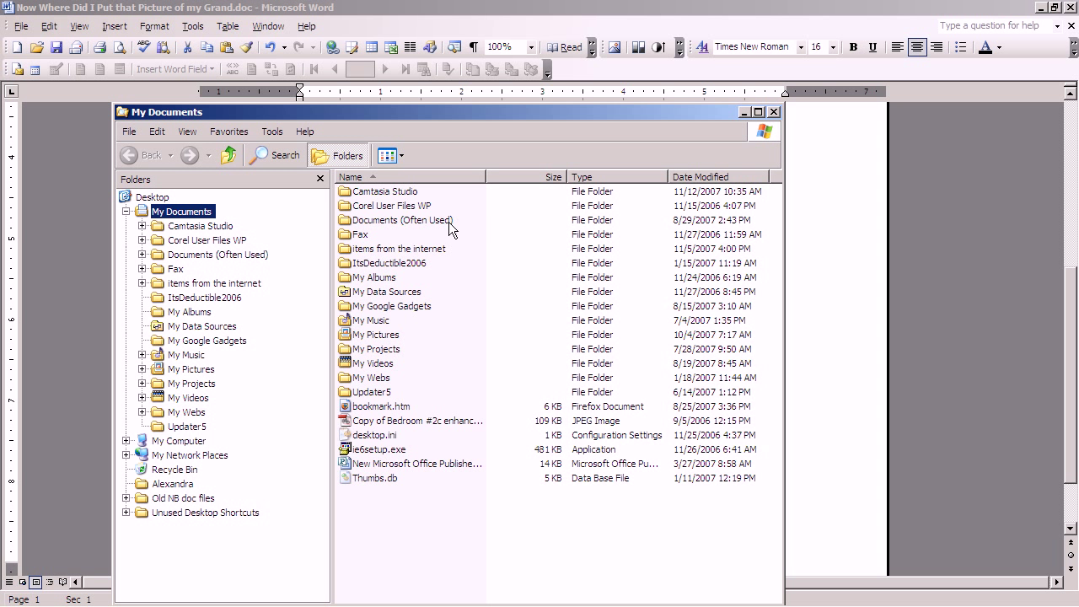
pyautogui.moveTo(776, 116)
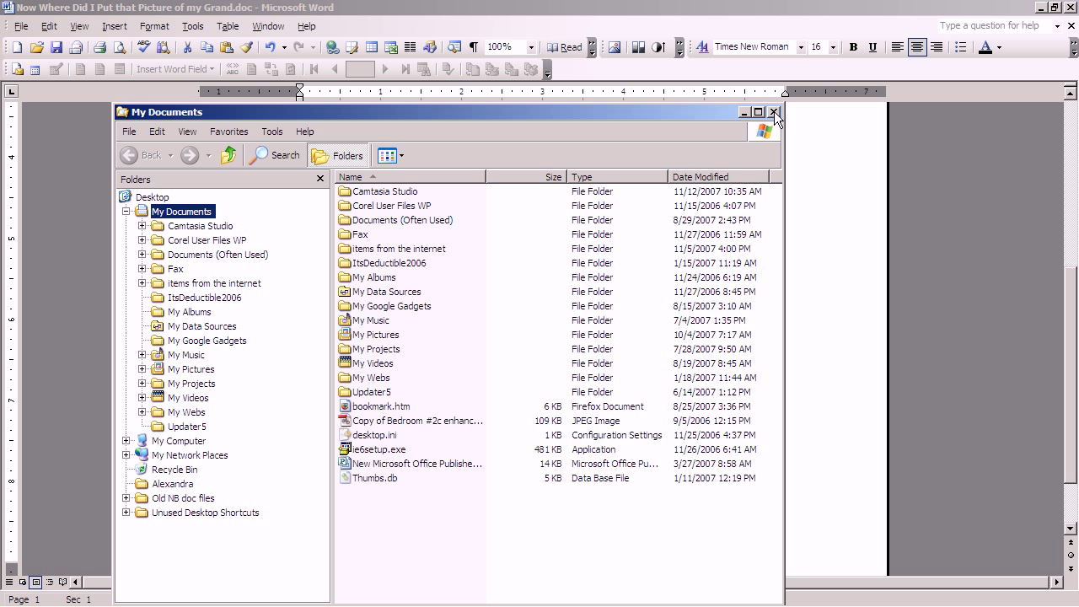
pyautogui.click(773, 111)
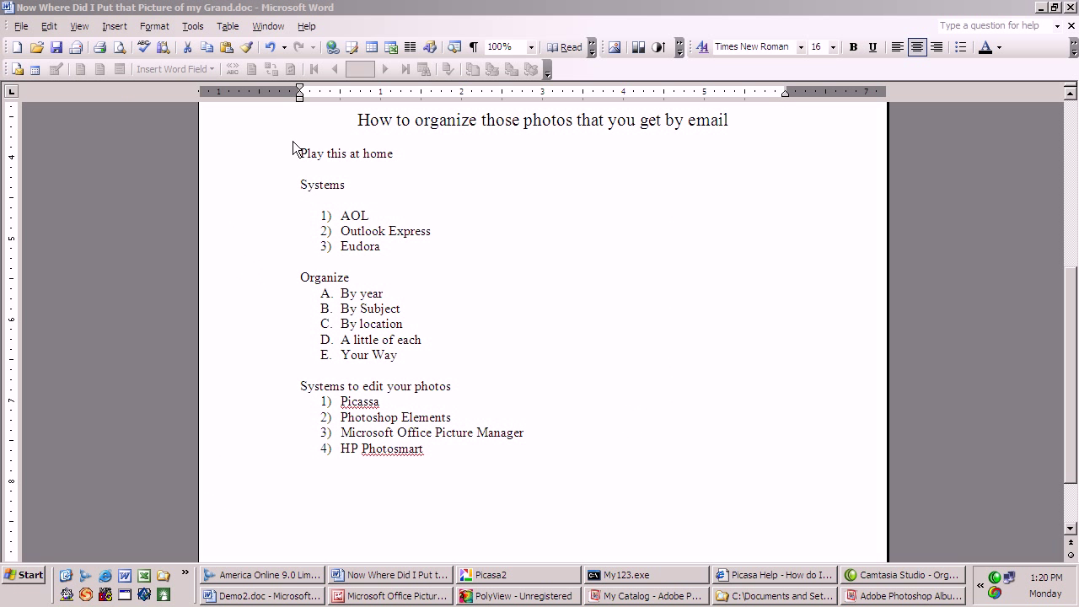
pyautogui.moveTo(68, 576)
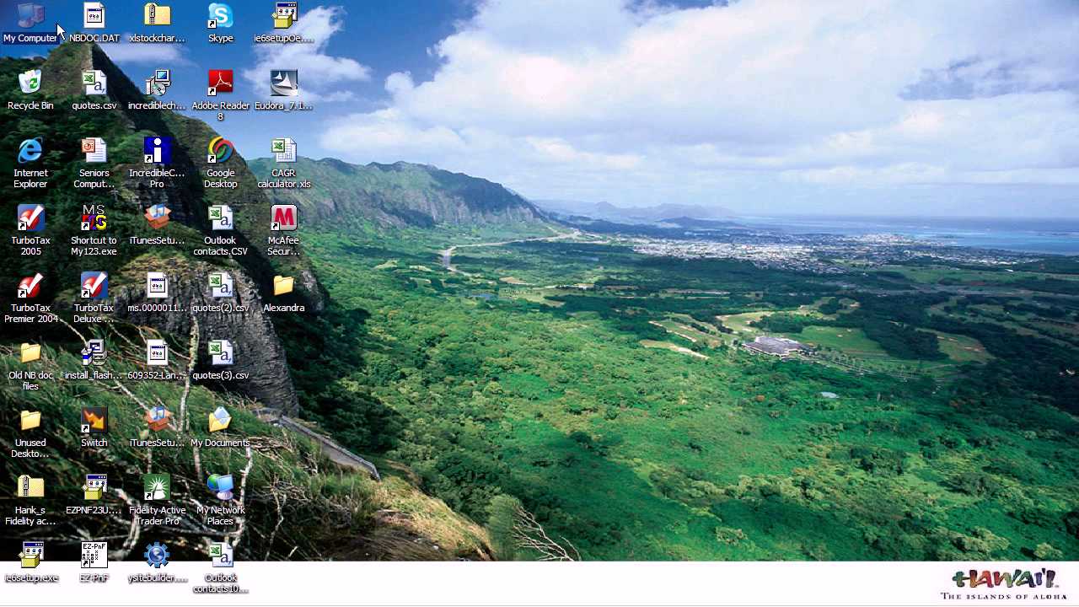
pyautogui.moveTo(32, 20)
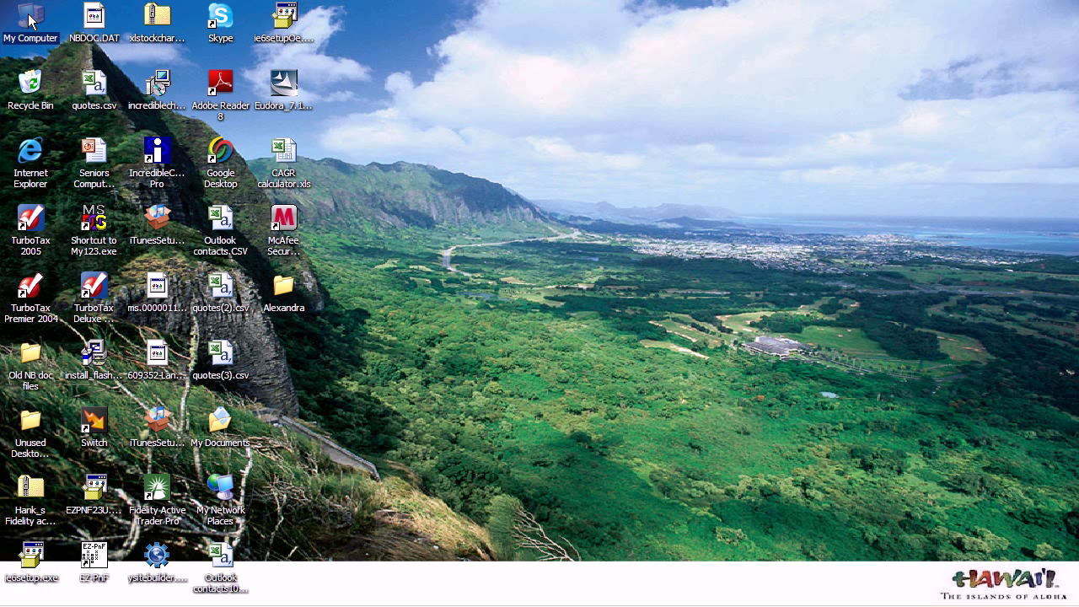
pyautogui.moveTo(30, 20)
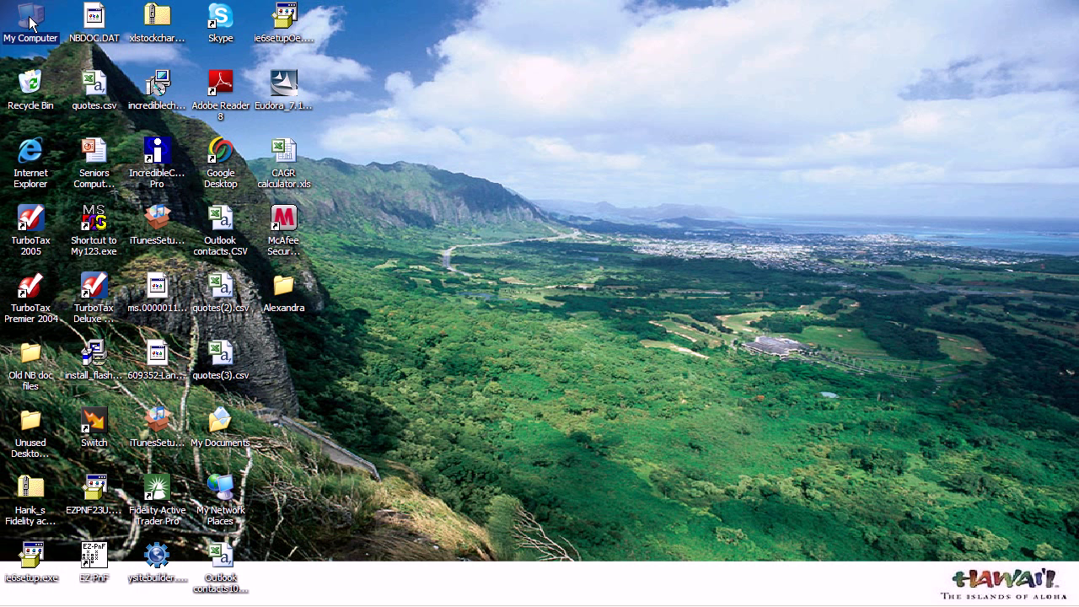
pyautogui.doubleClick(31, 18)
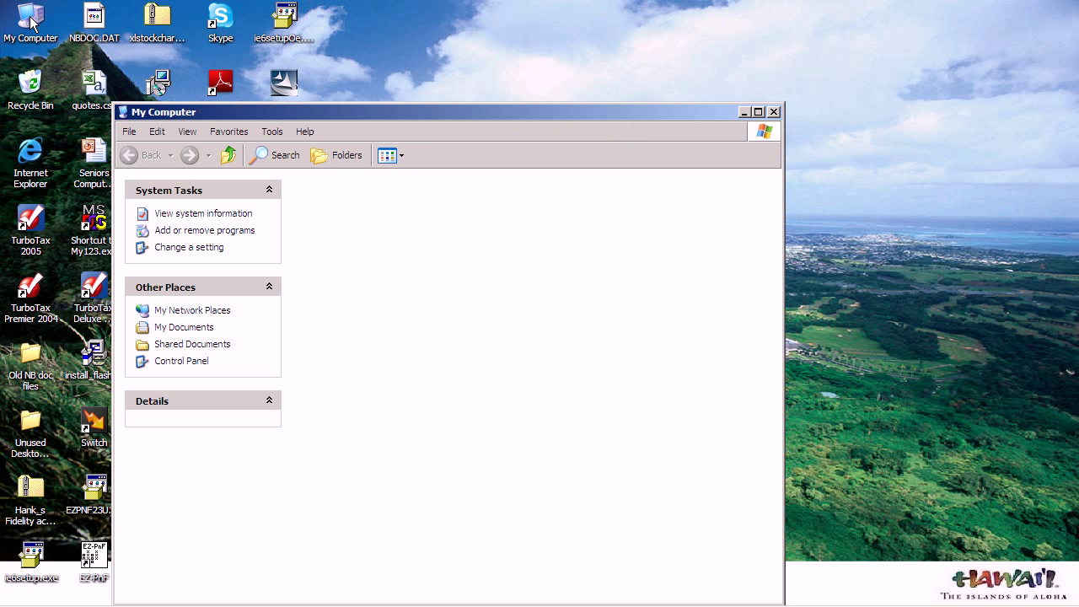
pyautogui.click(384, 155)
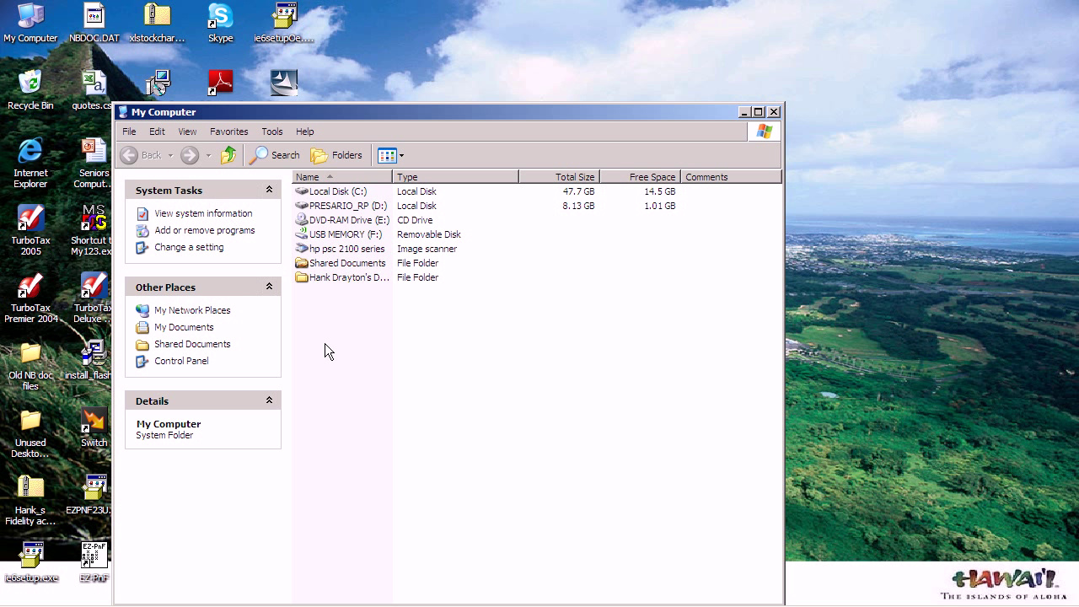
pyautogui.moveTo(351, 358)
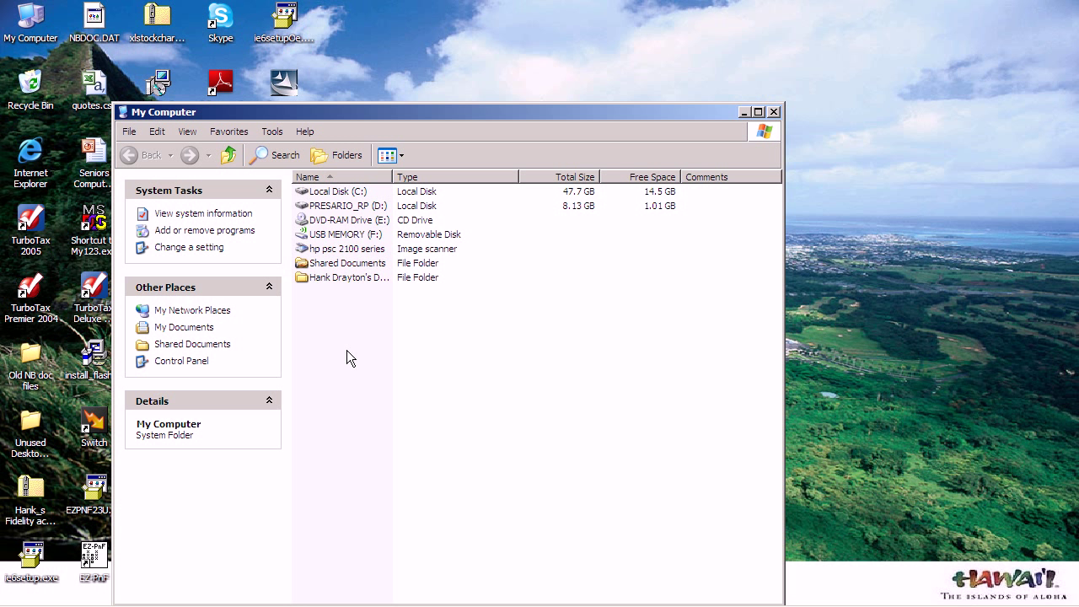
pyautogui.moveTo(371, 209)
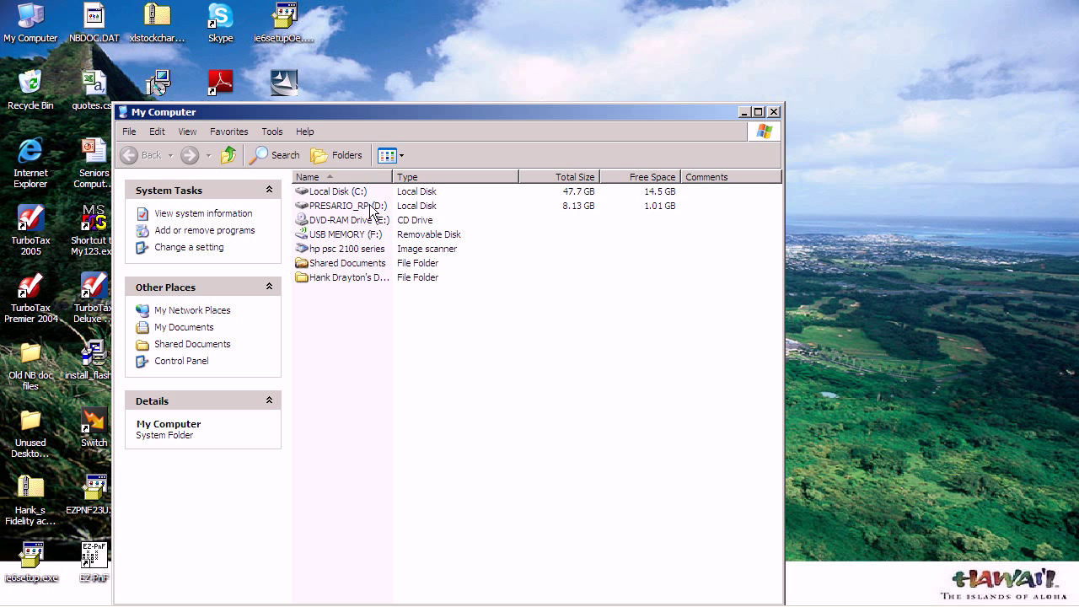
pyautogui.moveTo(329, 207)
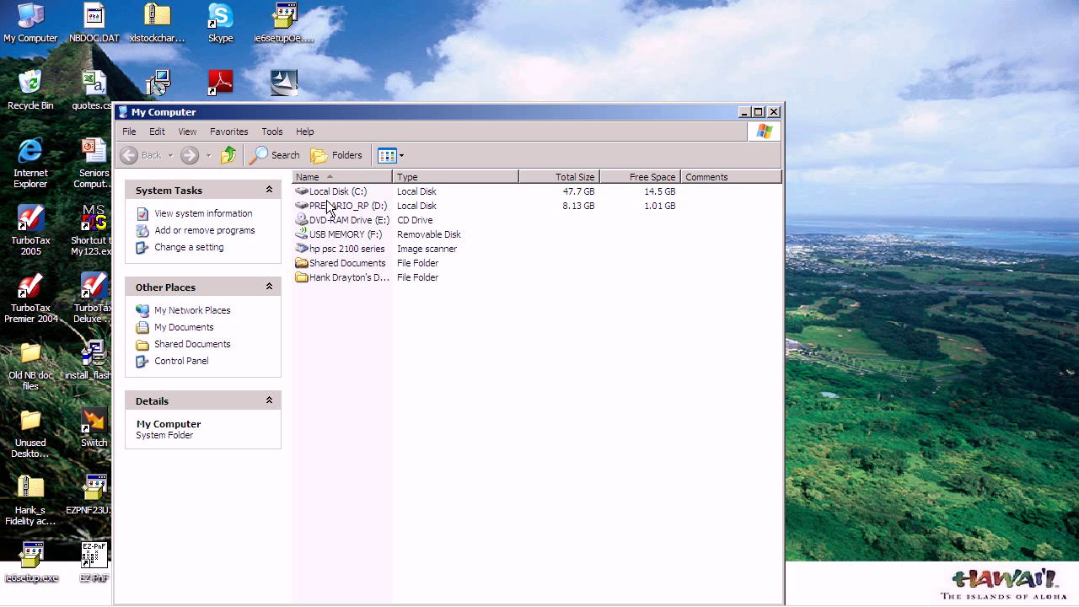
pyautogui.moveTo(243, 209)
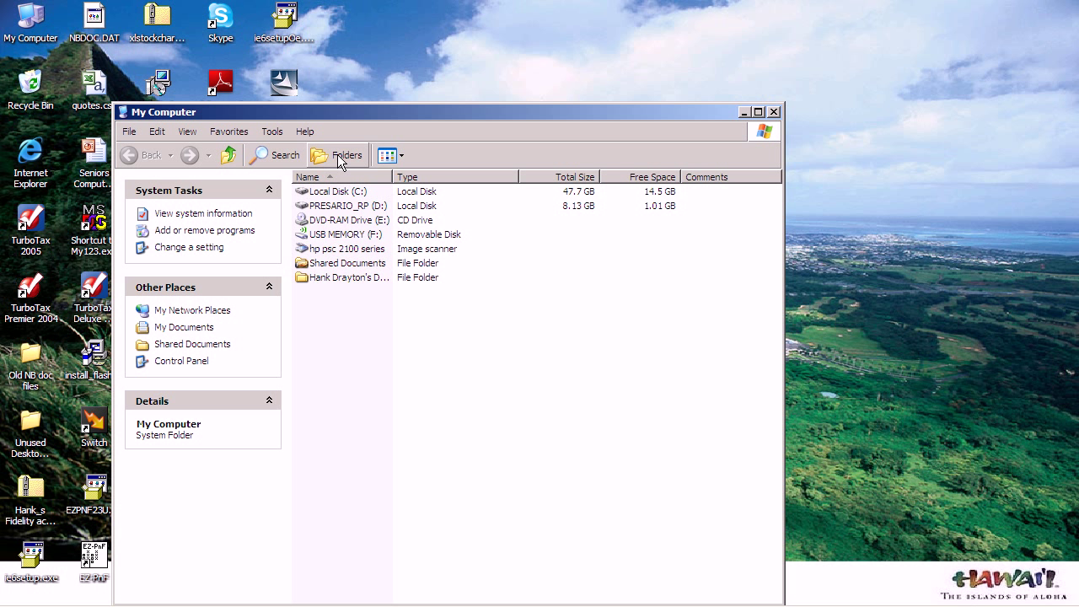
pyautogui.click(337, 155)
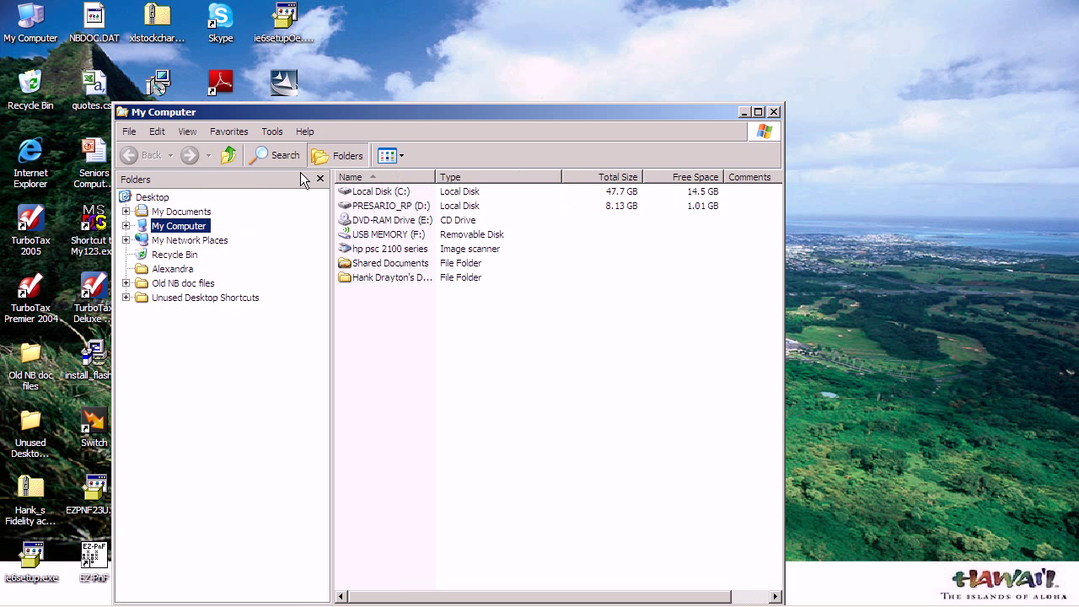
pyautogui.click(127, 225)
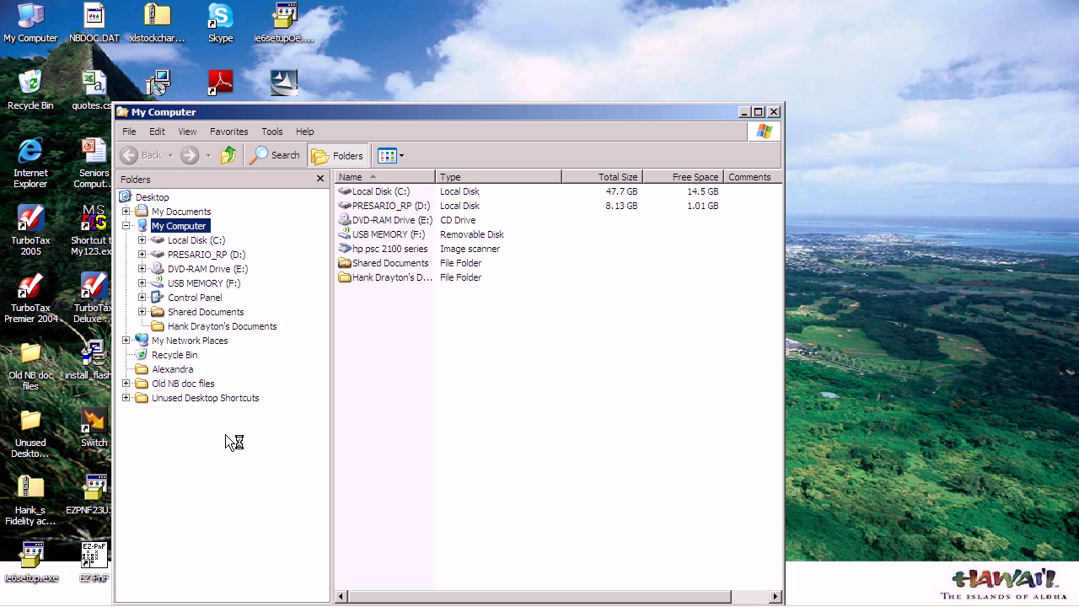
pyautogui.moveTo(300, 364)
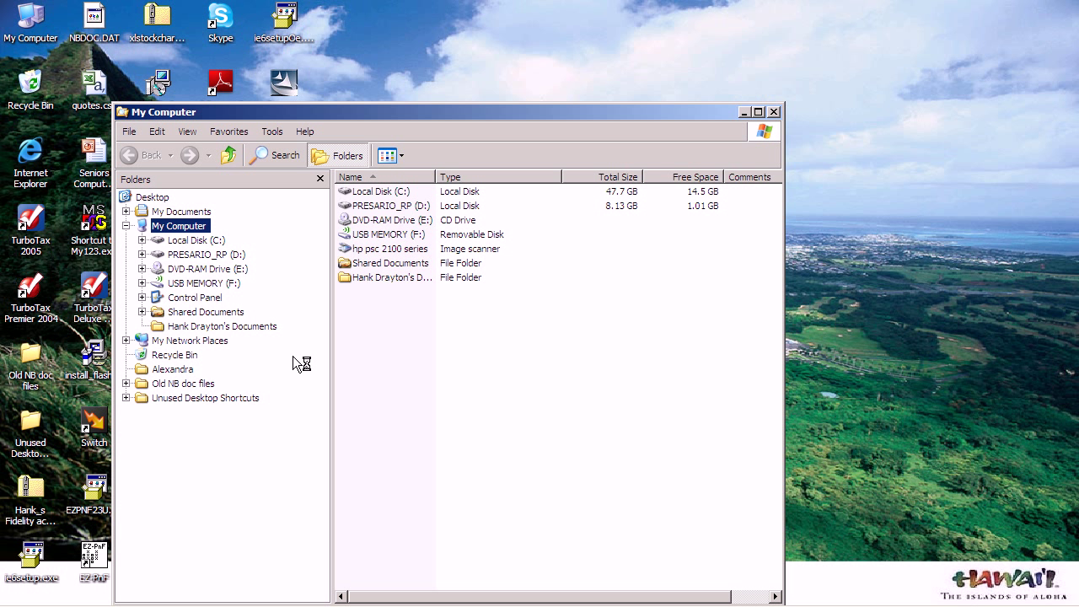
pyautogui.moveTo(302, 318)
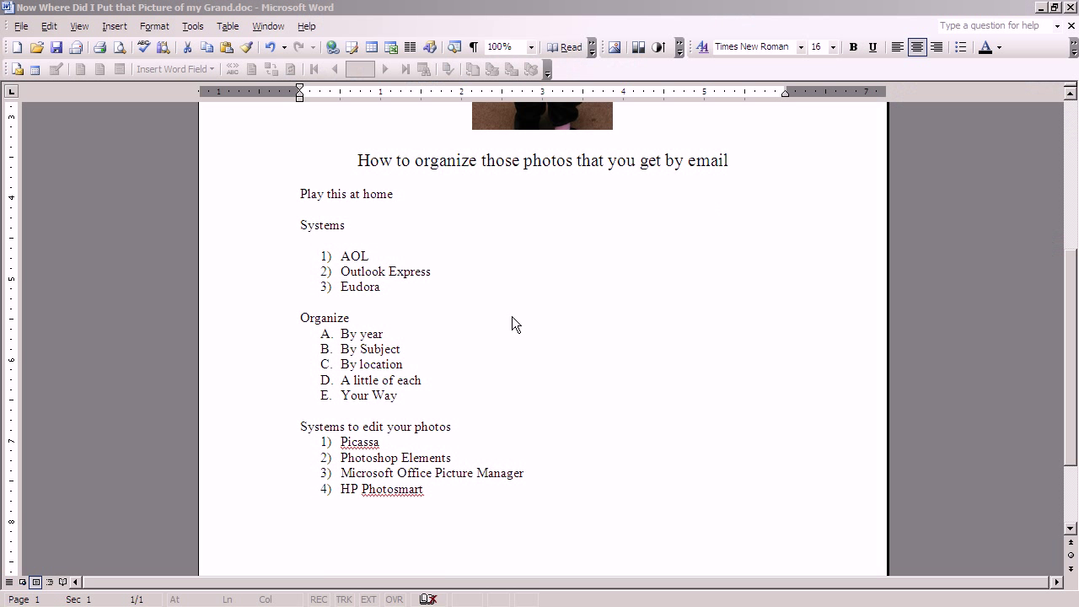
pyautogui.moveTo(497, 327)
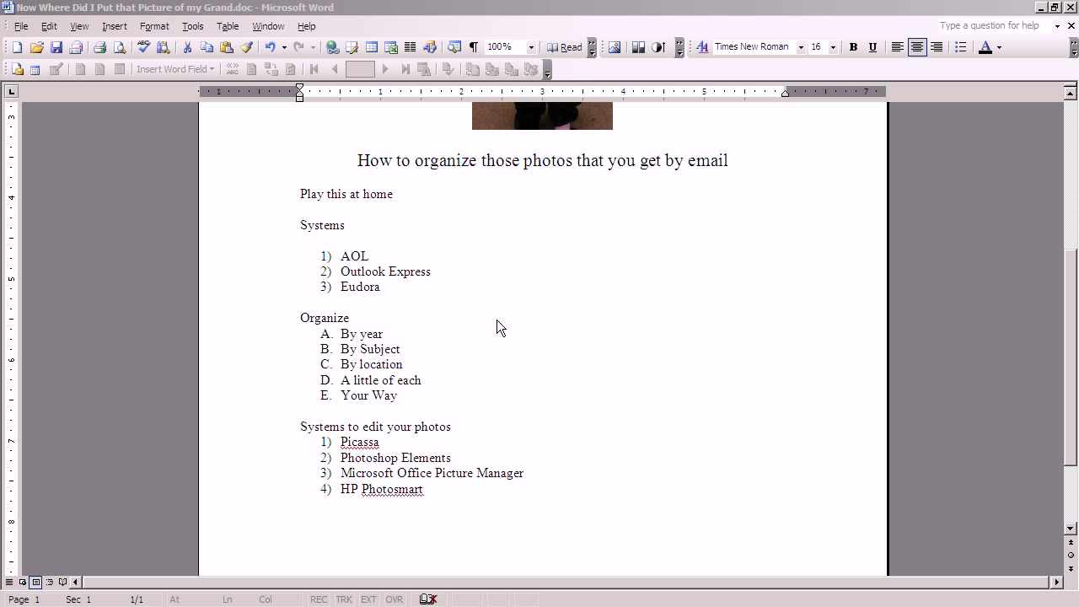
pyautogui.moveTo(530, 344)
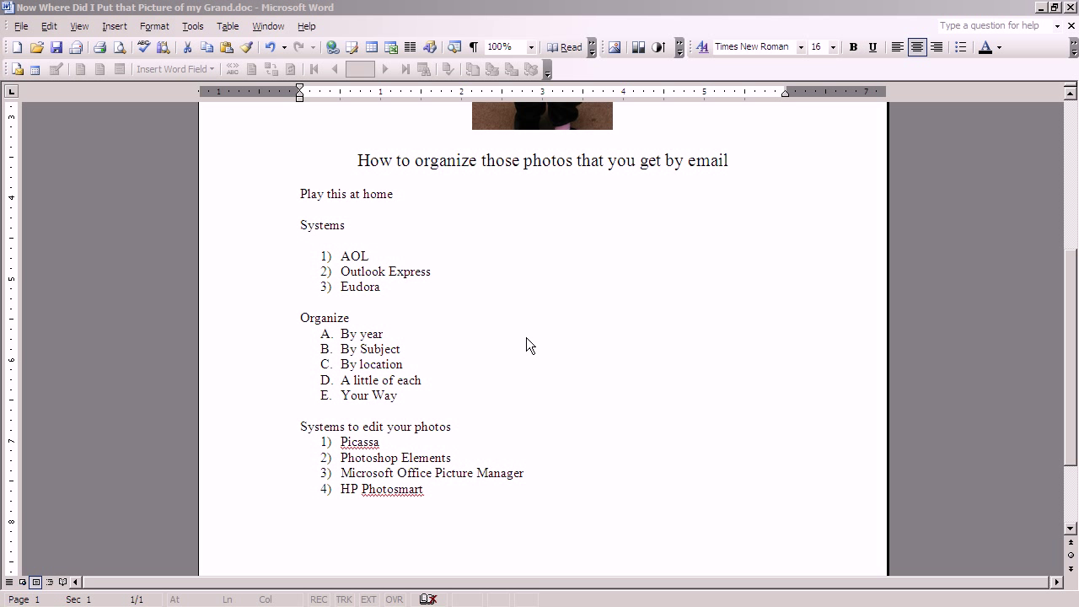
pyautogui.scroll(3)
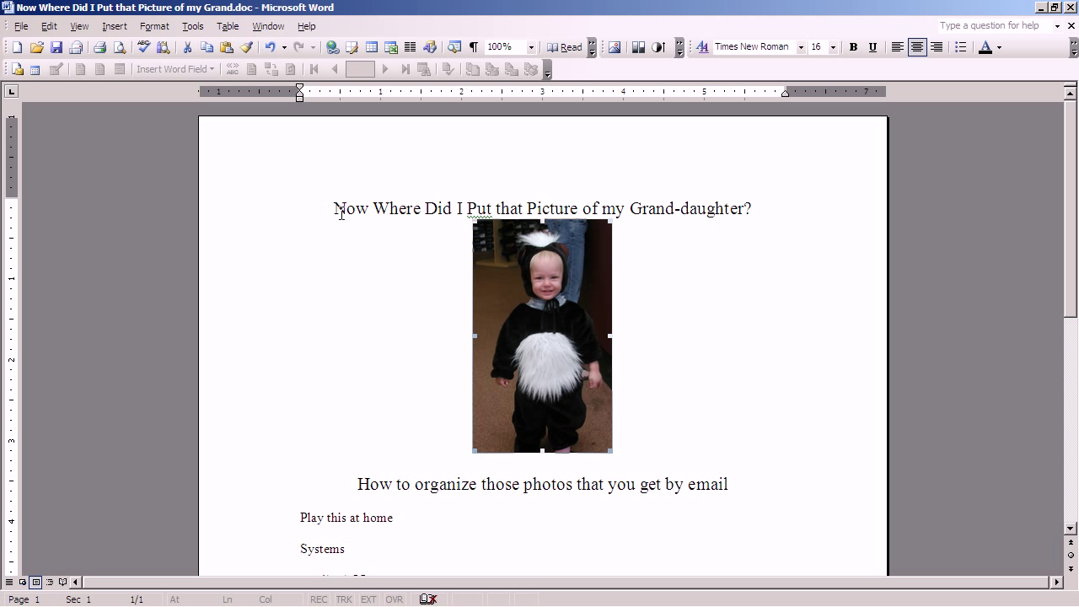
pyautogui.moveTo(776, 212)
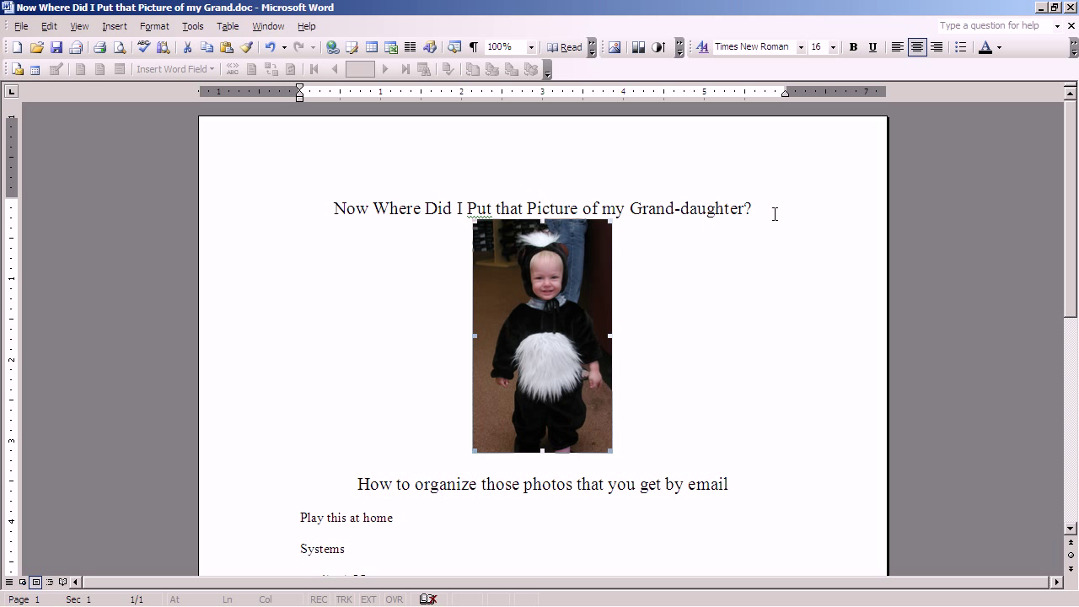
pyautogui.moveTo(505, 545)
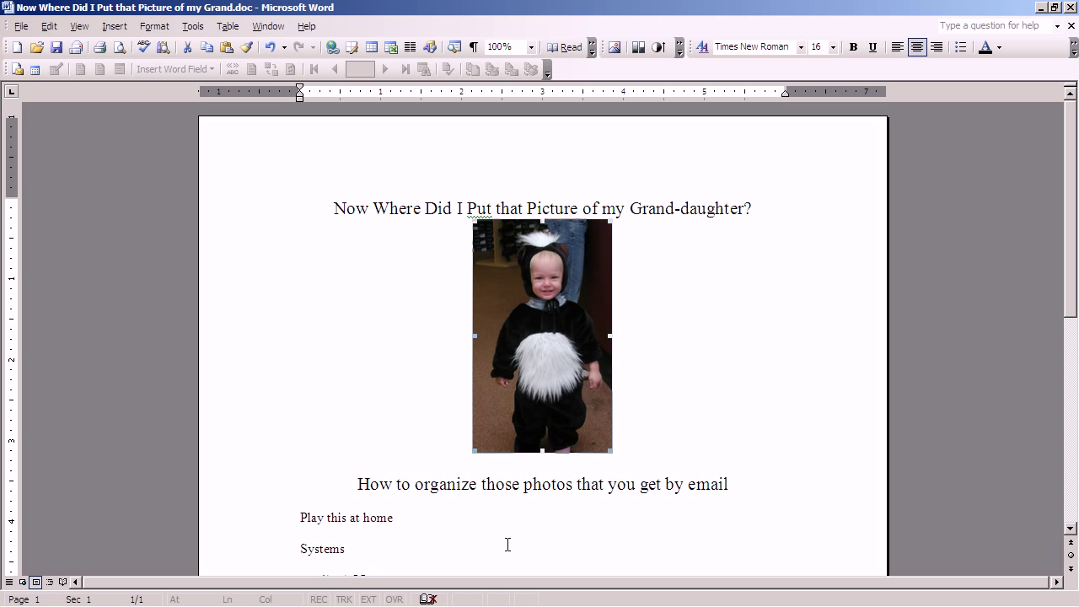
pyautogui.scroll(3)
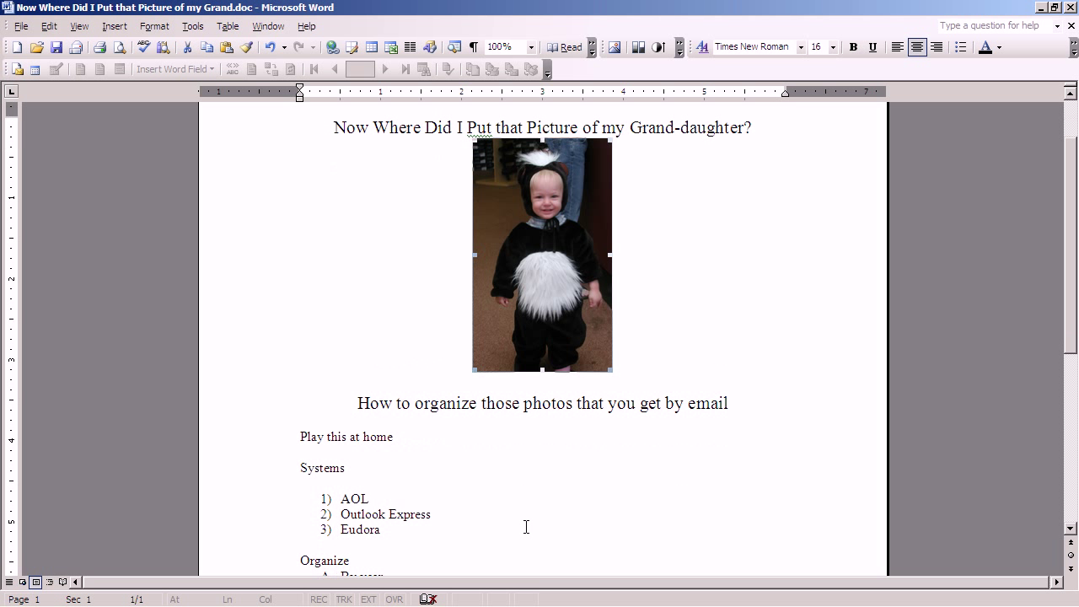
pyautogui.scroll(-3)
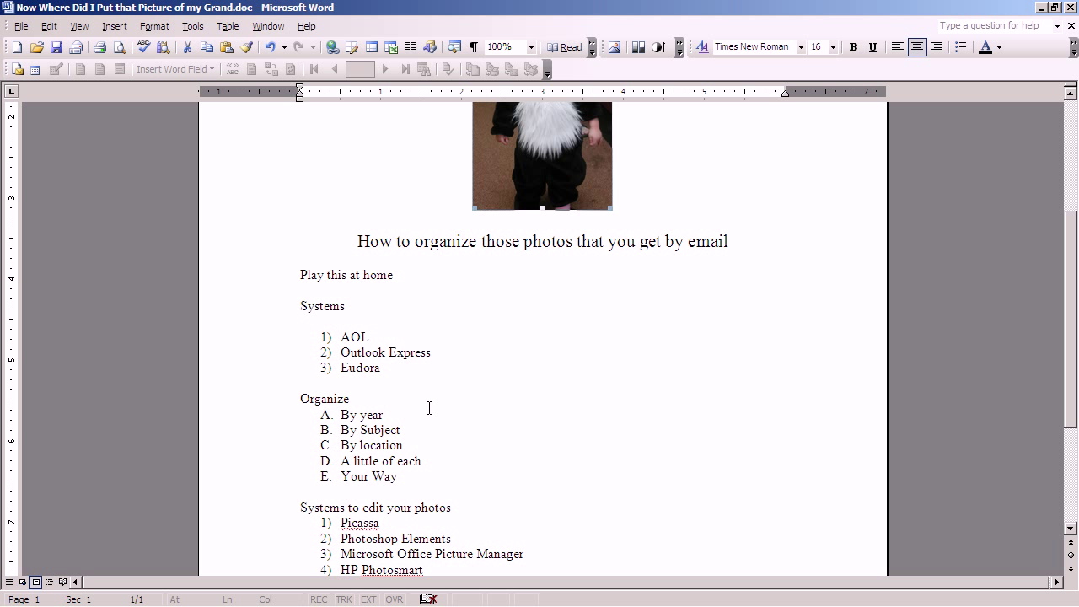
pyautogui.moveTo(276, 391)
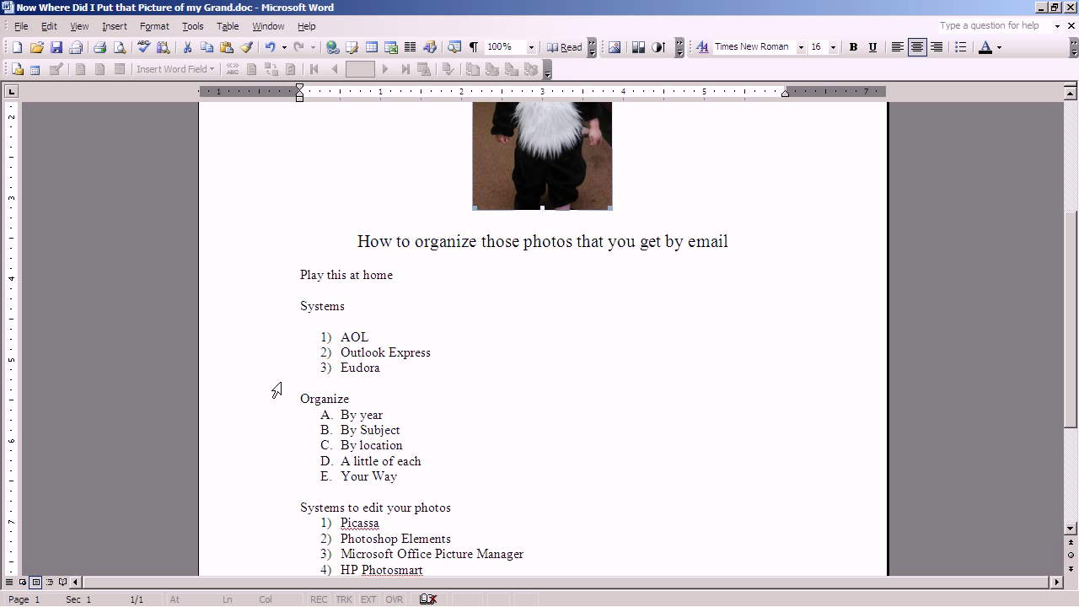
pyautogui.moveTo(310, 493)
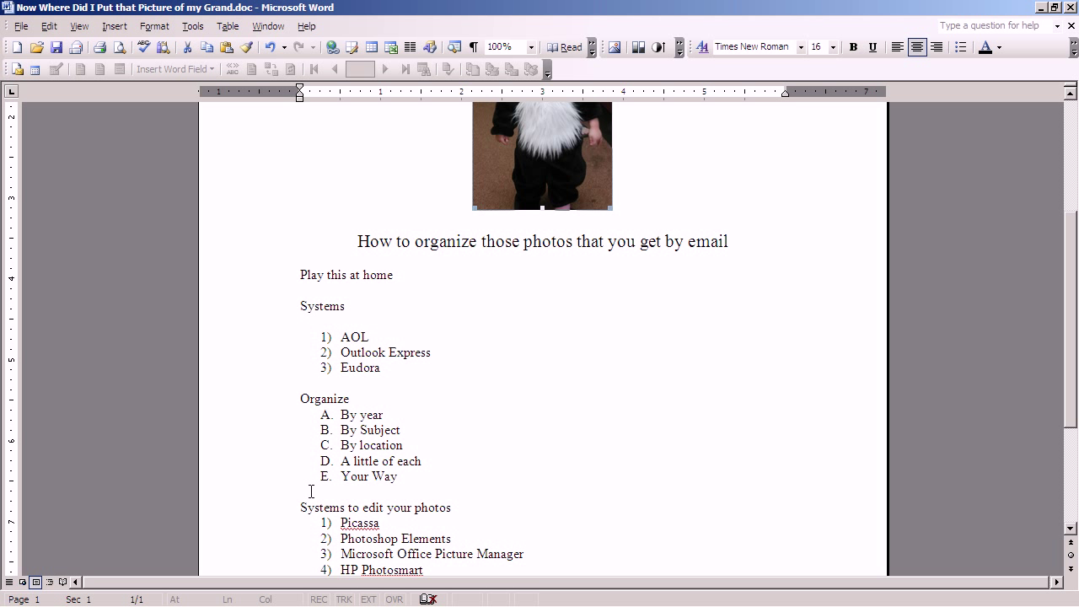
pyautogui.moveTo(439, 391)
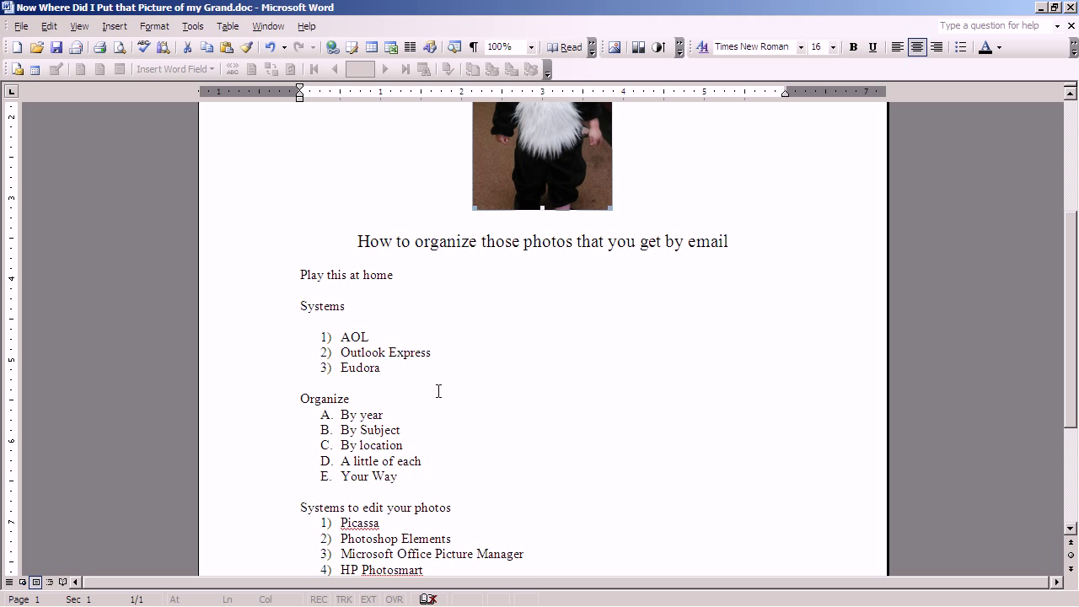
pyautogui.moveTo(290, 384)
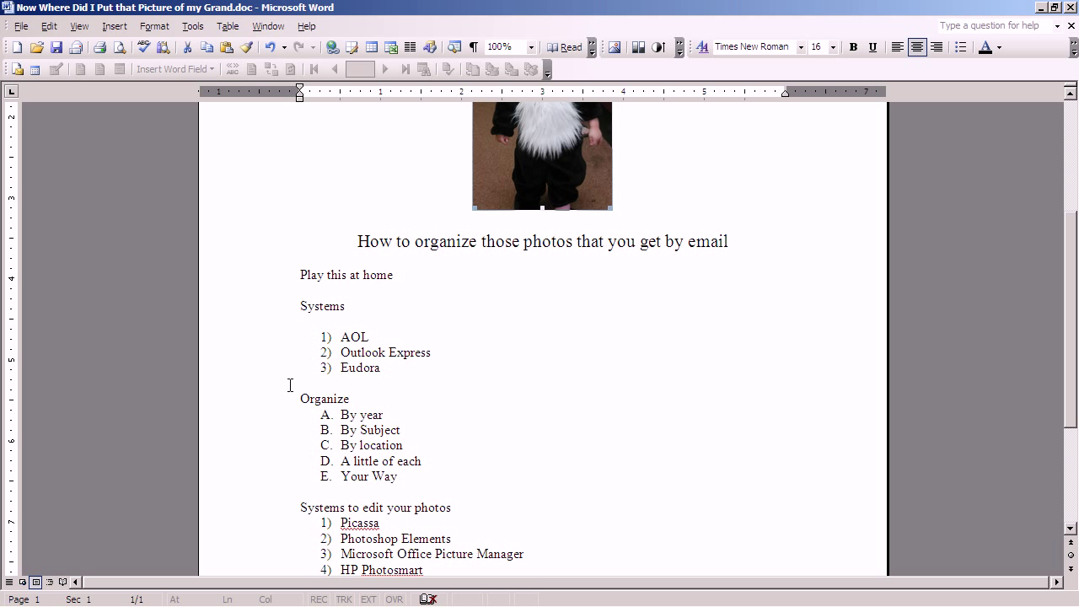
pyautogui.moveTo(441, 385)
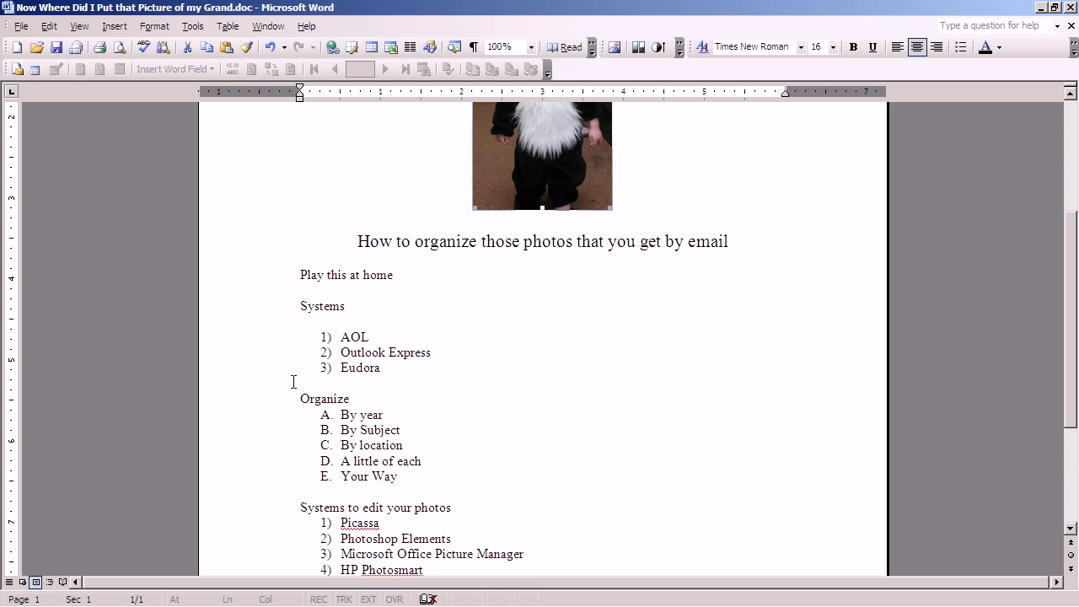
pyautogui.moveTo(293, 400)
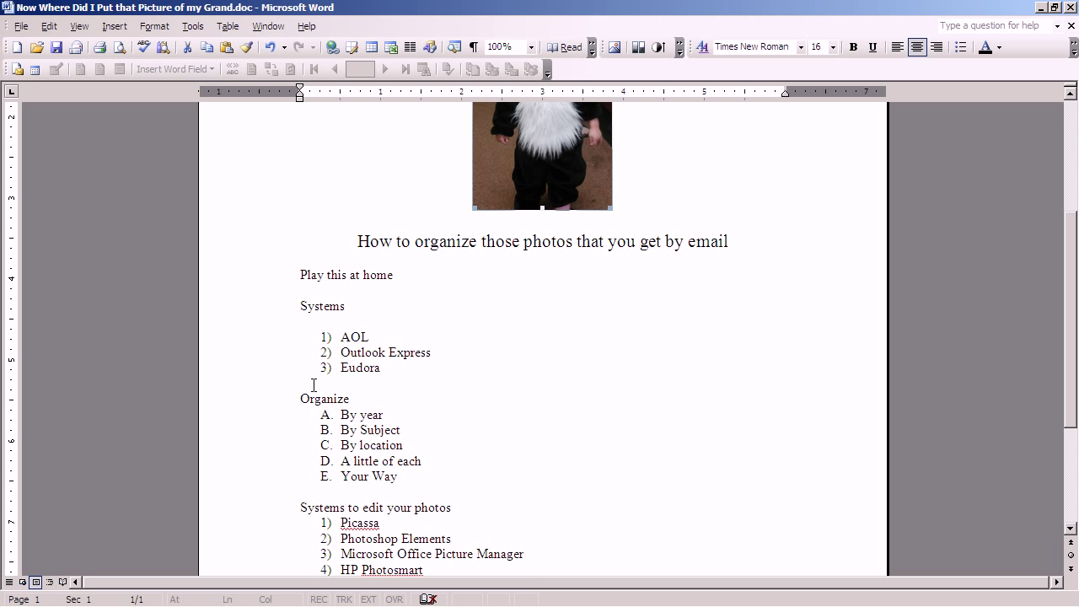
pyautogui.moveTo(337, 385)
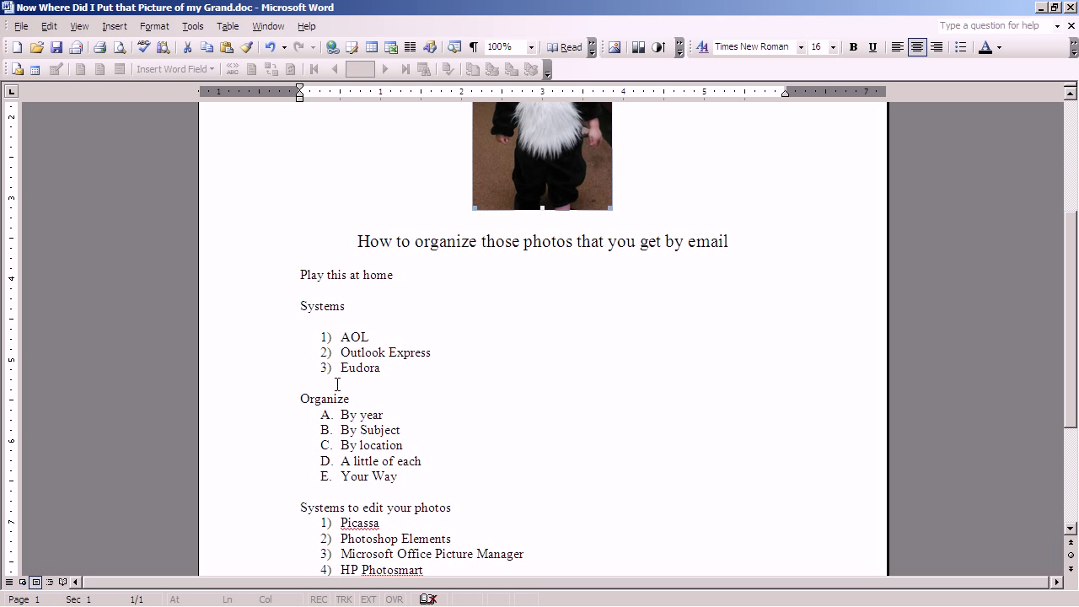
pyautogui.moveTo(293, 396)
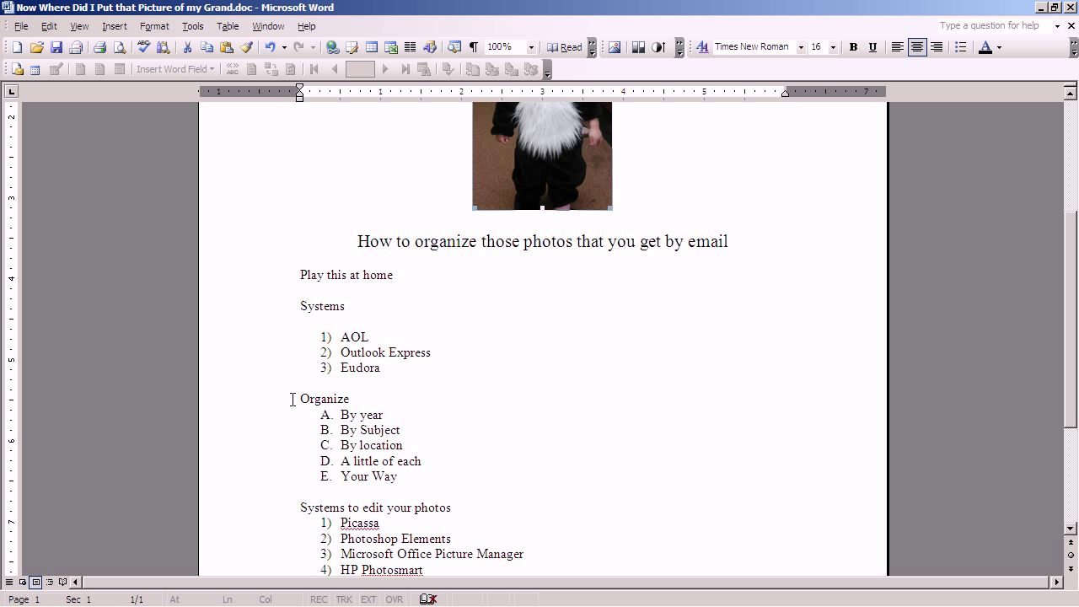
pyautogui.moveTo(319, 398)
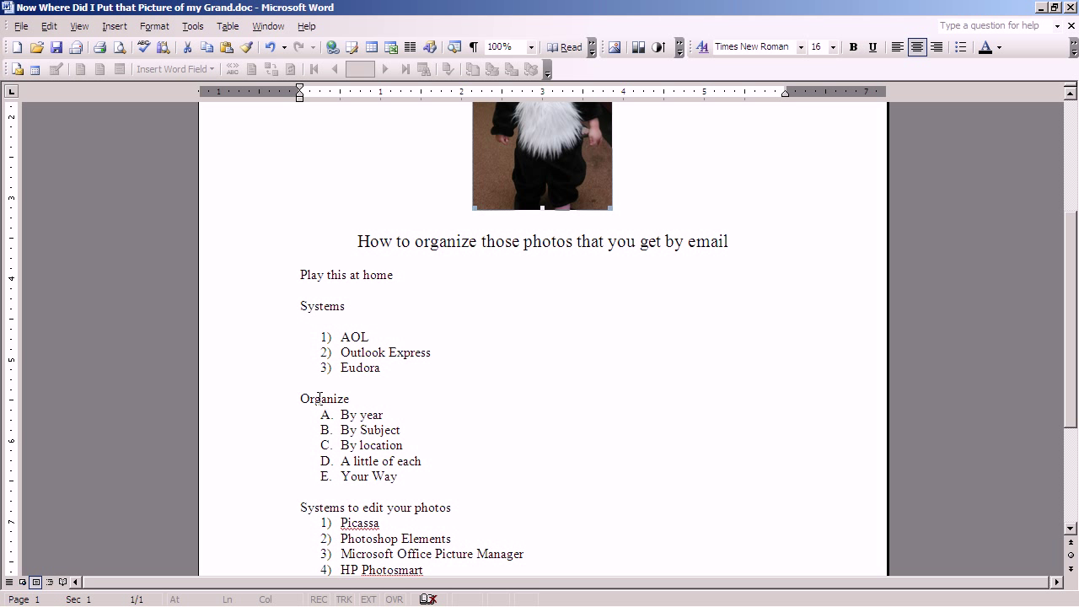
pyautogui.moveTo(367, 398)
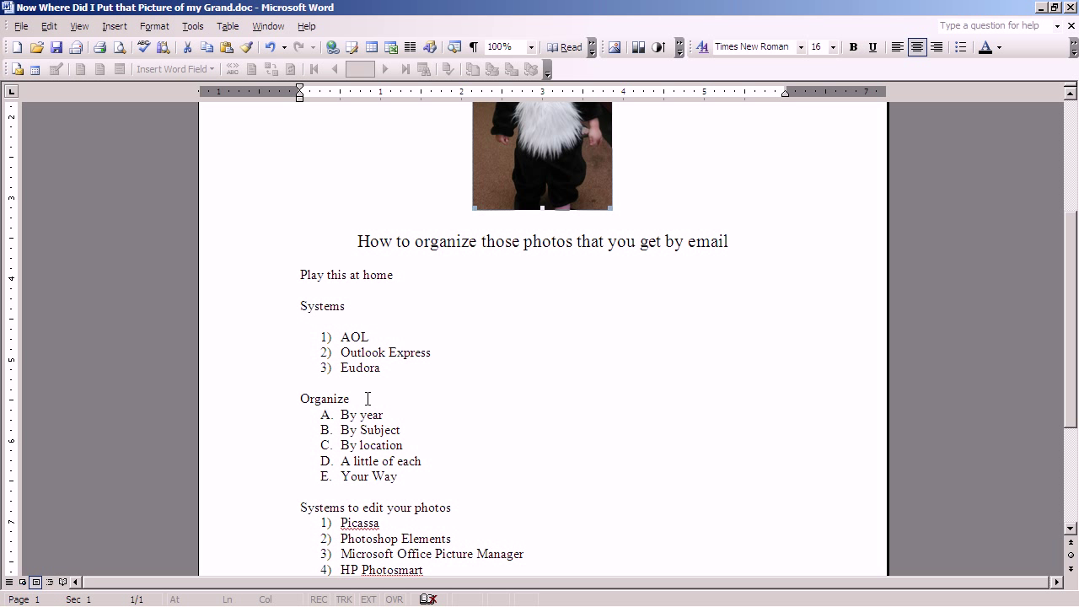
pyautogui.moveTo(401, 414)
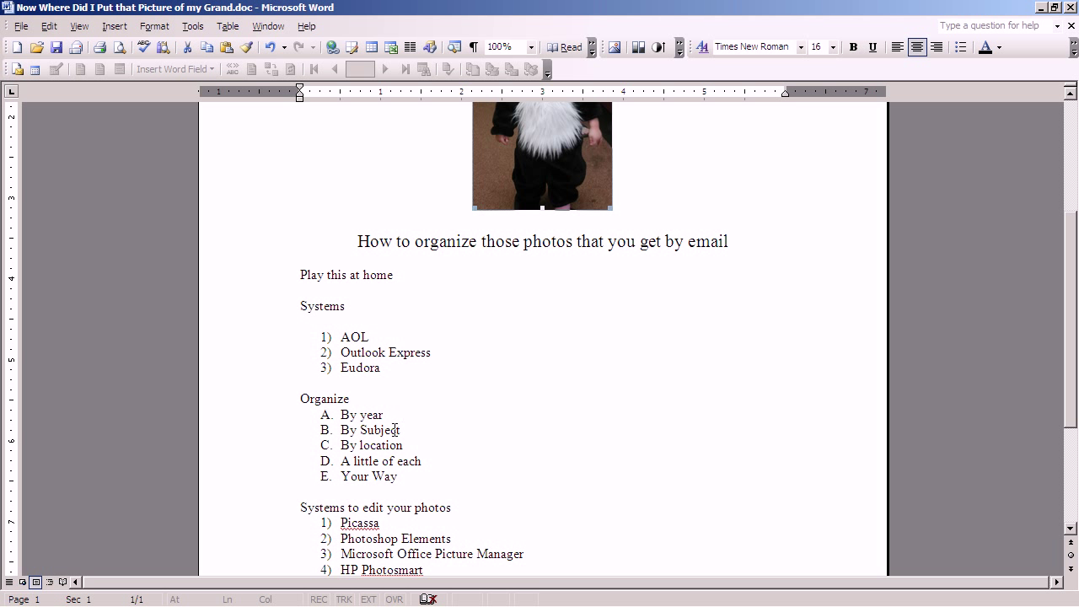
pyautogui.moveTo(410, 430)
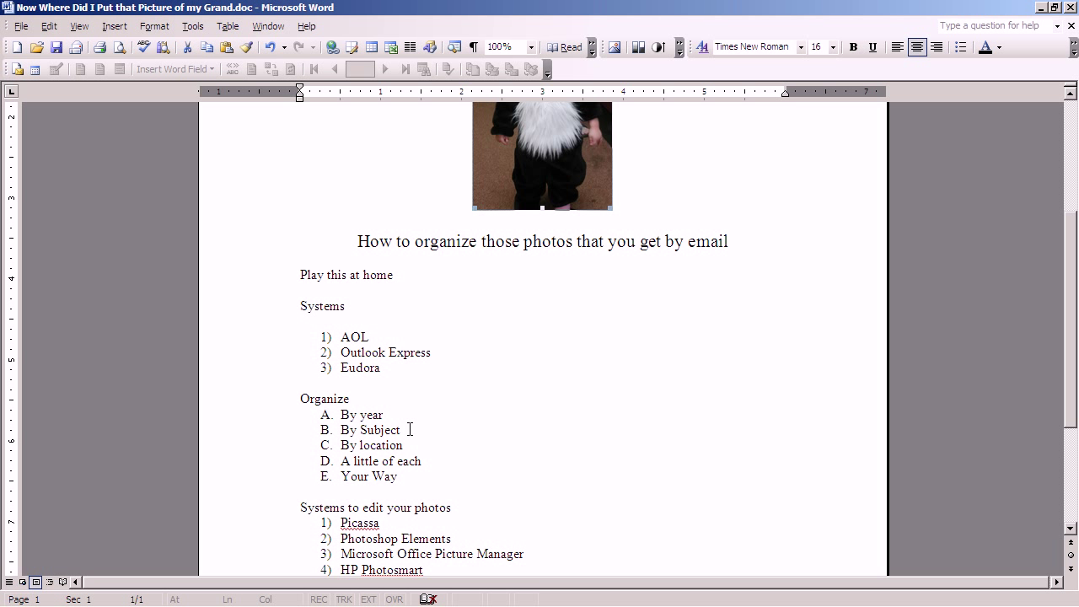
pyautogui.moveTo(421, 448)
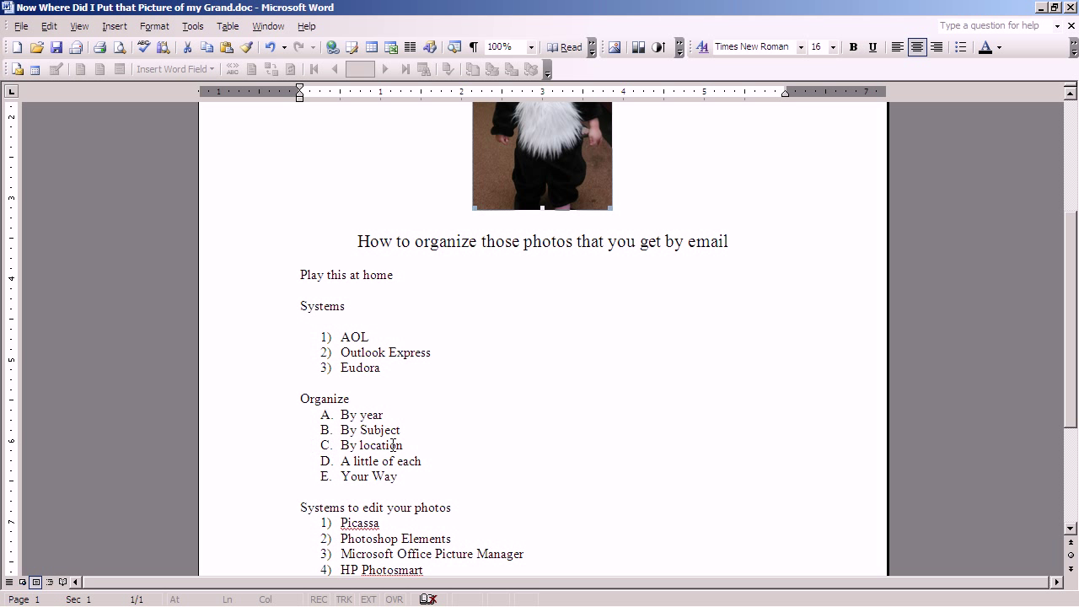
pyautogui.moveTo(430, 462)
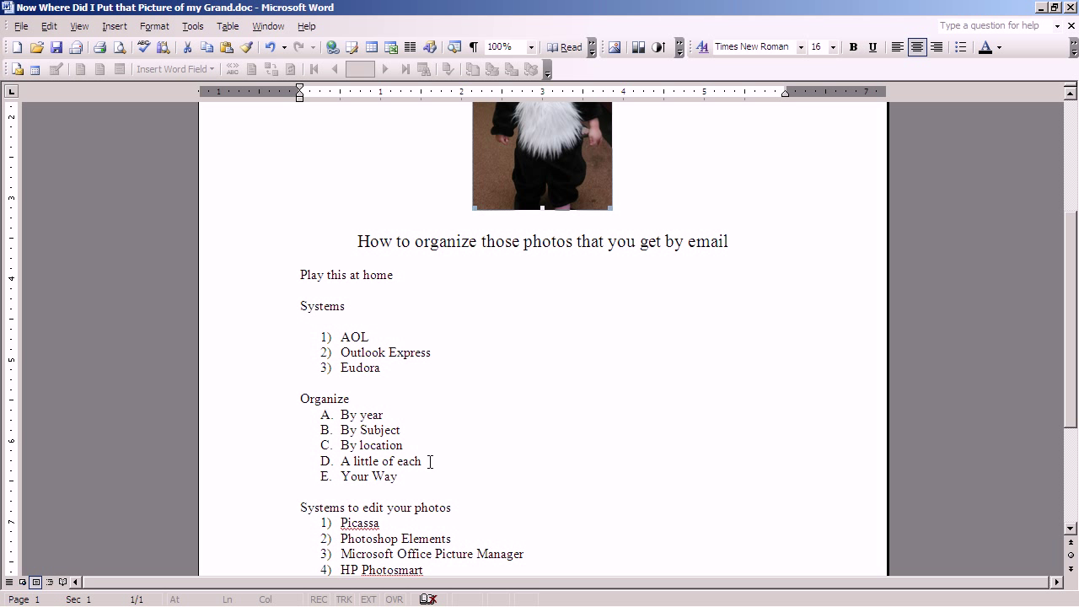
pyautogui.moveTo(442, 462)
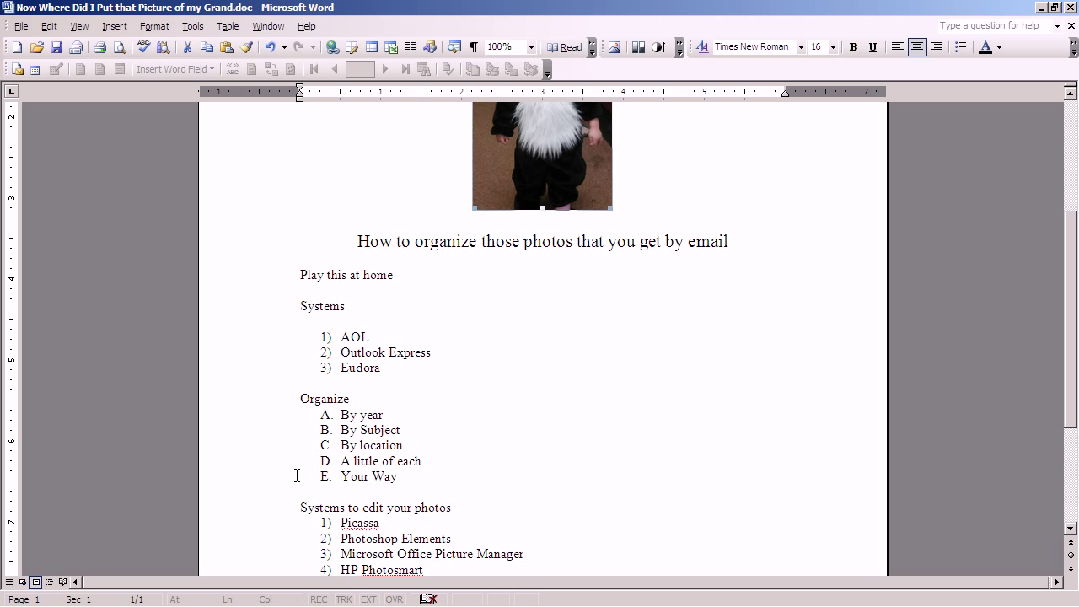
pyautogui.moveTo(405, 475)
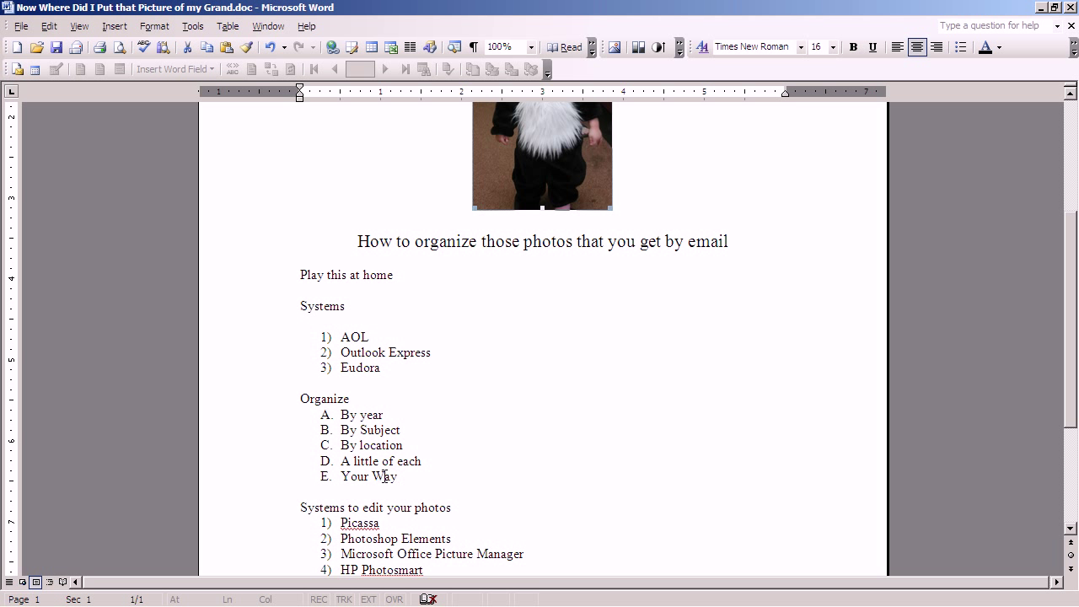
pyautogui.moveTo(300, 475)
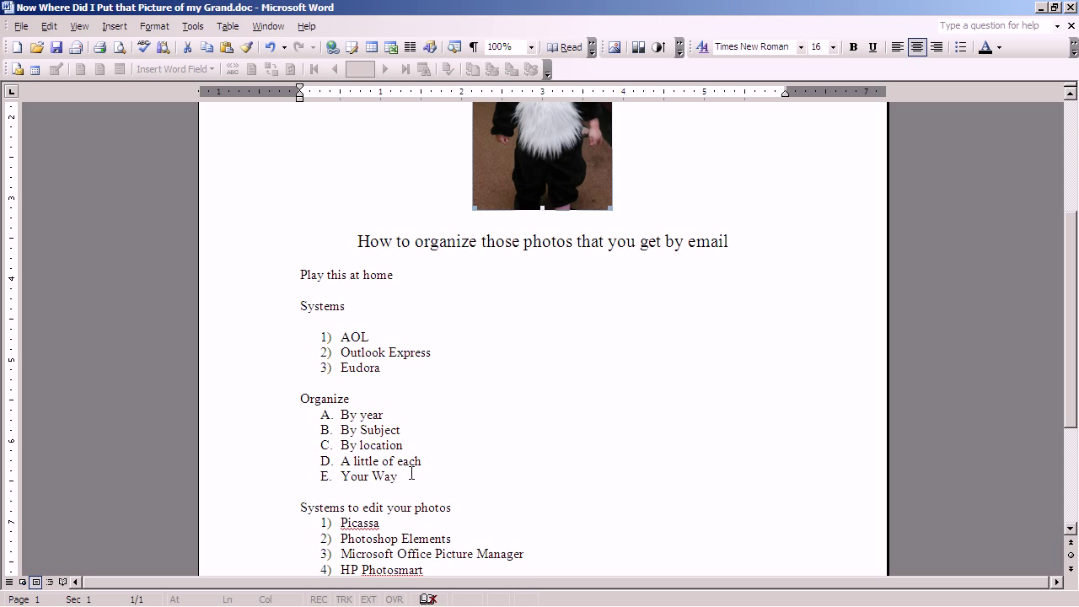
pyautogui.scroll(-3)
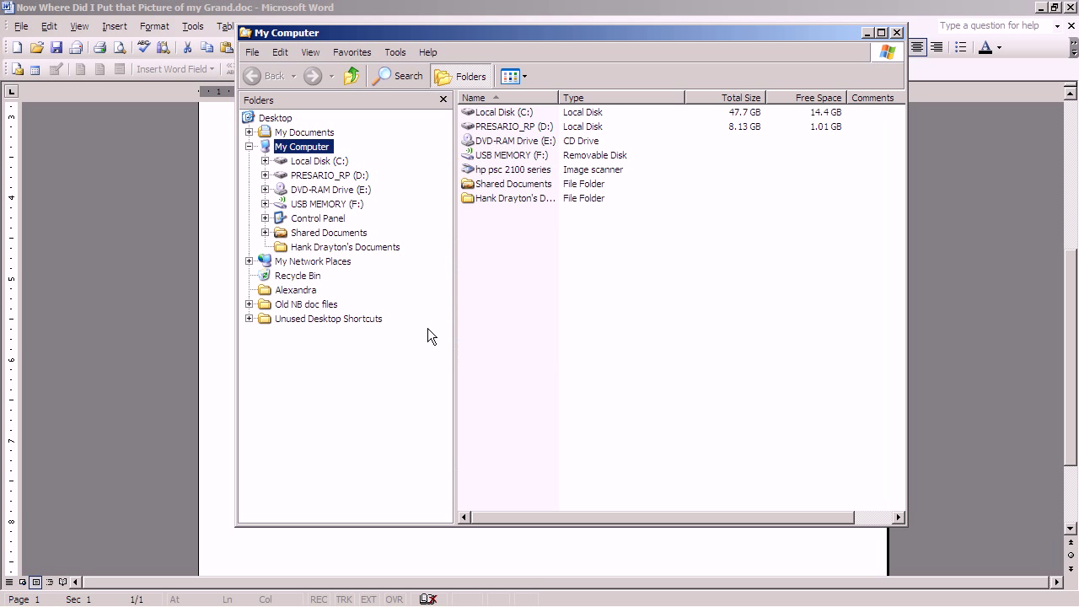
pyautogui.moveTo(425, 335)
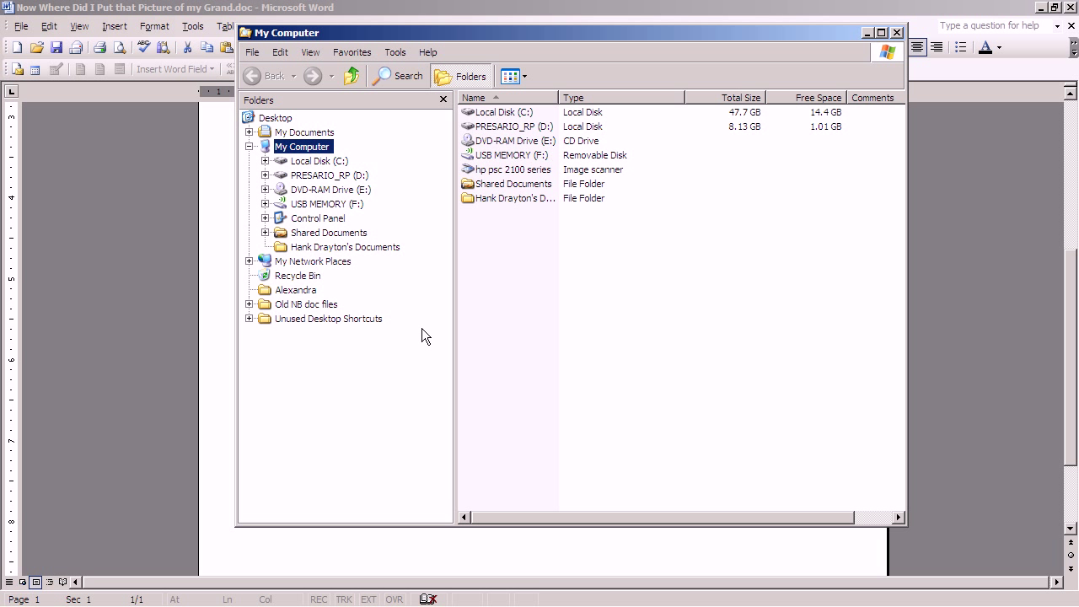
pyautogui.moveTo(408, 244)
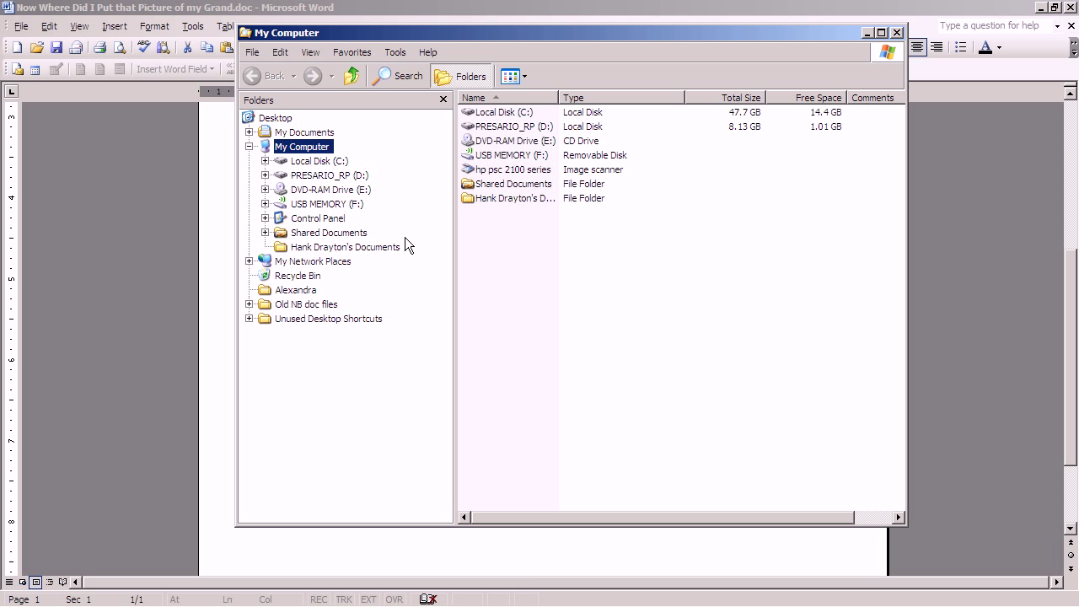
pyautogui.moveTo(357, 139)
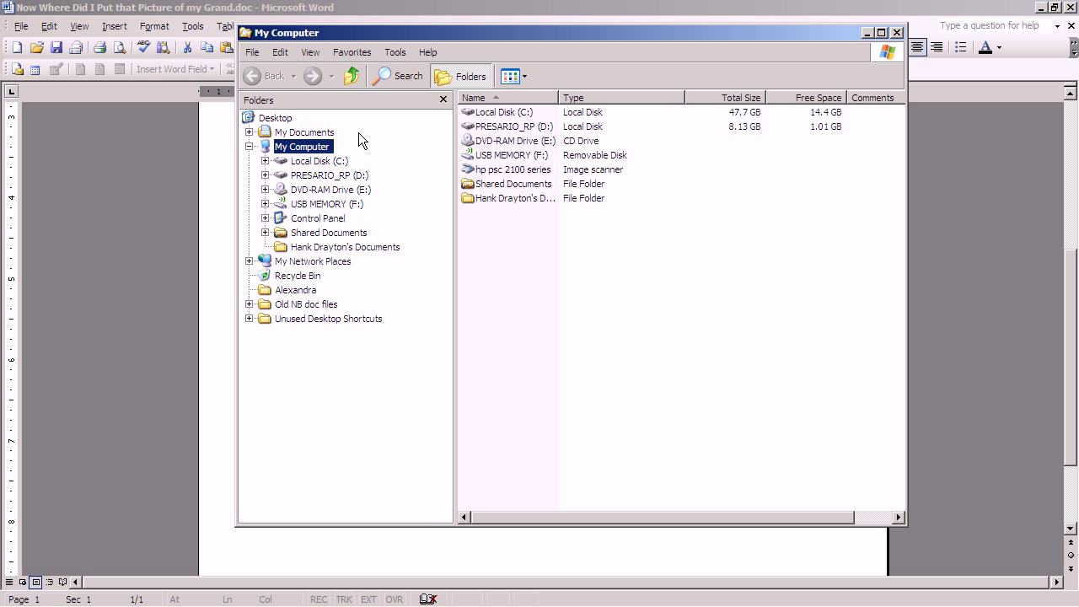
pyautogui.moveTo(268, 138)
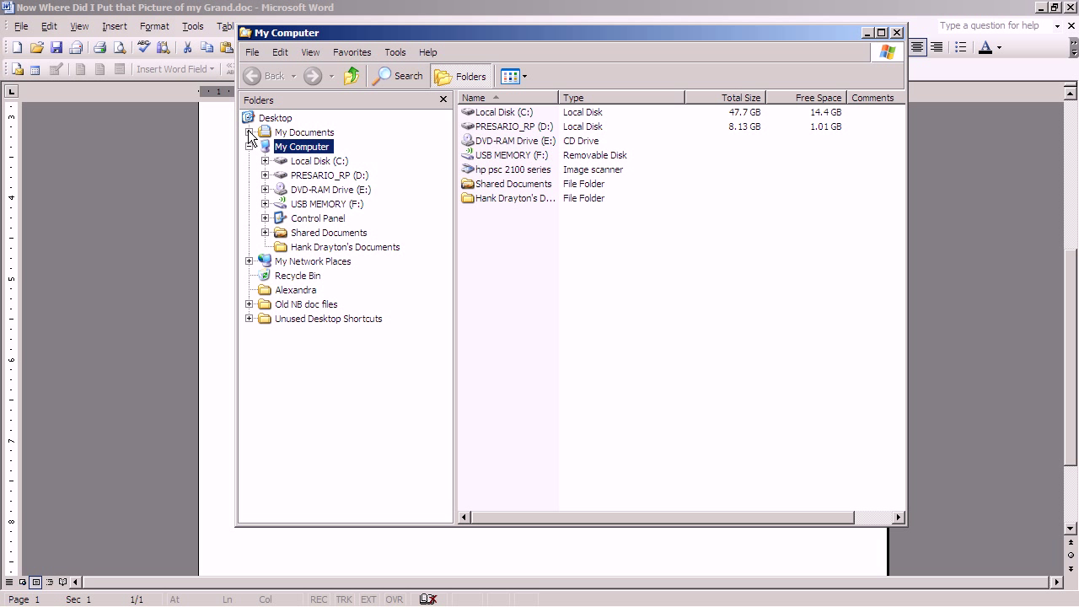
# Expand My Documents in the folder tree to show its subfolders.
pyautogui.click(249, 132)
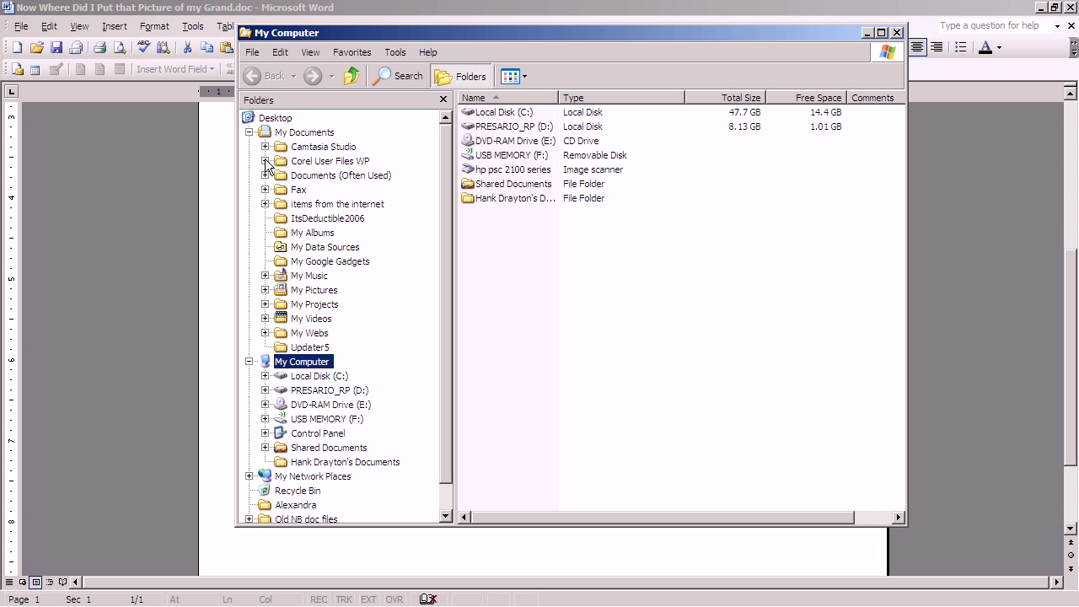
pyautogui.moveTo(268, 182)
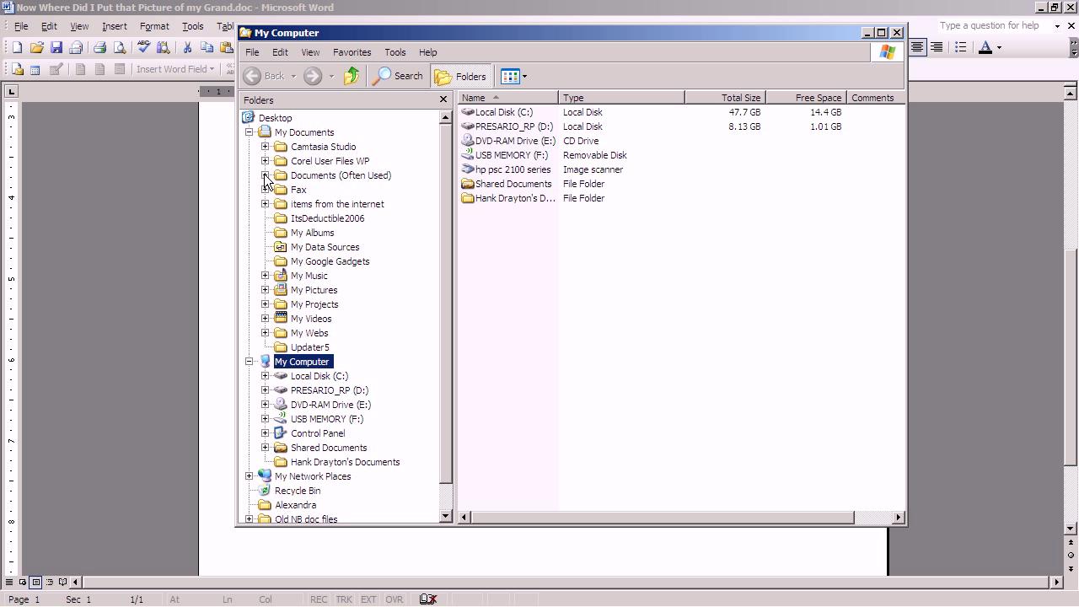
# Expand Documents (Often Used) and AOL Downloads - BIG, then select the 2007 drild folder.
pyautogui.click(264, 175)
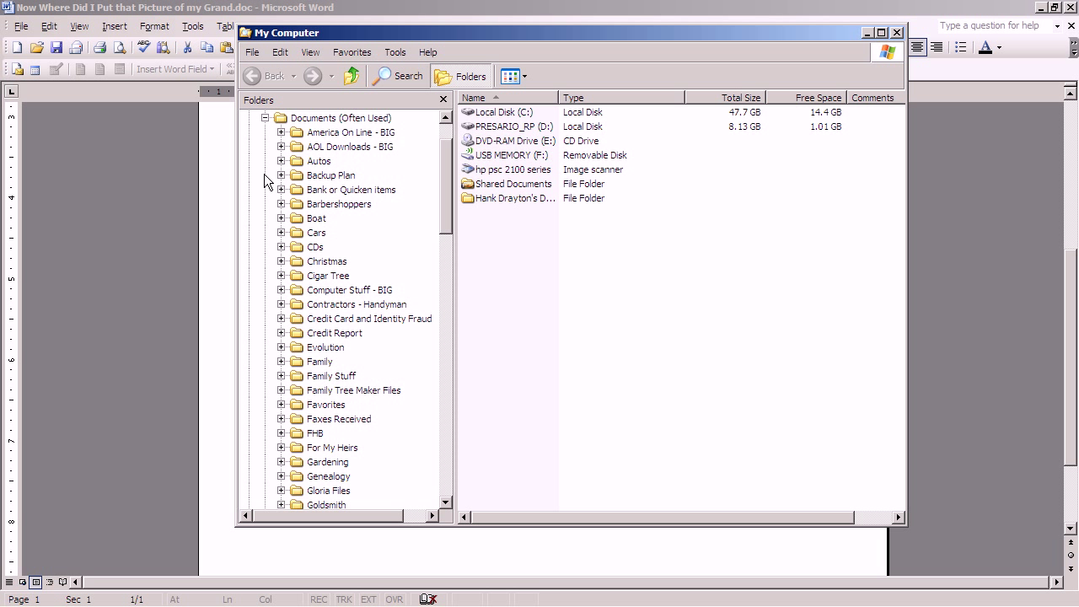
pyautogui.moveTo(283, 156)
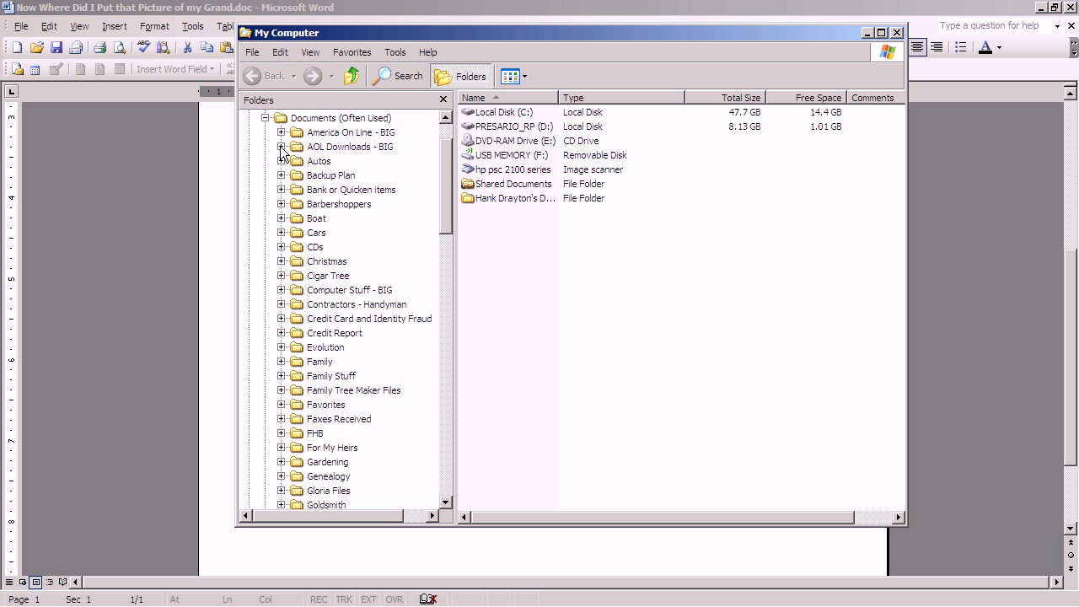
pyautogui.click(283, 147)
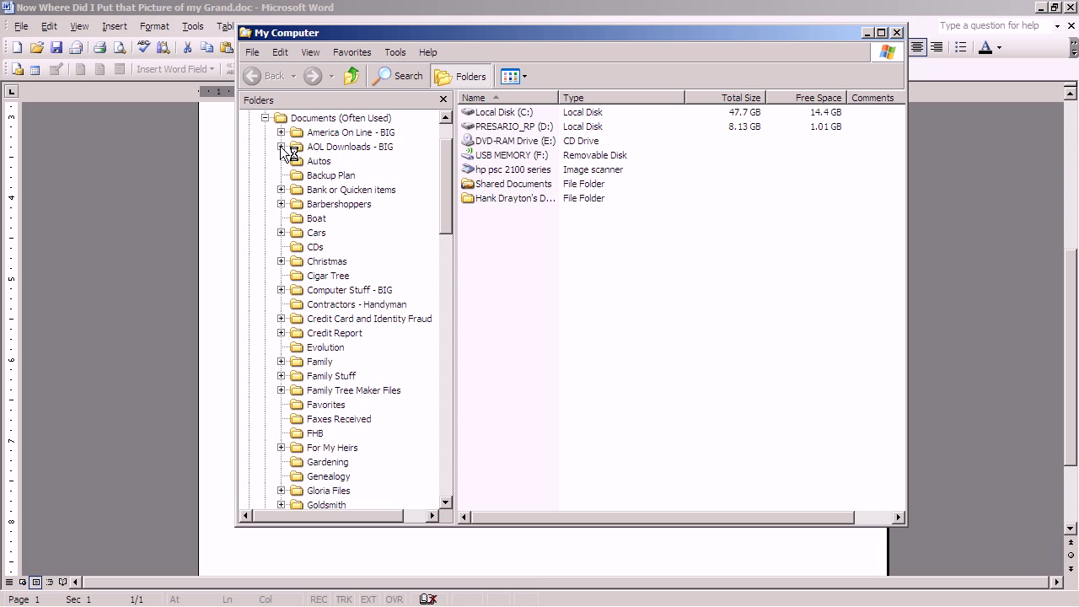
pyautogui.click(283, 147)
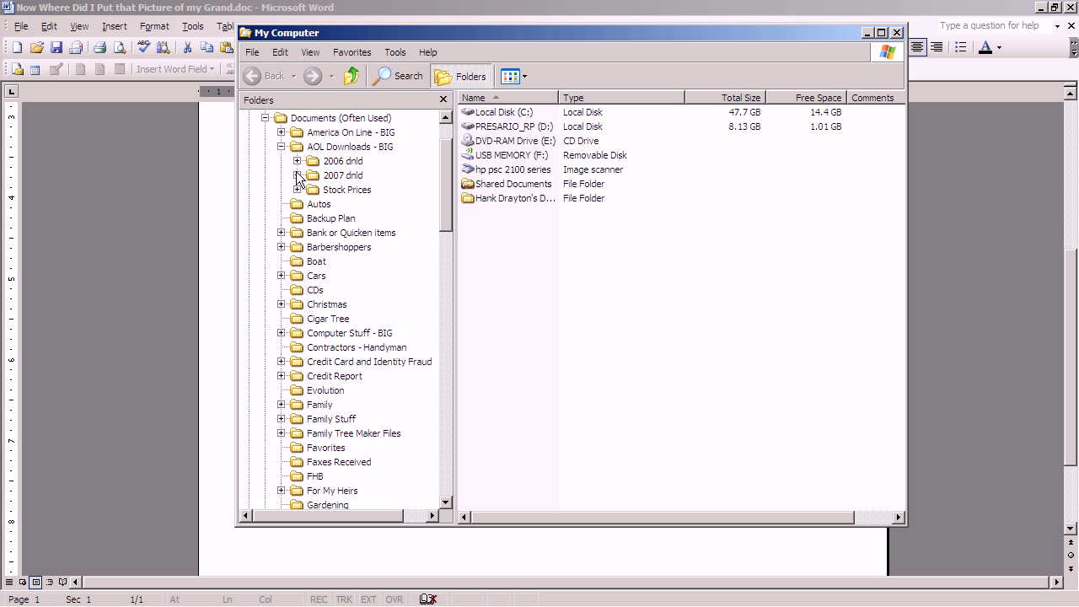
pyautogui.moveTo(317, 182)
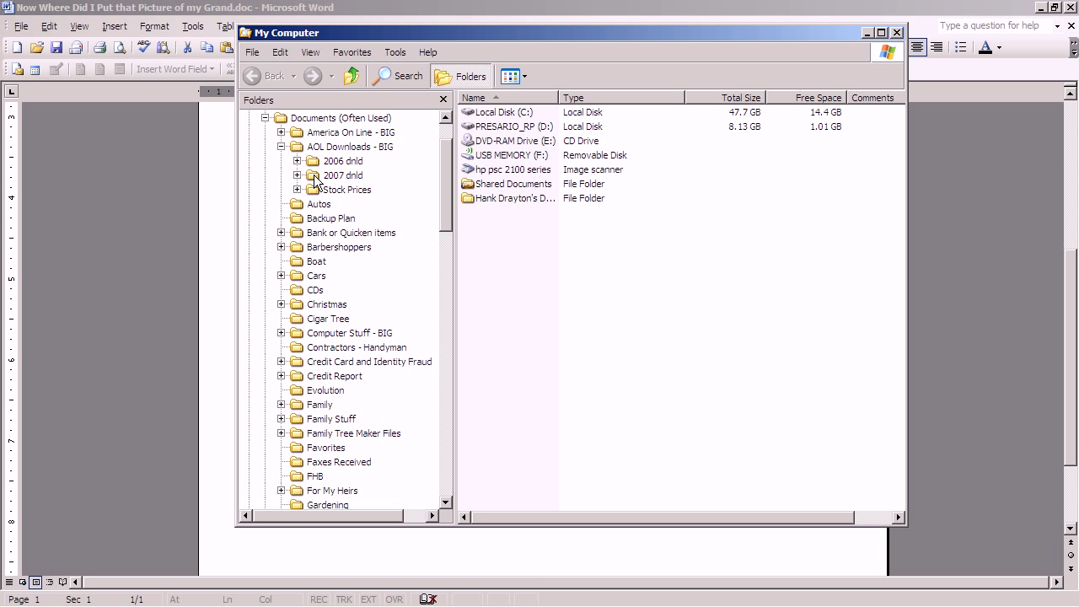
pyautogui.click(342, 173)
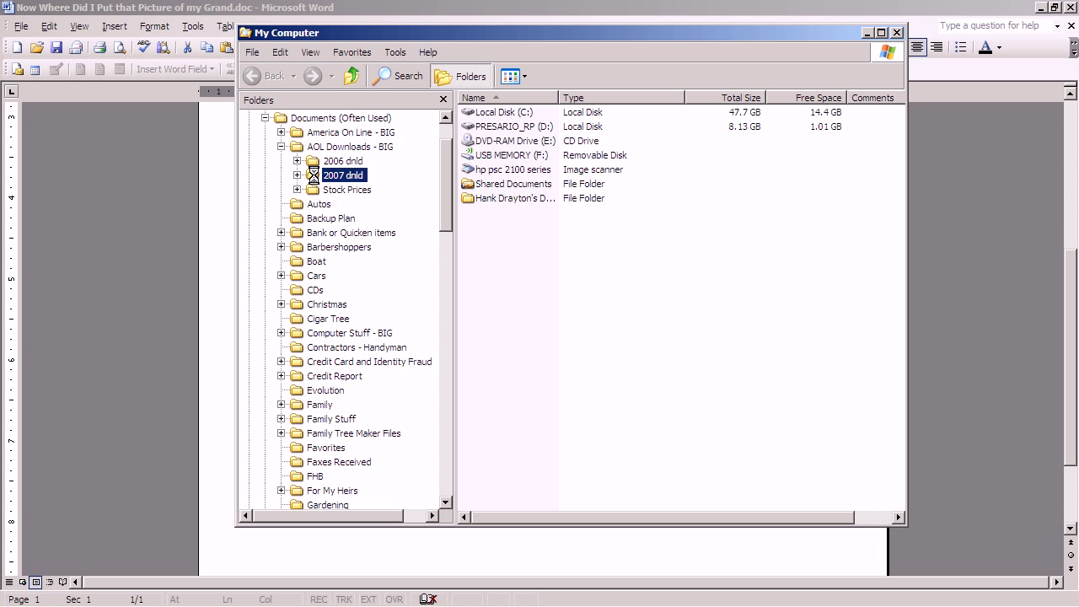
pyautogui.click(344, 174)
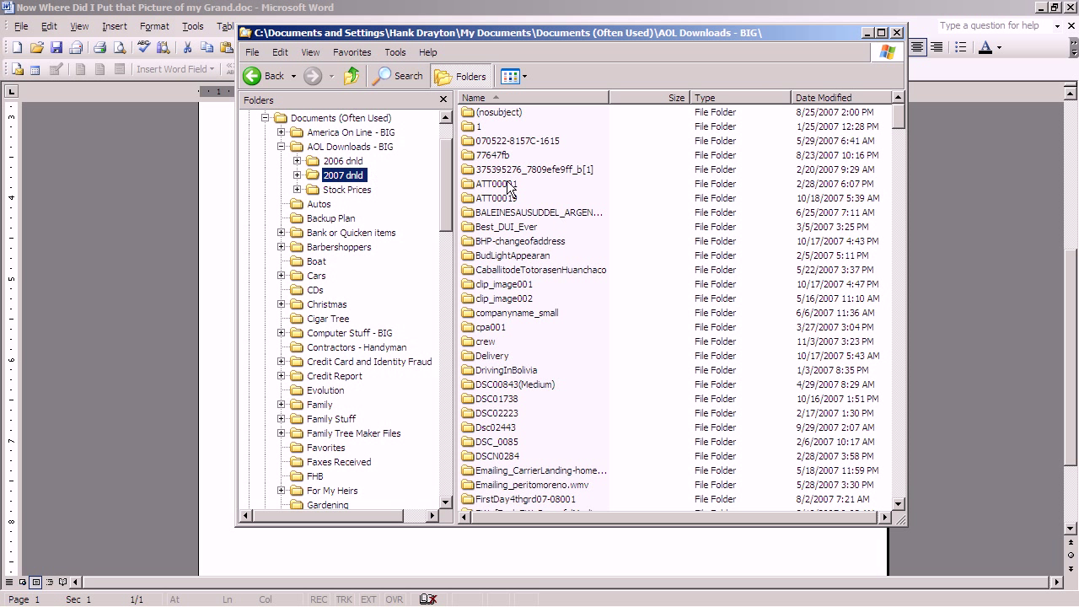
pyautogui.moveTo(982, 133)
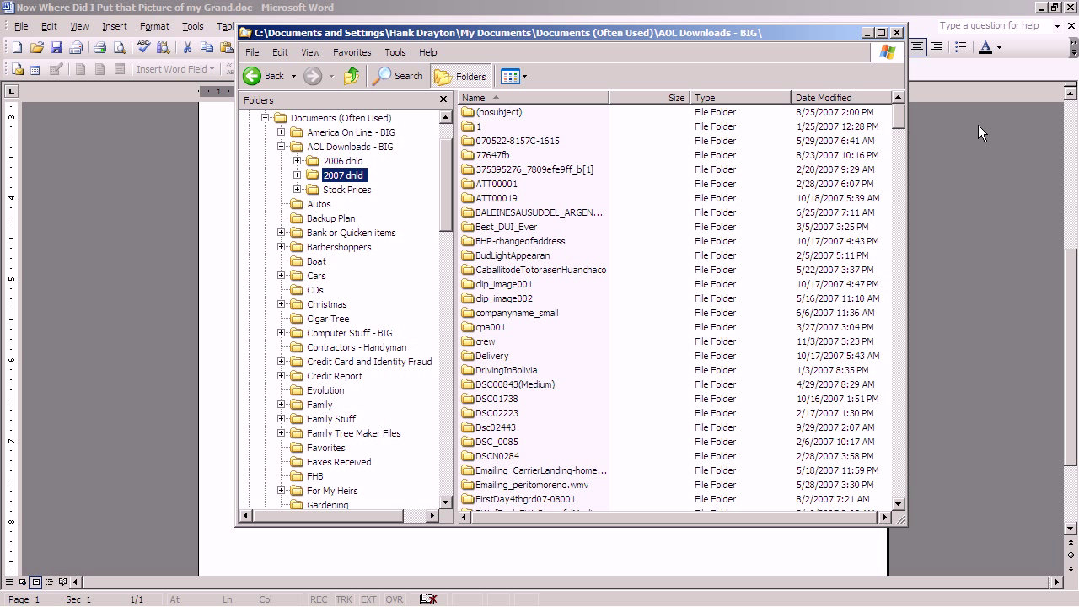
# Scroll through the downloaded files and sort the listing by Date Modified.
pyautogui.scroll(-3)
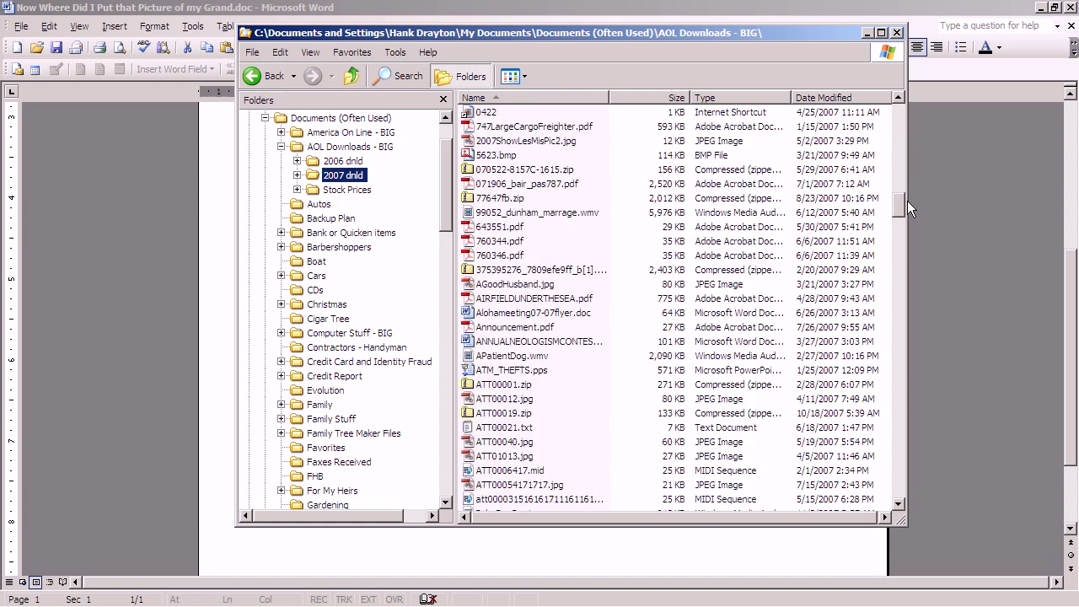
pyautogui.scroll(3)
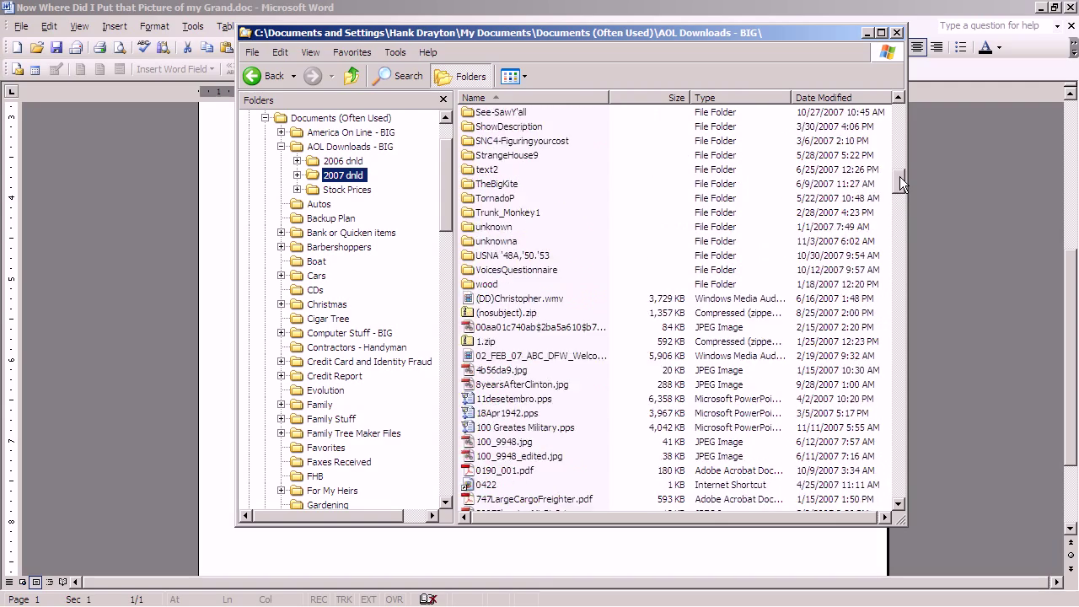
pyautogui.scroll(-3)
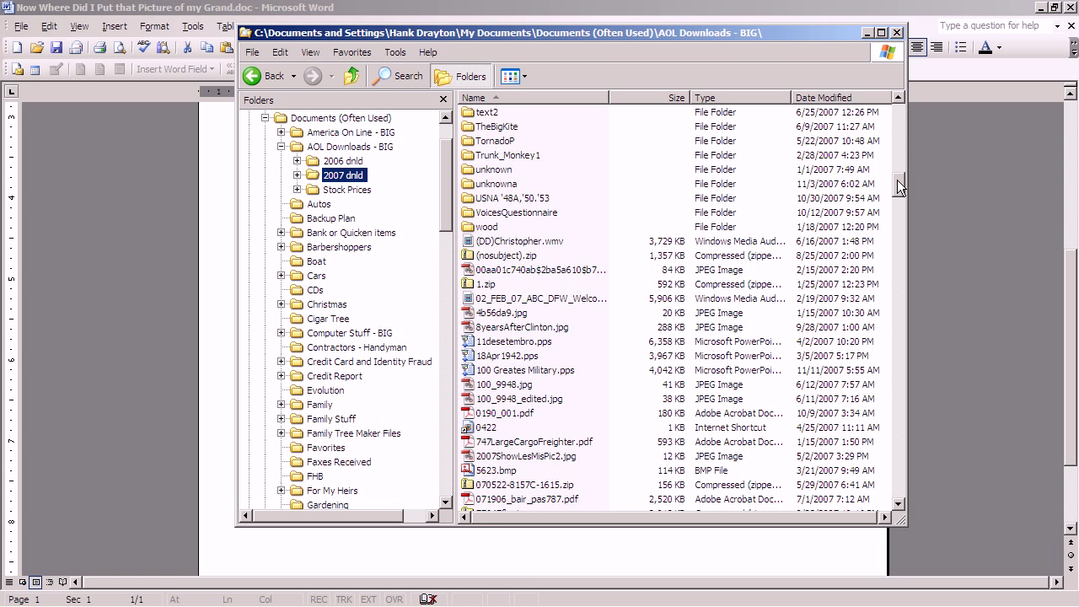
pyautogui.scroll(3)
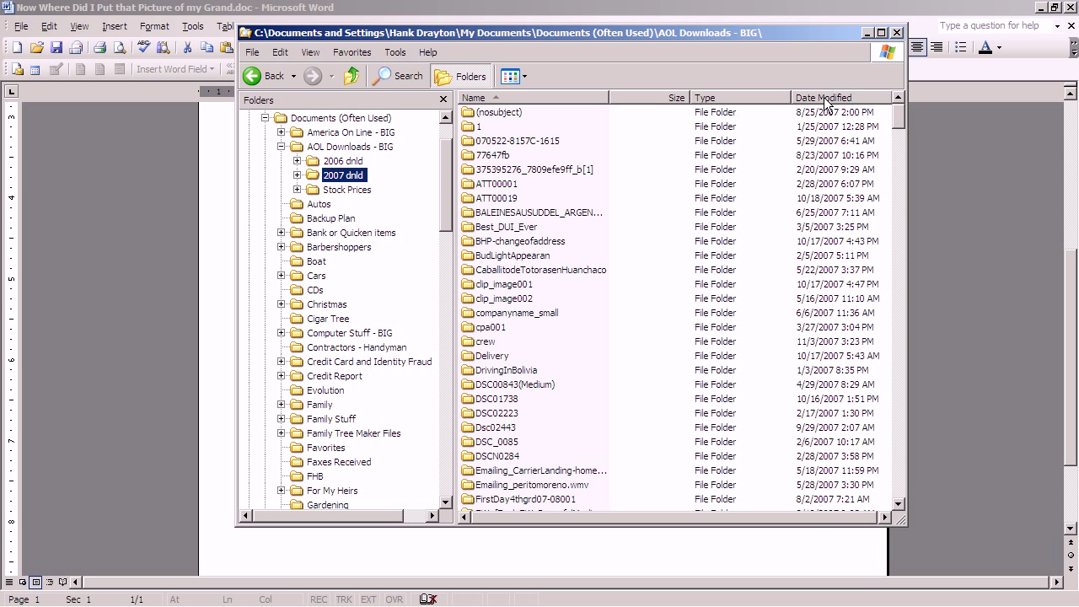
pyautogui.click(823, 96)
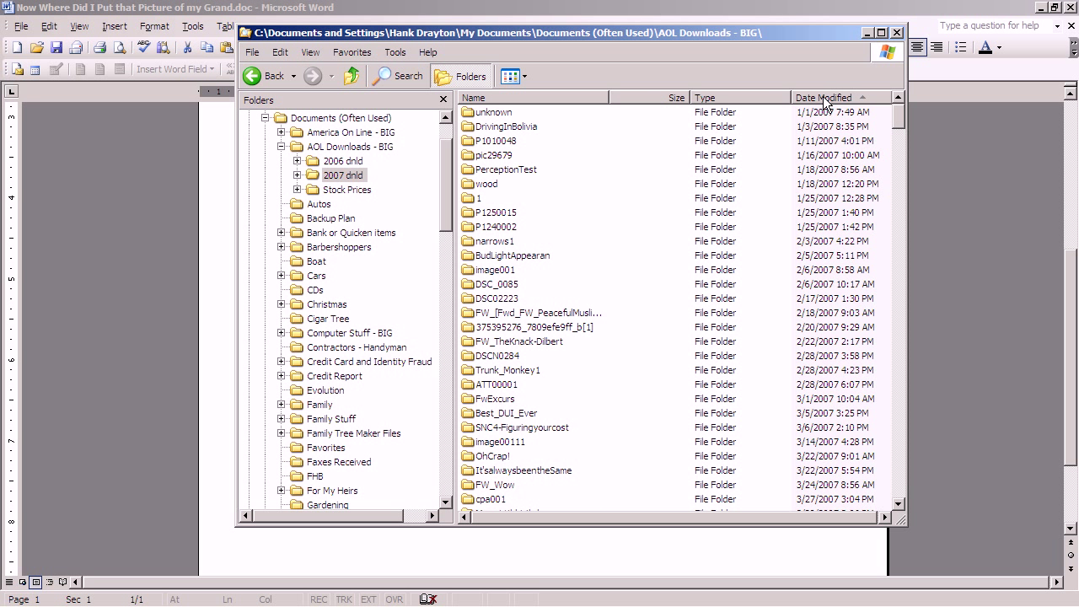
# Sort newest first and select the top photo, DSCN4042cropped-1.jpg from 11/12/2007.
pyautogui.click(823, 97)
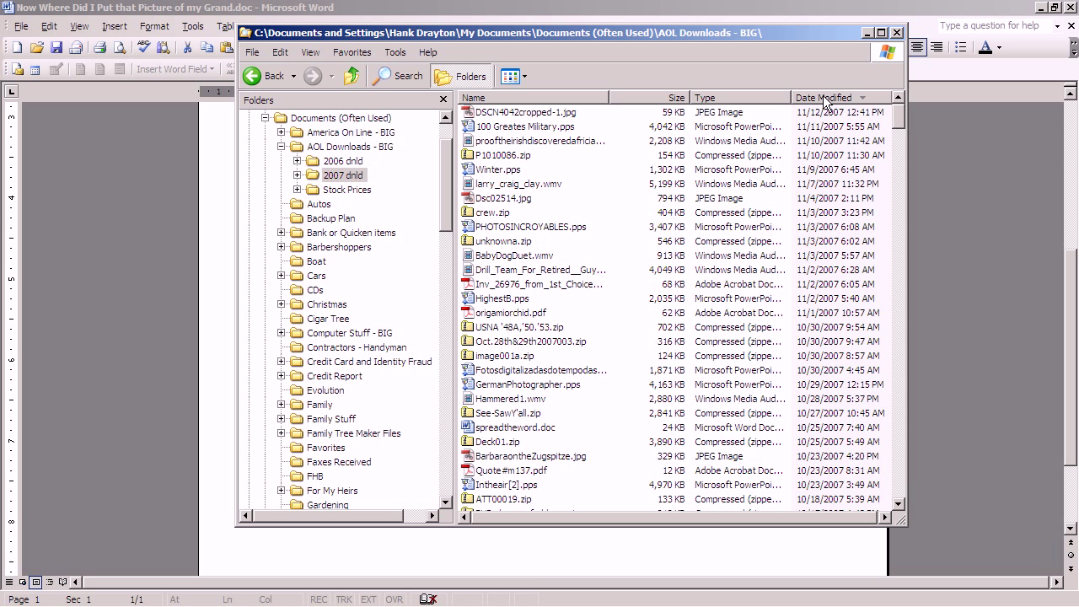
pyautogui.moveTo(816, 117)
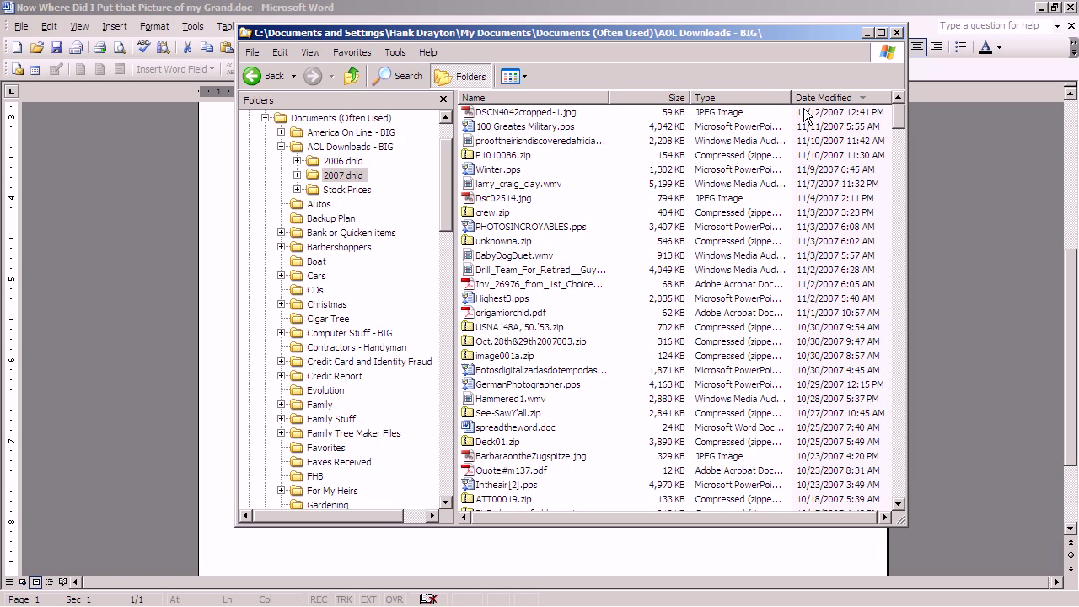
pyautogui.moveTo(857, 118)
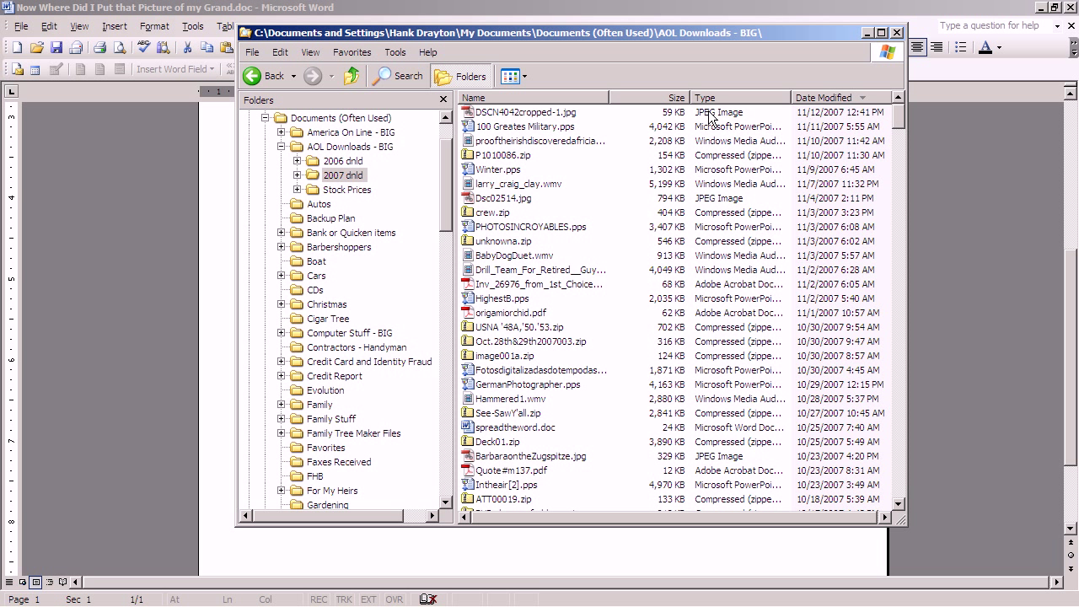
pyautogui.moveTo(516, 115)
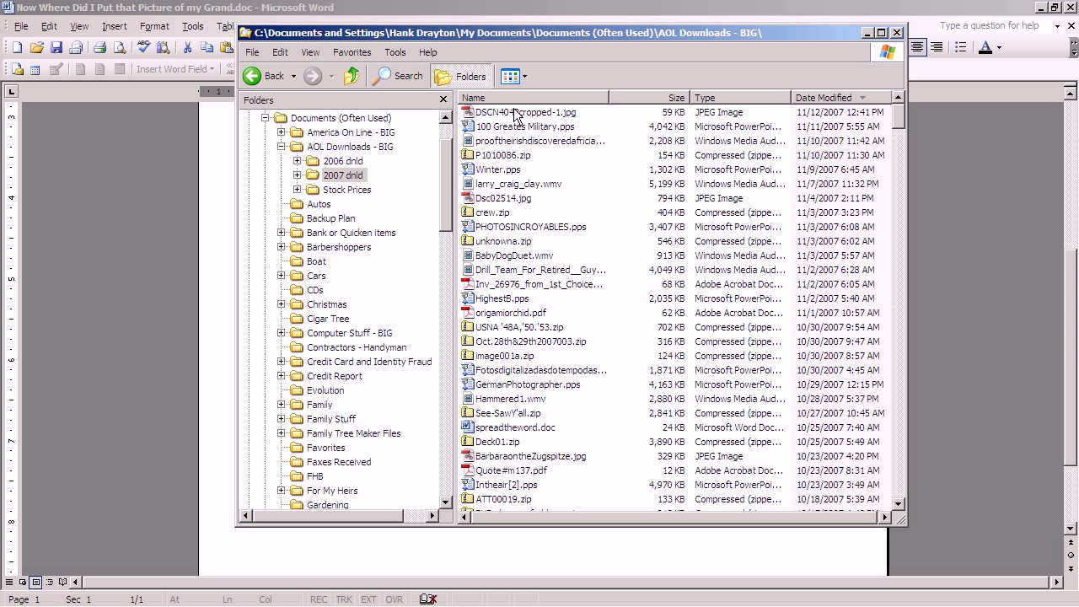
pyautogui.moveTo(504, 118)
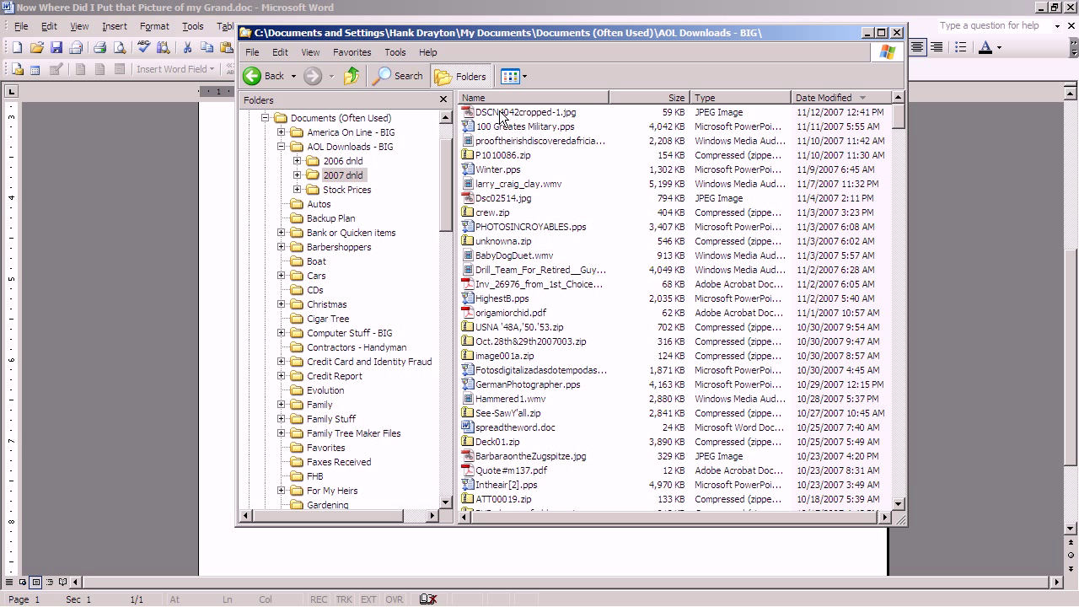
pyautogui.click(525, 111)
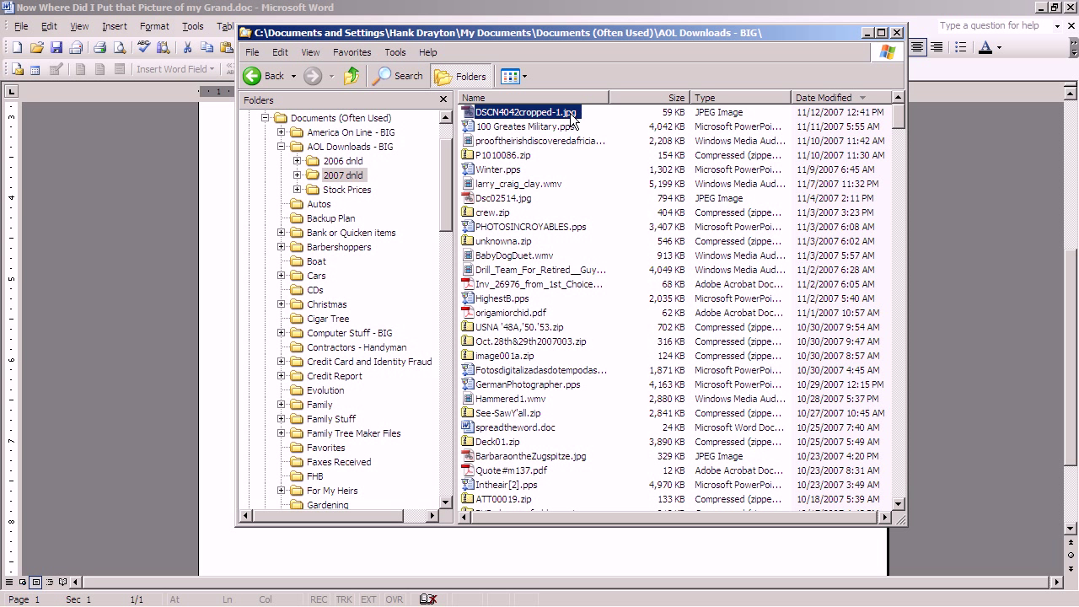
pyautogui.moveTo(575, 119)
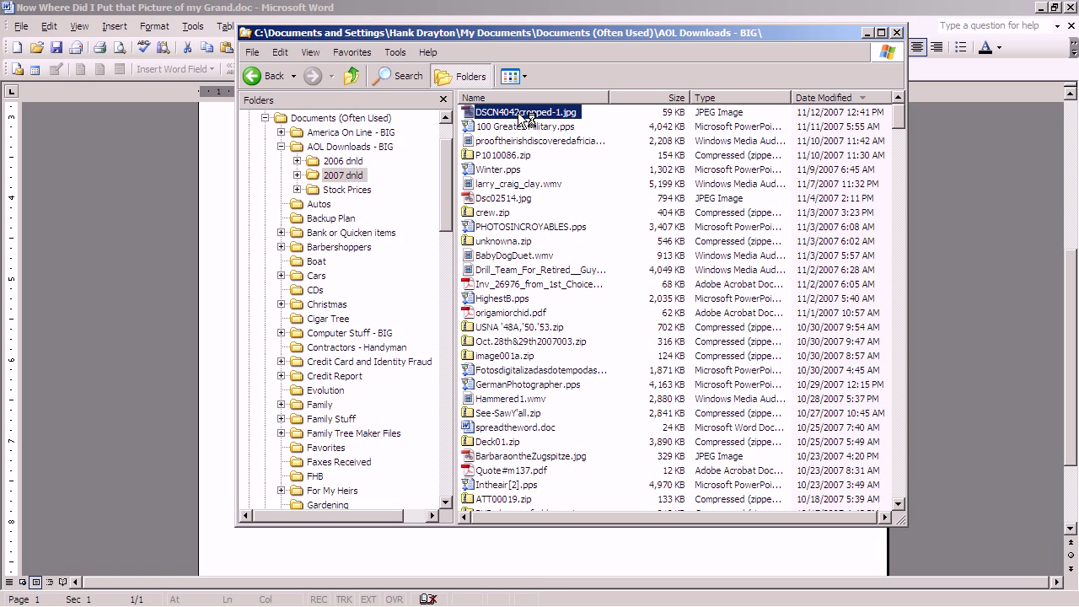
pyautogui.doubleClick(526, 111)
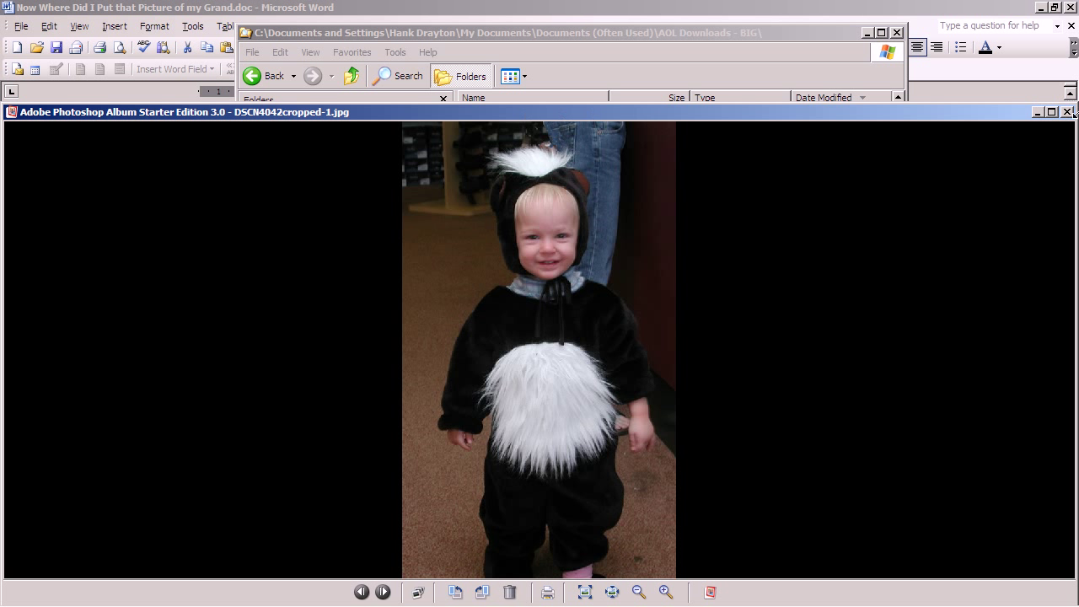
pyautogui.click(1065, 112)
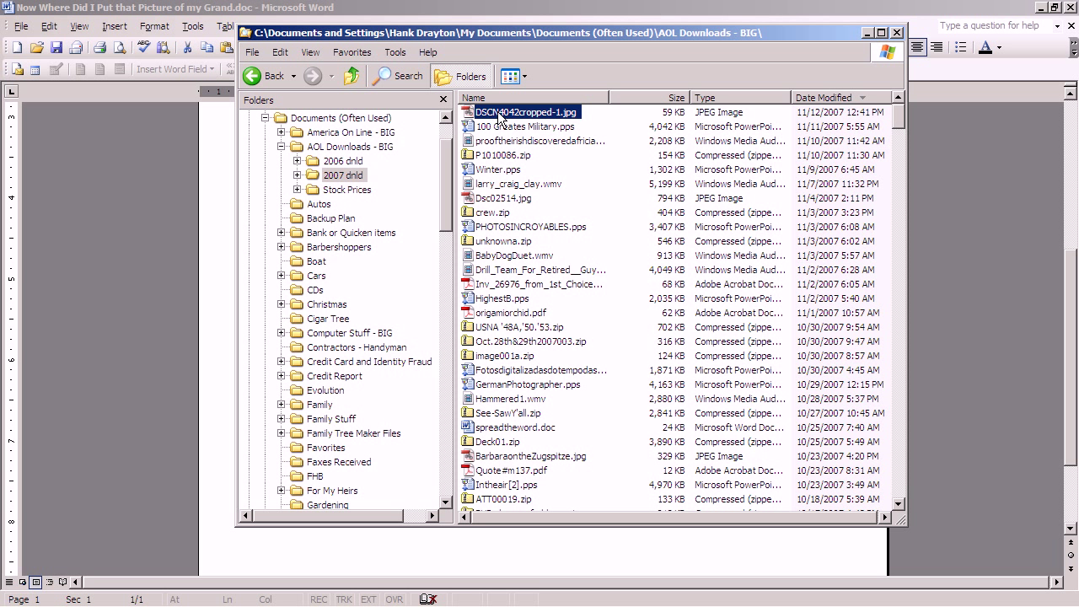
pyautogui.moveTo(501, 118)
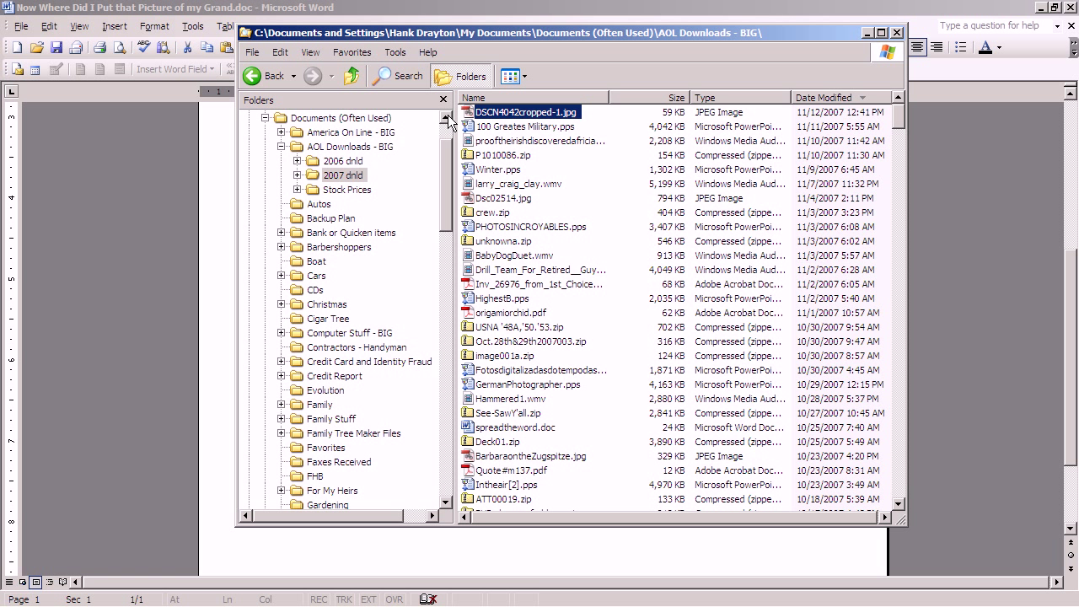
pyautogui.moveTo(506, 118)
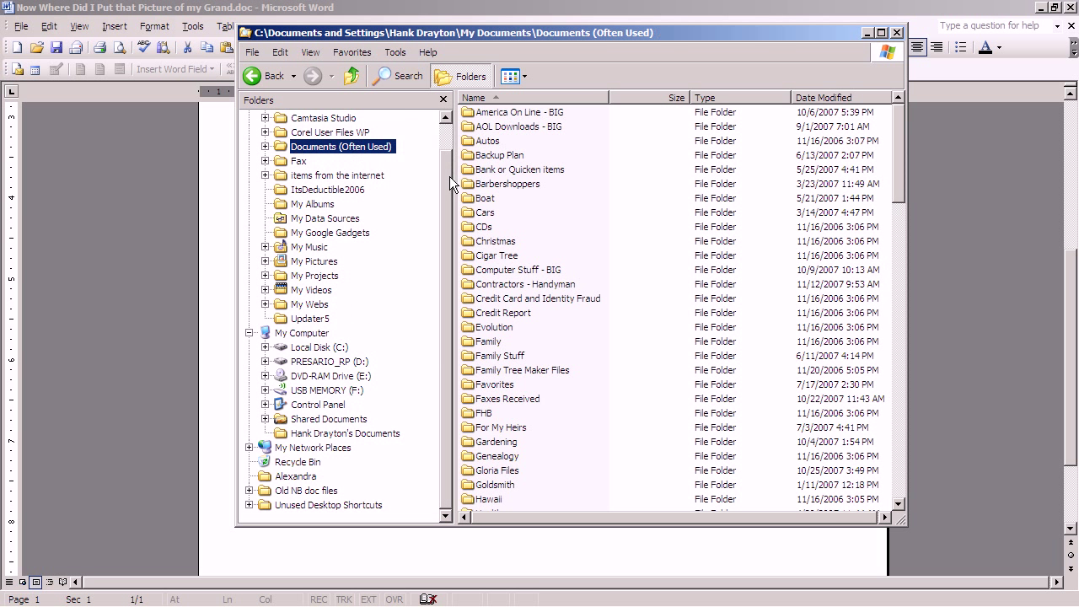
# Scroll the folder tree back up to My Documents and Documents (Often Used).
pyautogui.scroll(3)
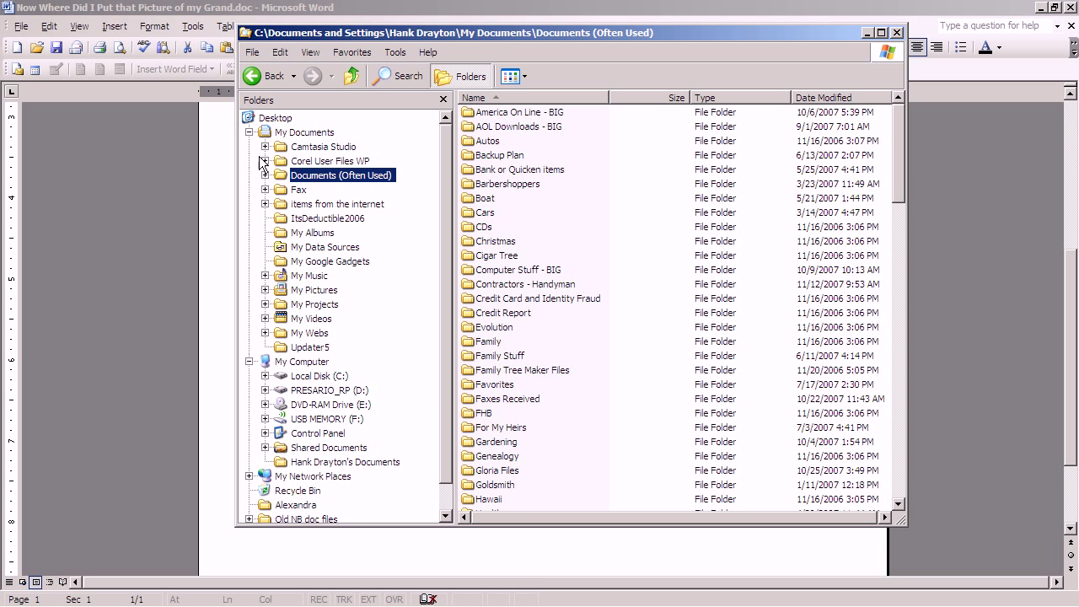
pyautogui.moveTo(264, 293)
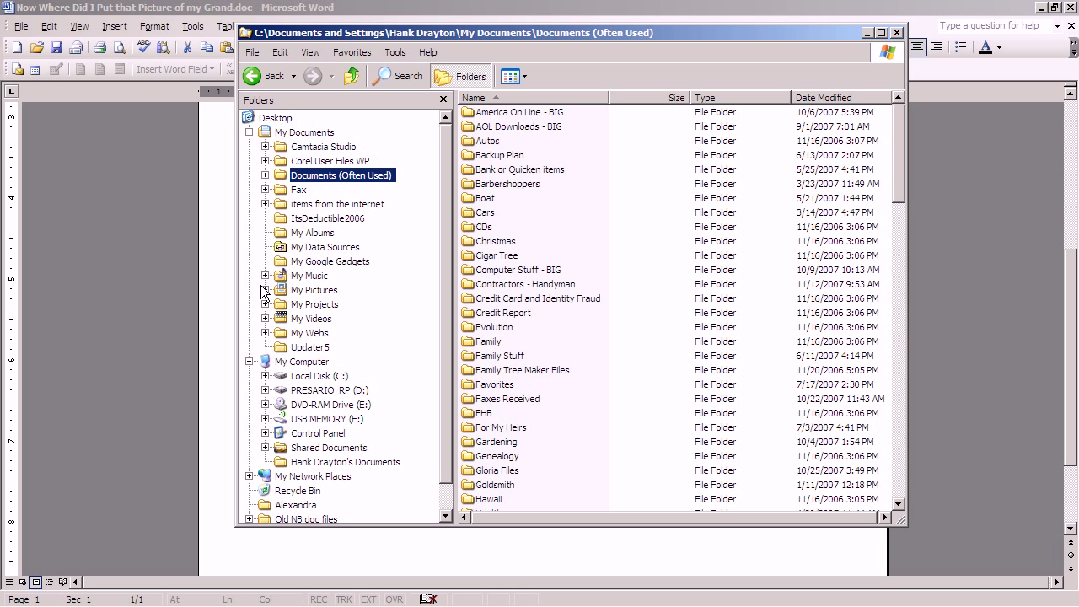
pyautogui.moveTo(297, 300)
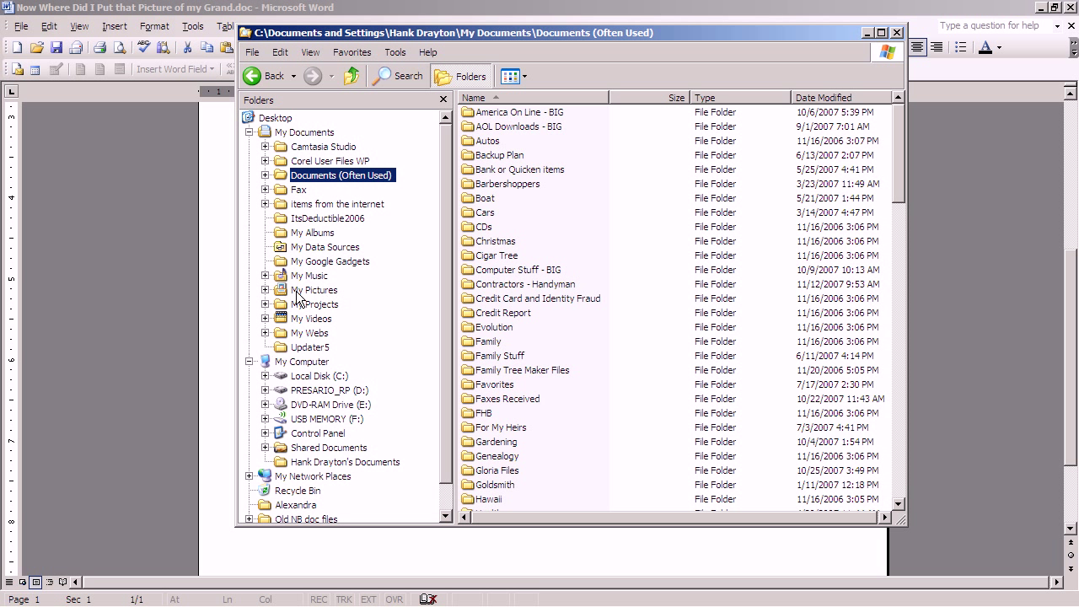
# Expand My Pictures > Photos & Graphics > Photos > Family > Alexandra and show Alexandra's contents.
pyautogui.click(265, 290)
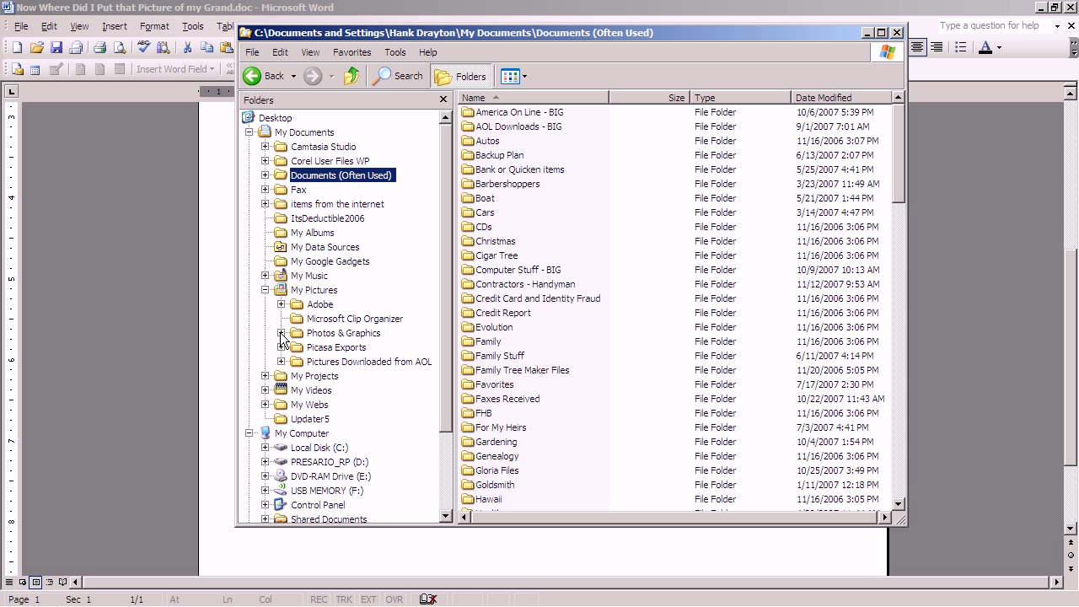
pyautogui.click(283, 332)
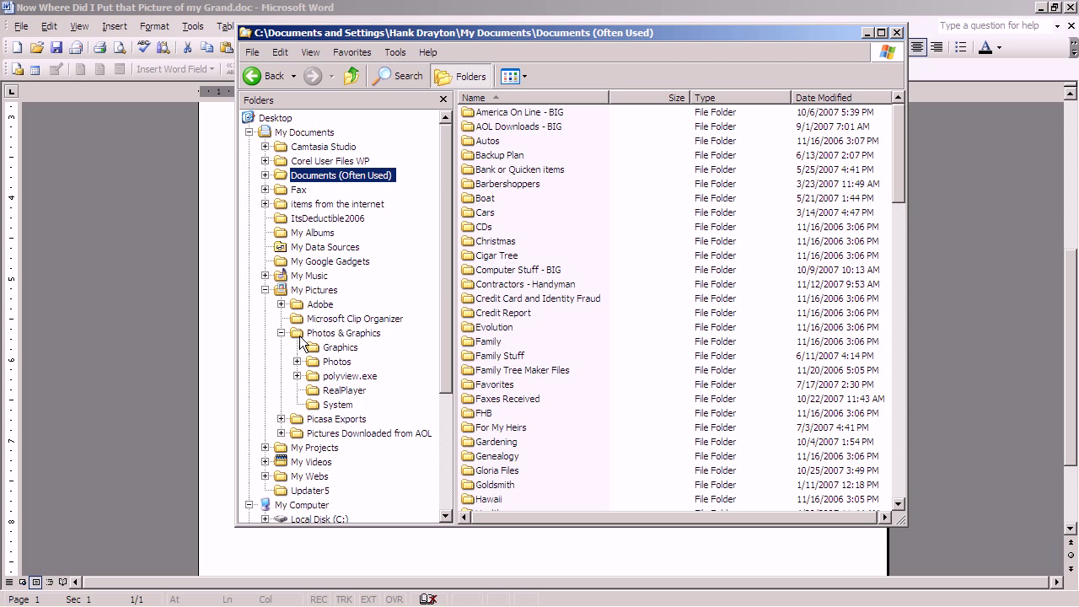
pyautogui.moveTo(313, 371)
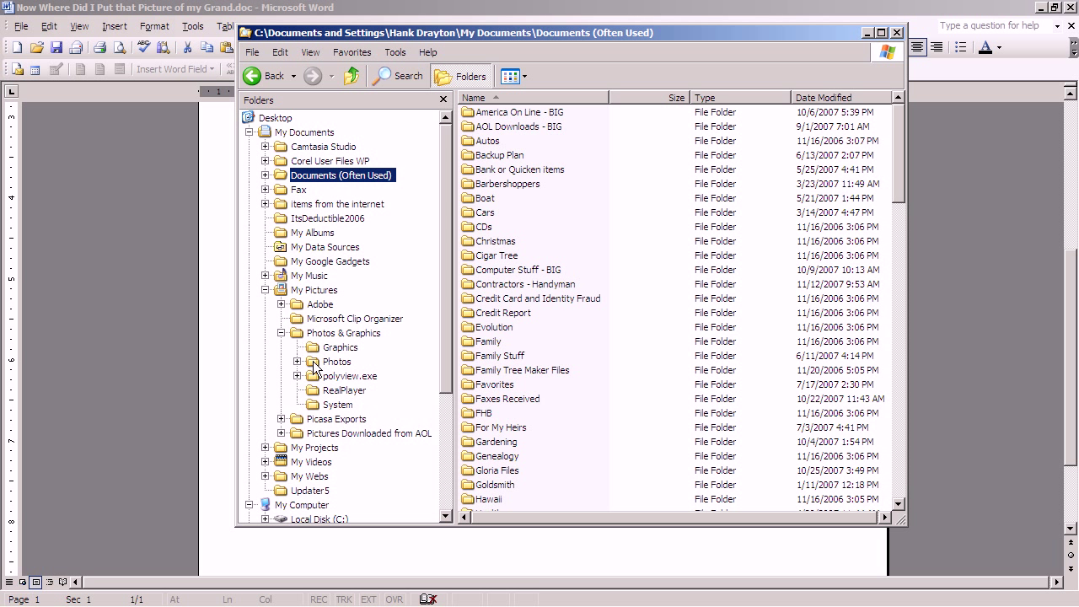
pyautogui.click(297, 361)
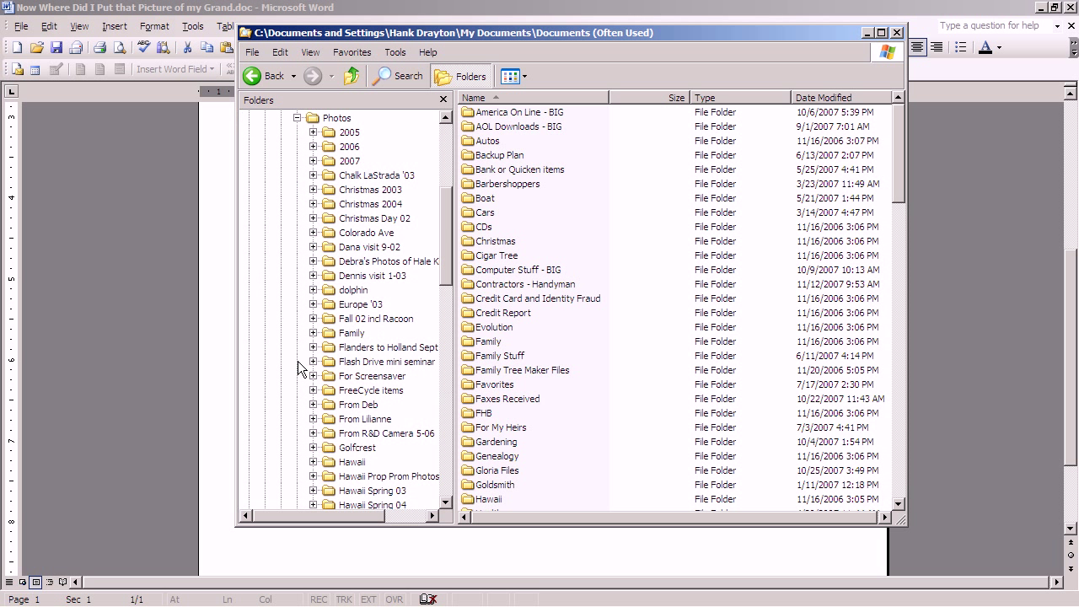
pyautogui.moveTo(329, 290)
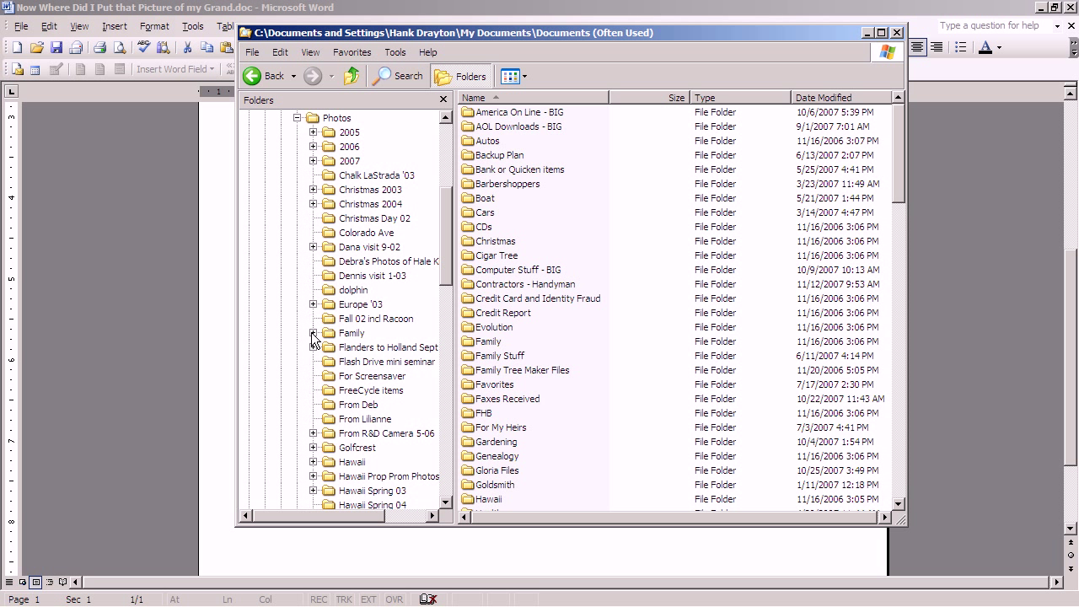
pyautogui.click(313, 334)
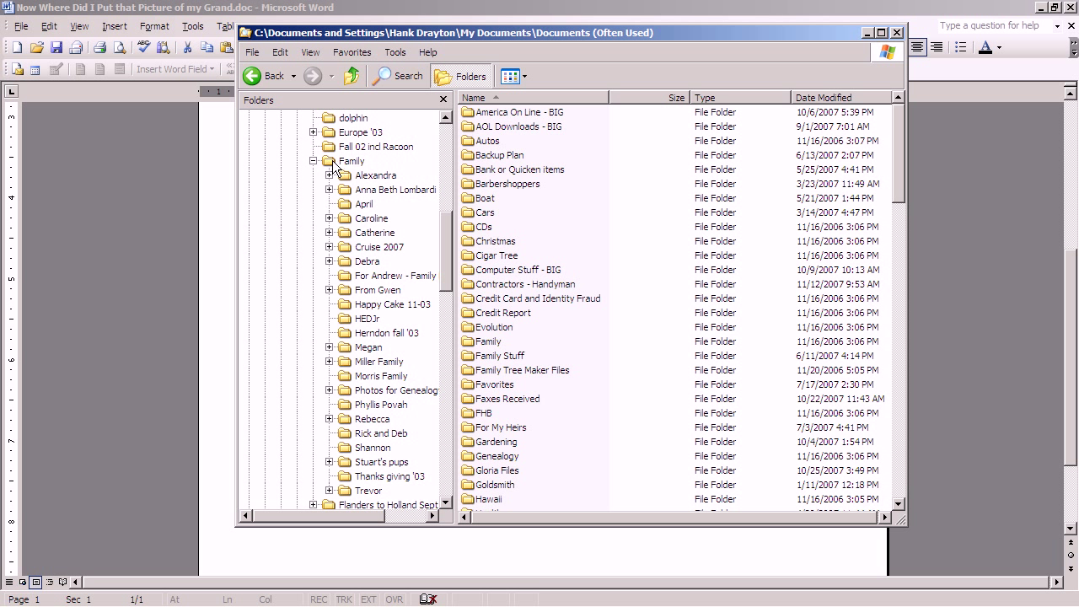
pyautogui.moveTo(346, 183)
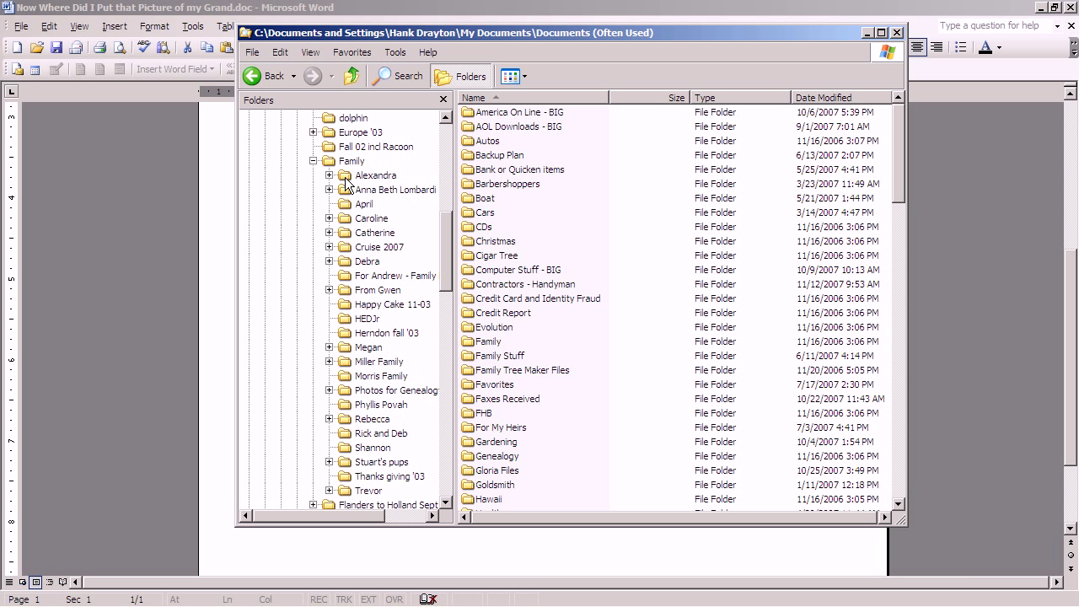
pyautogui.moveTo(334, 182)
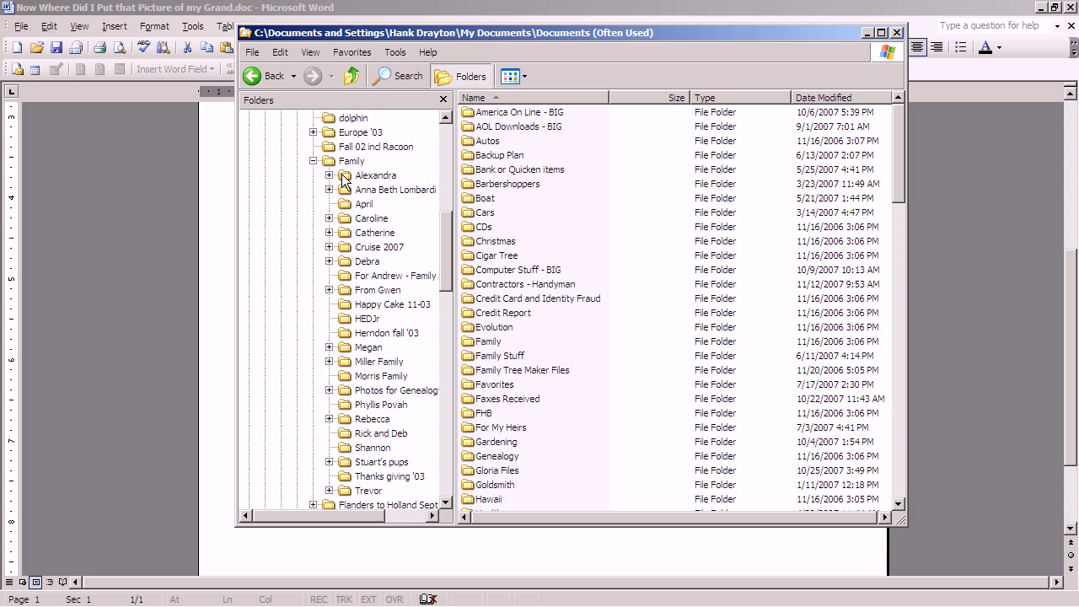
pyautogui.click(330, 175)
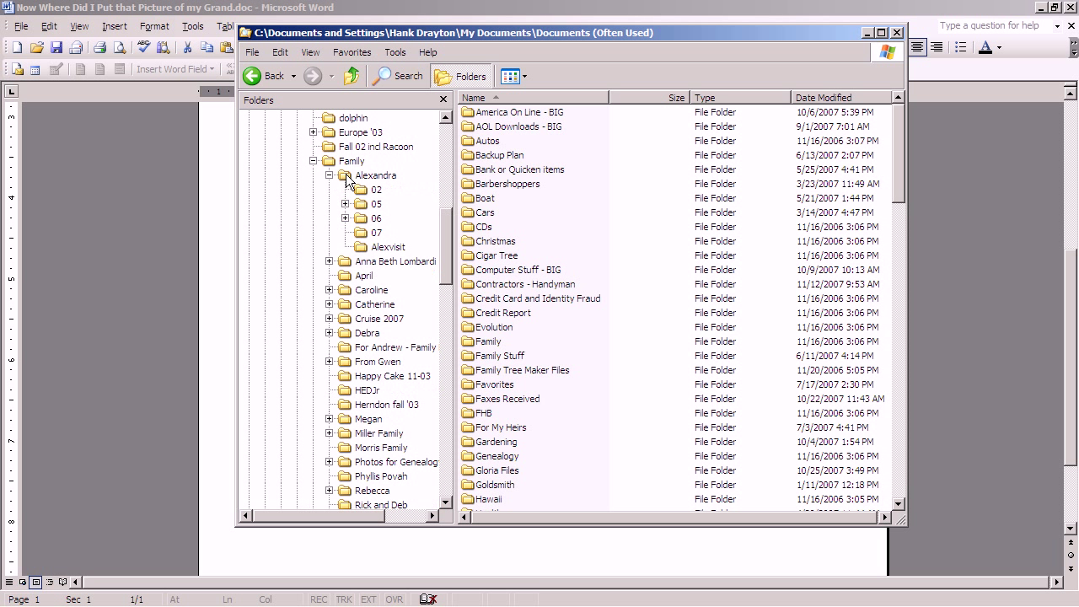
pyautogui.moveTo(368, 188)
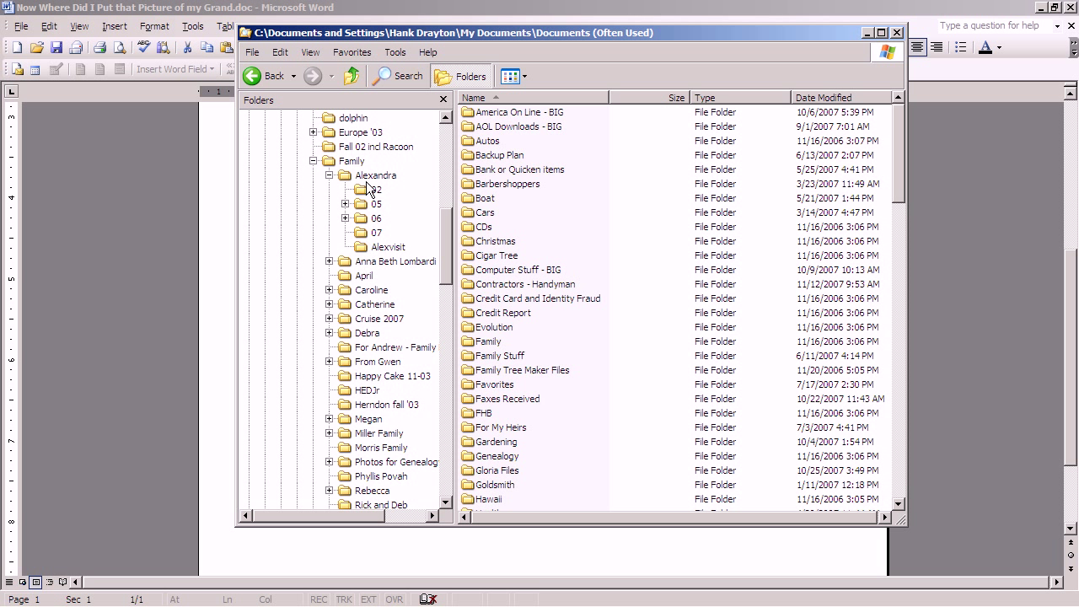
pyautogui.moveTo(356, 187)
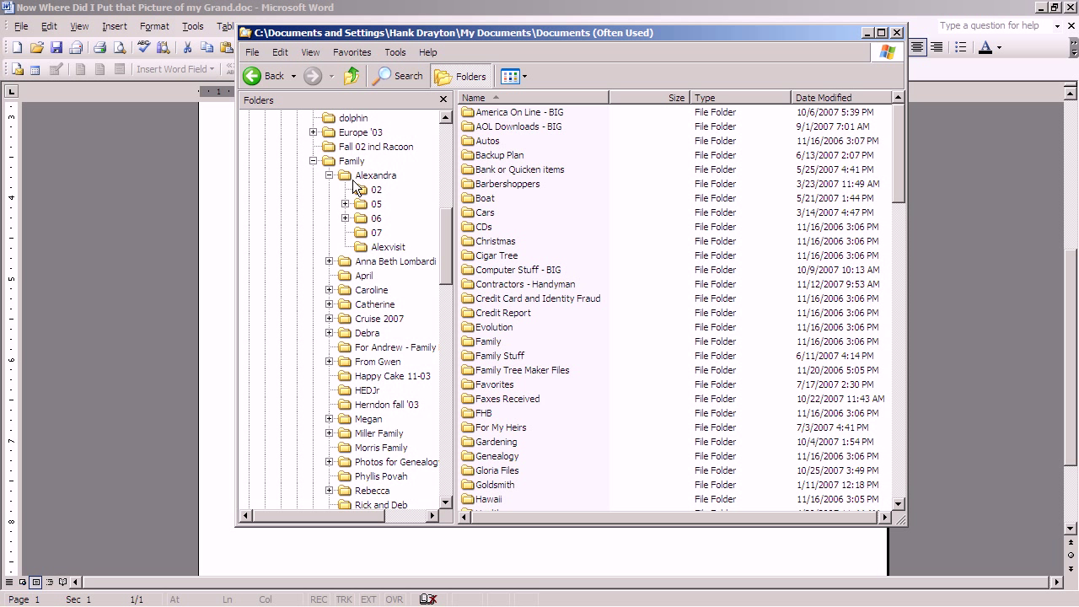
pyautogui.moveTo(363, 195)
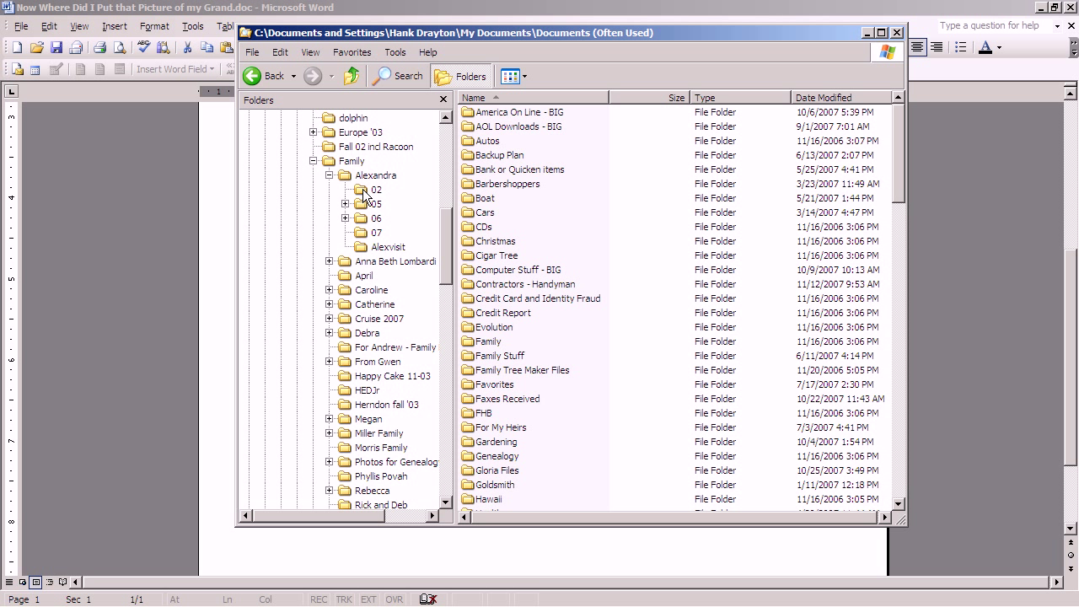
pyautogui.moveTo(366, 195)
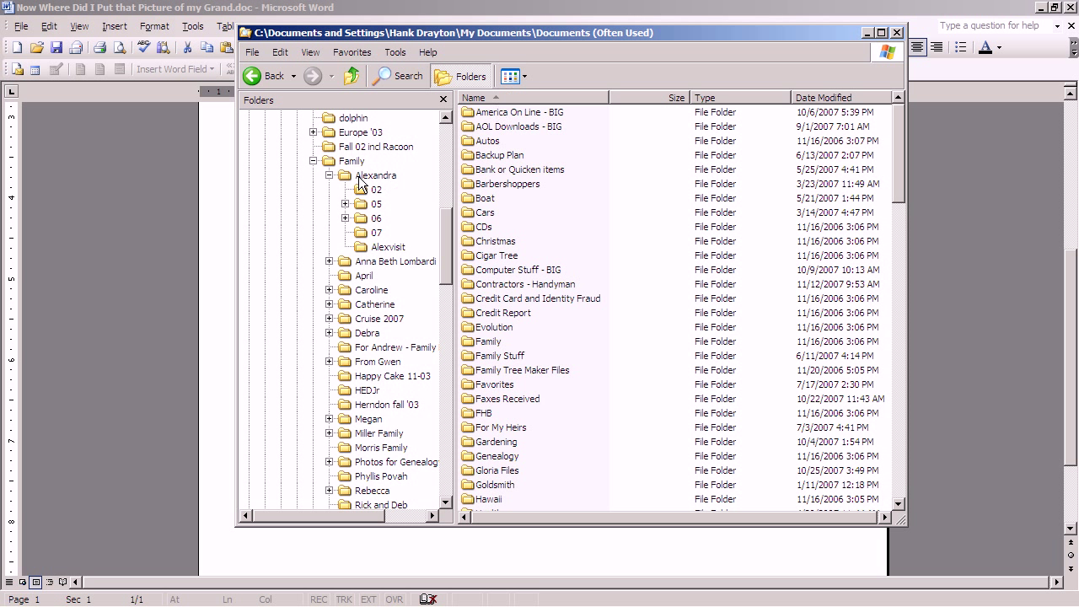
pyautogui.click(374, 173)
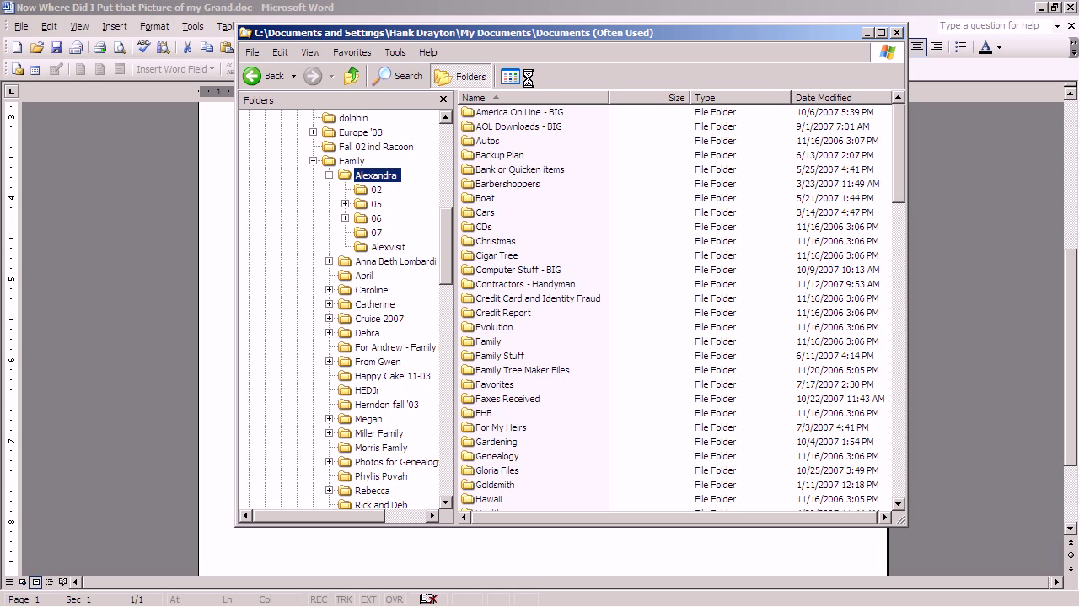
# Switch the Alexandra folder listing to Thumbnails view.
pyautogui.click(374, 173)
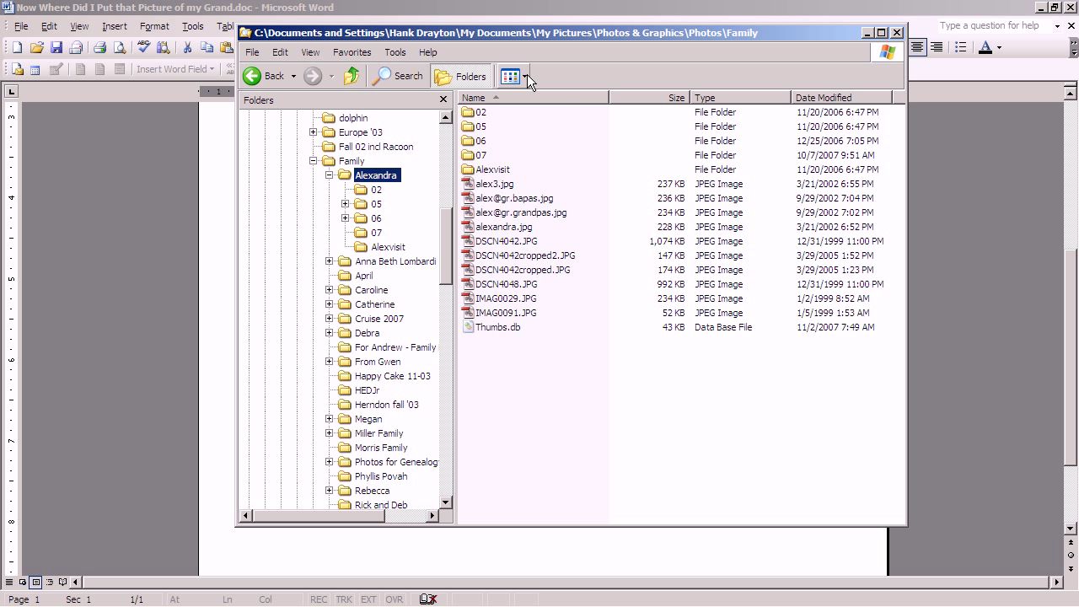
pyautogui.click(522, 76)
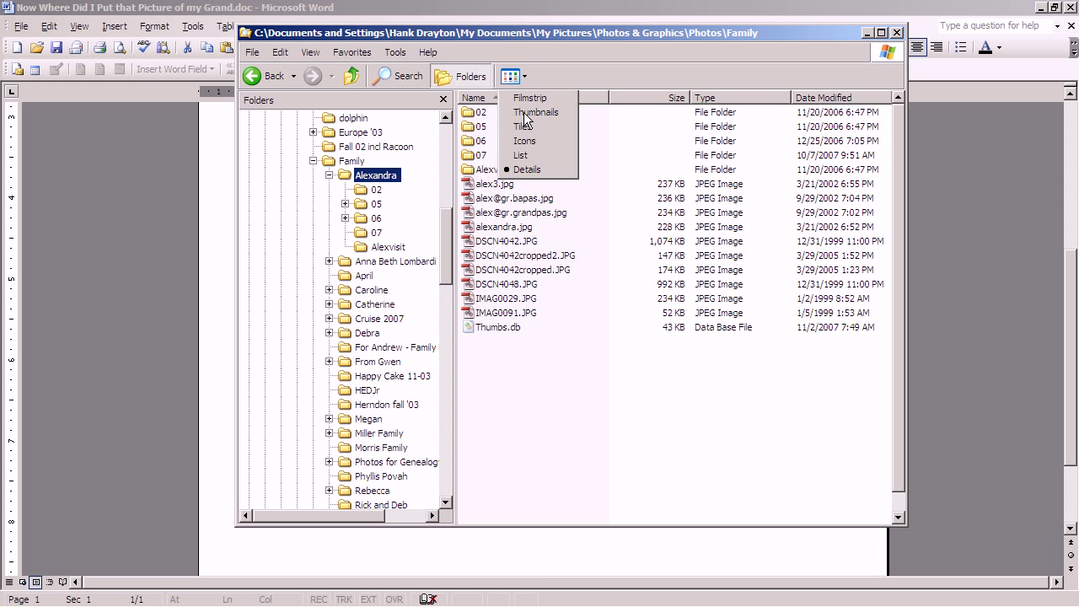
pyautogui.click(536, 111)
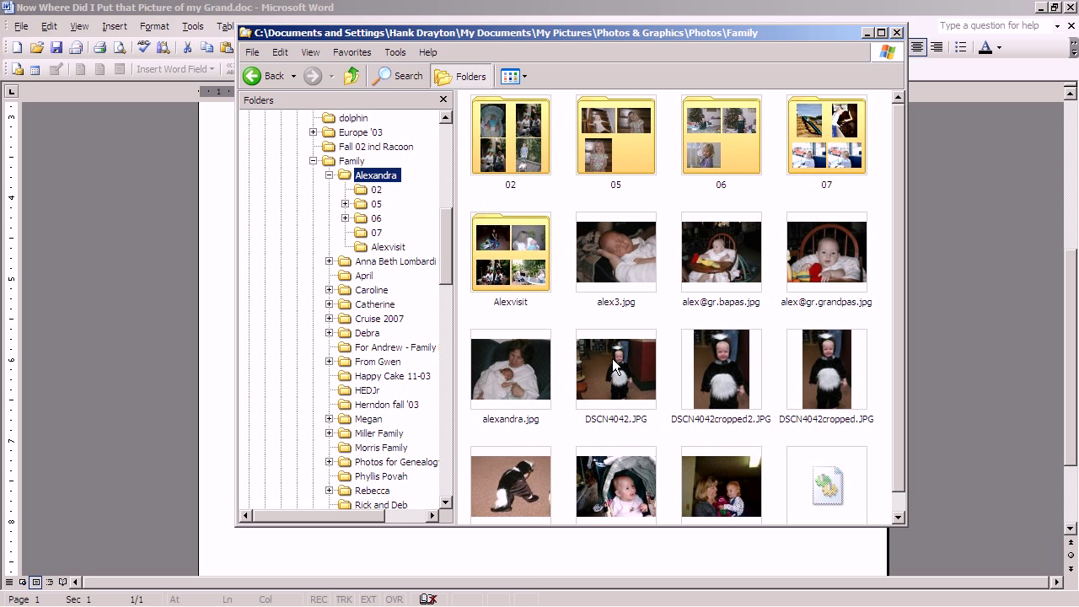
pyautogui.moveTo(728, 386)
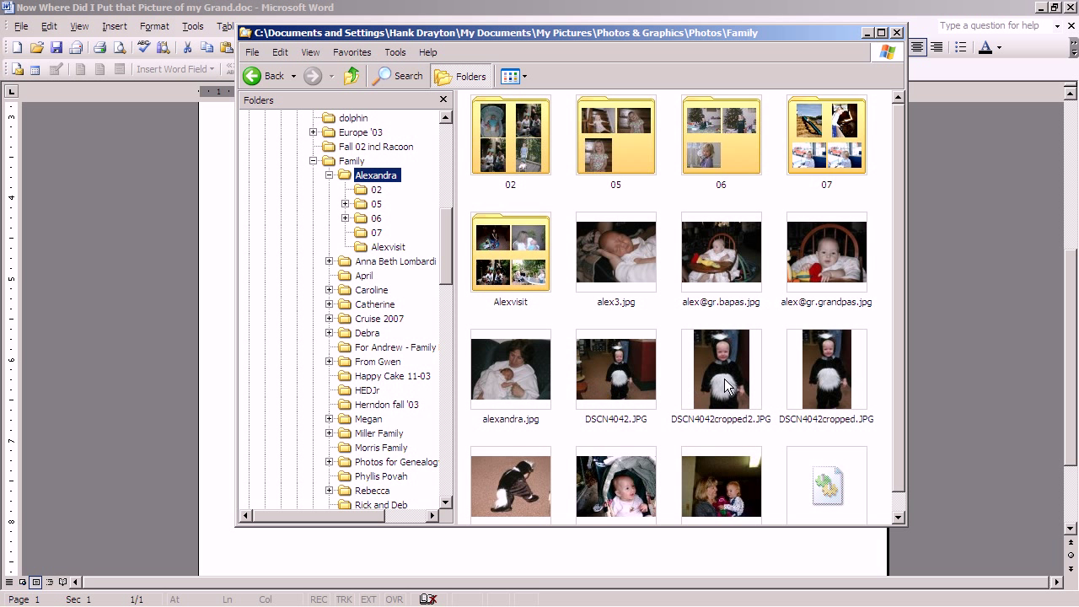
pyautogui.moveTo(722, 386)
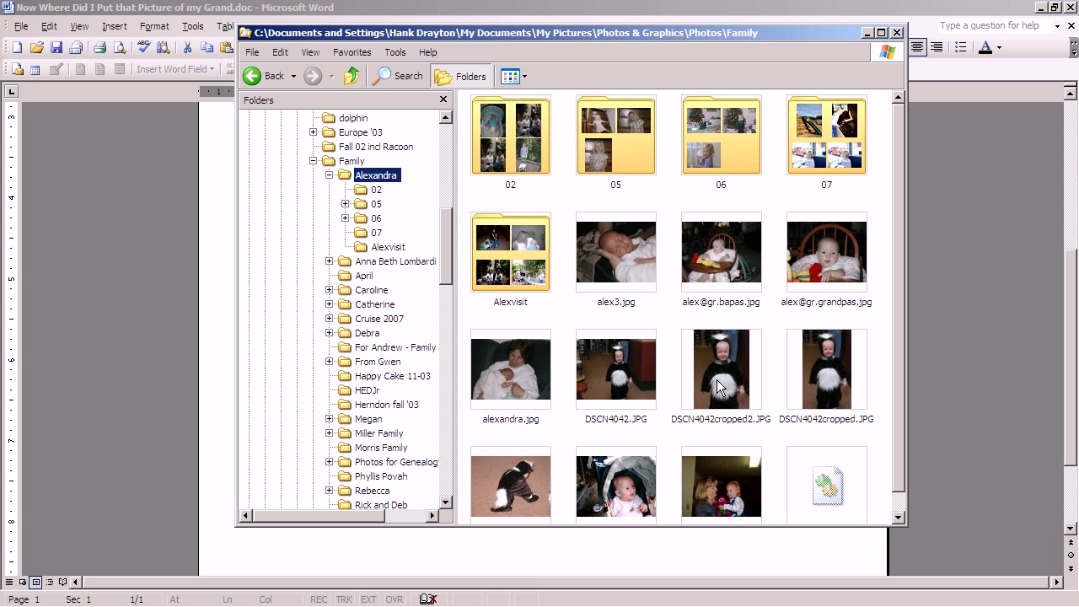
pyautogui.moveTo(816, 392)
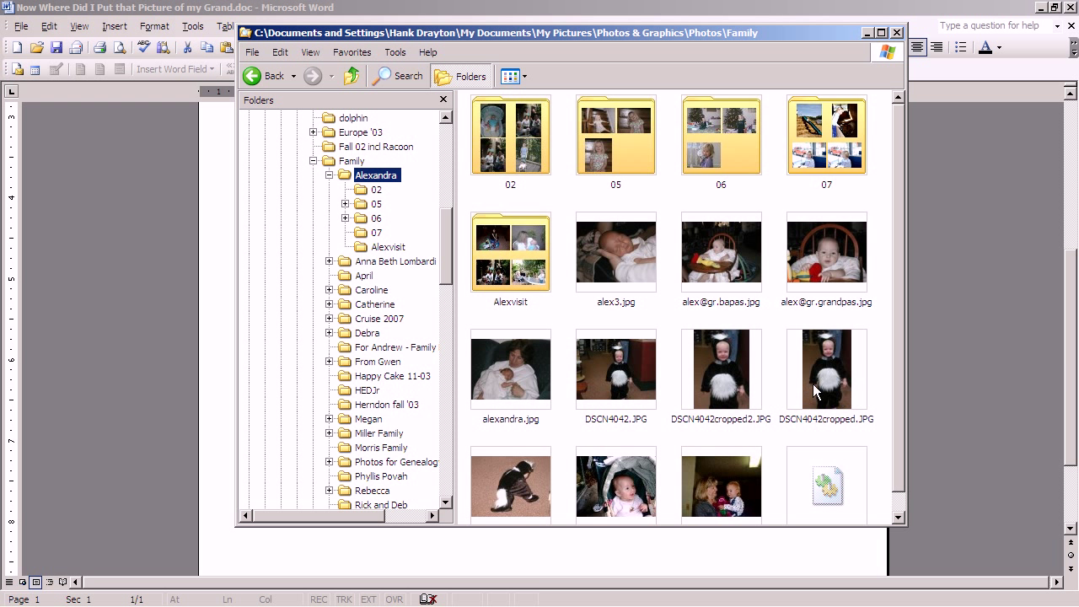
pyautogui.moveTo(732, 387)
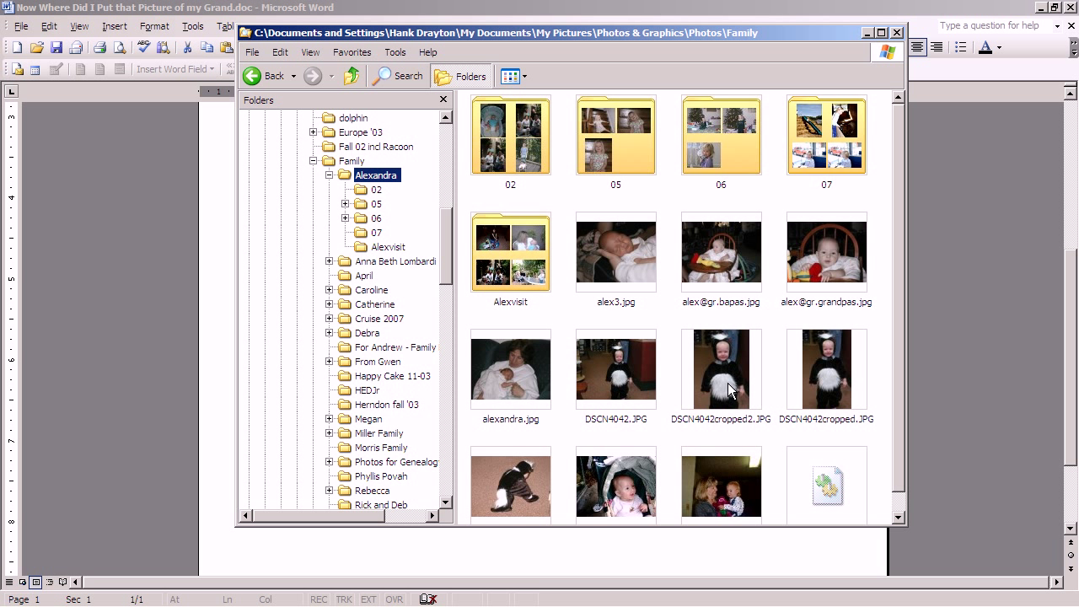
pyautogui.moveTo(447, 263)
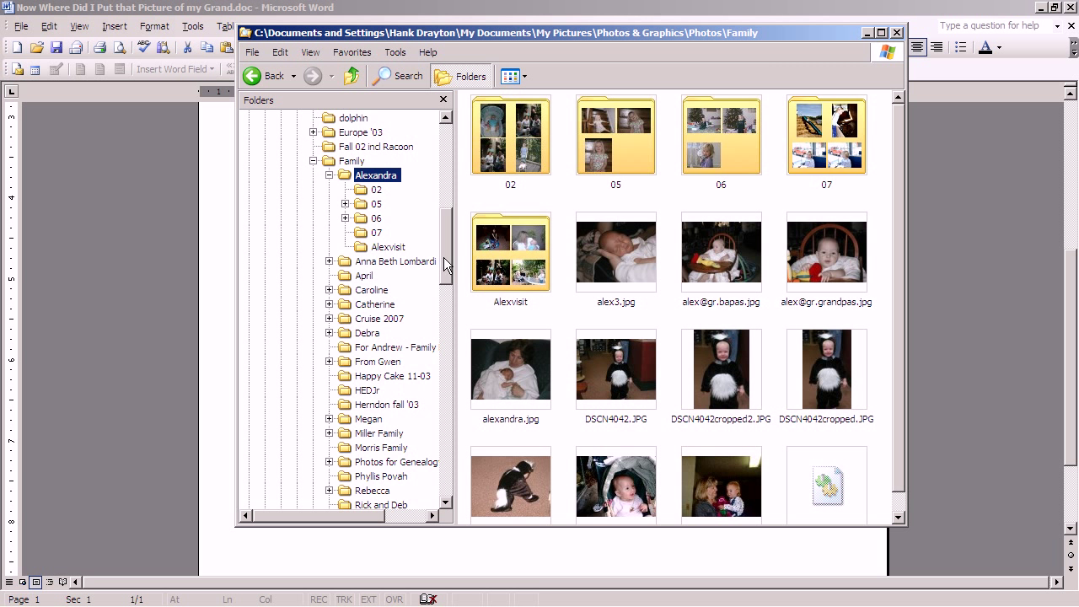
pyautogui.scroll(3)
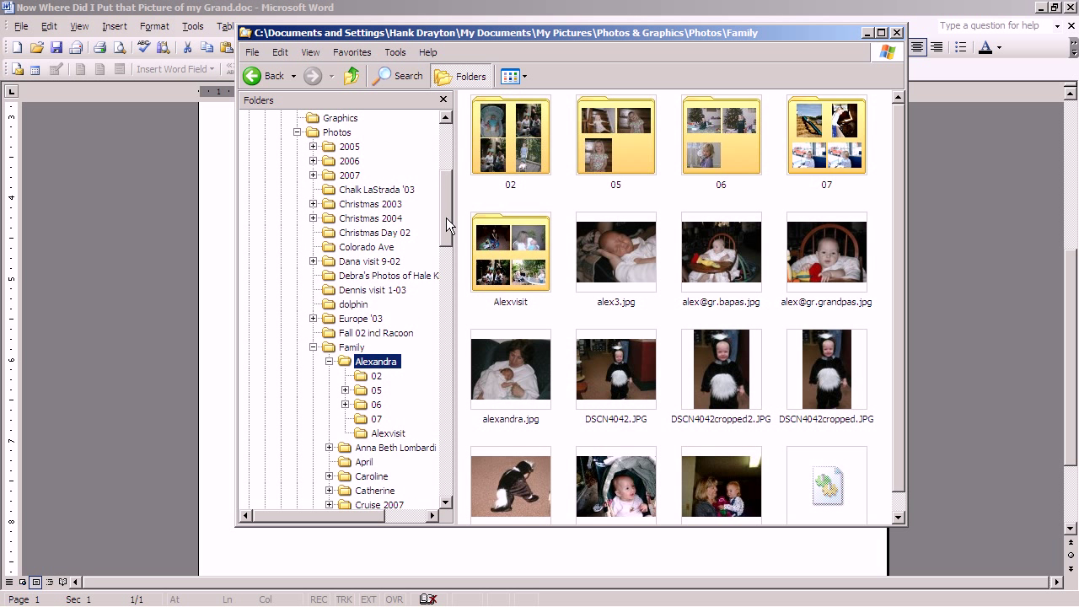
pyautogui.scroll(3)
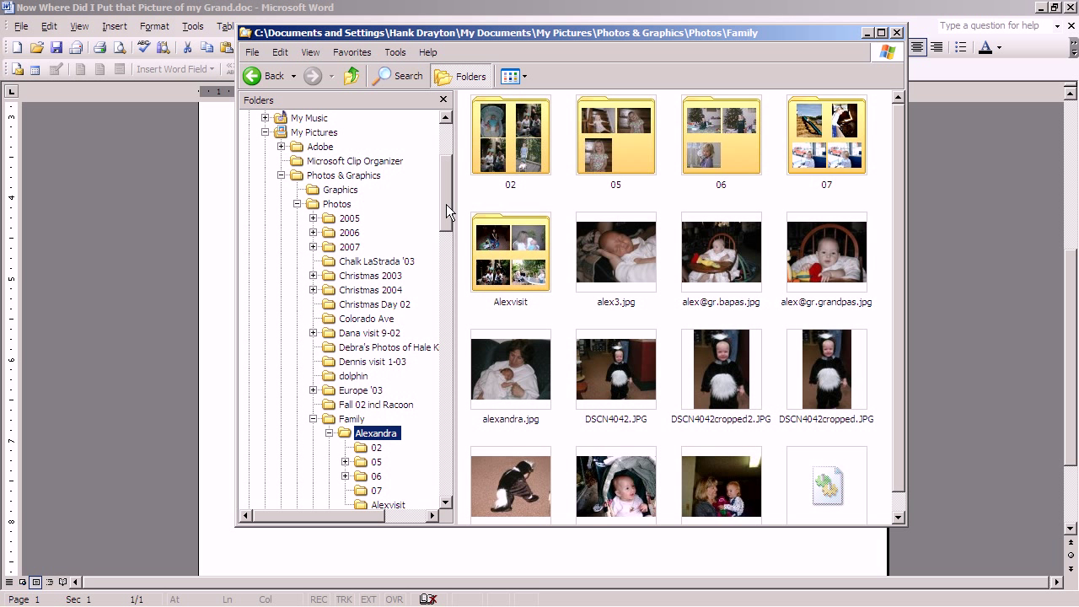
pyautogui.moveTo(278, 172)
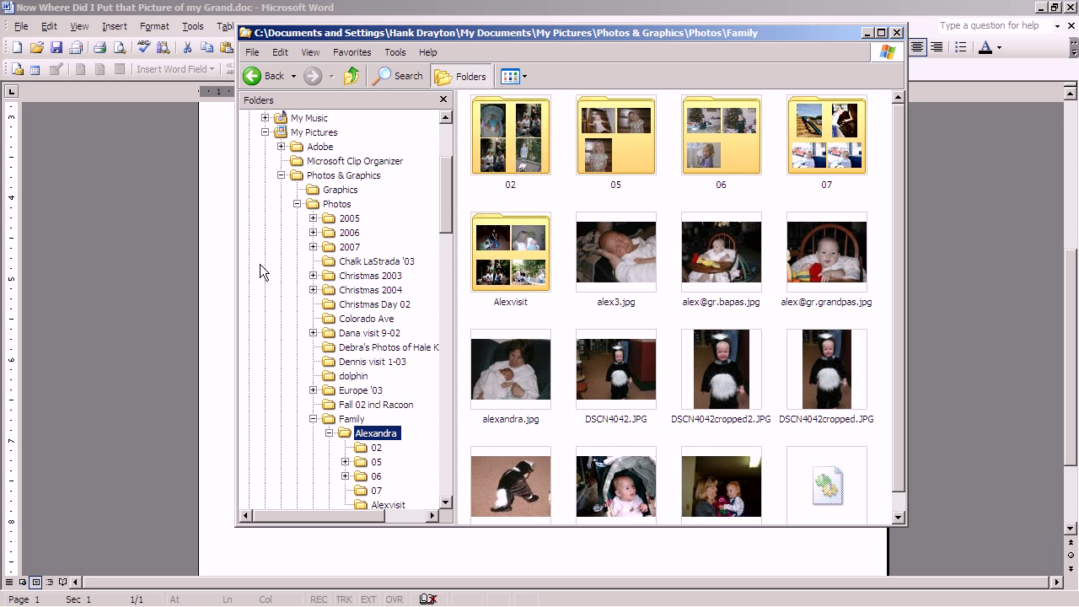
pyautogui.moveTo(449, 211)
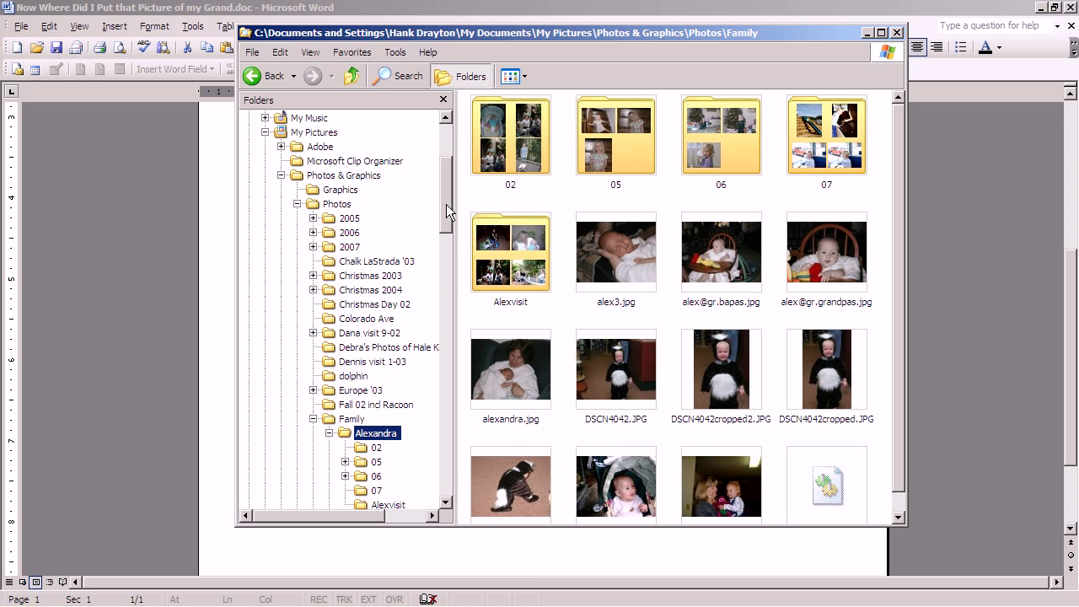